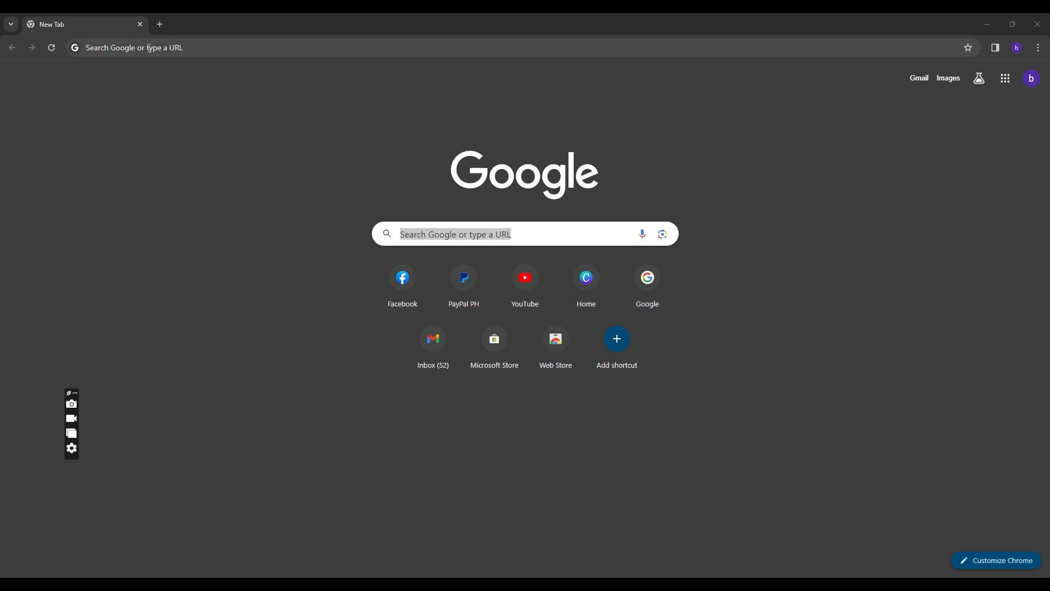
Step: Load vimeo.com in Chrome and scroll through its homepage
{"action": "type", "text": "vimeo."}
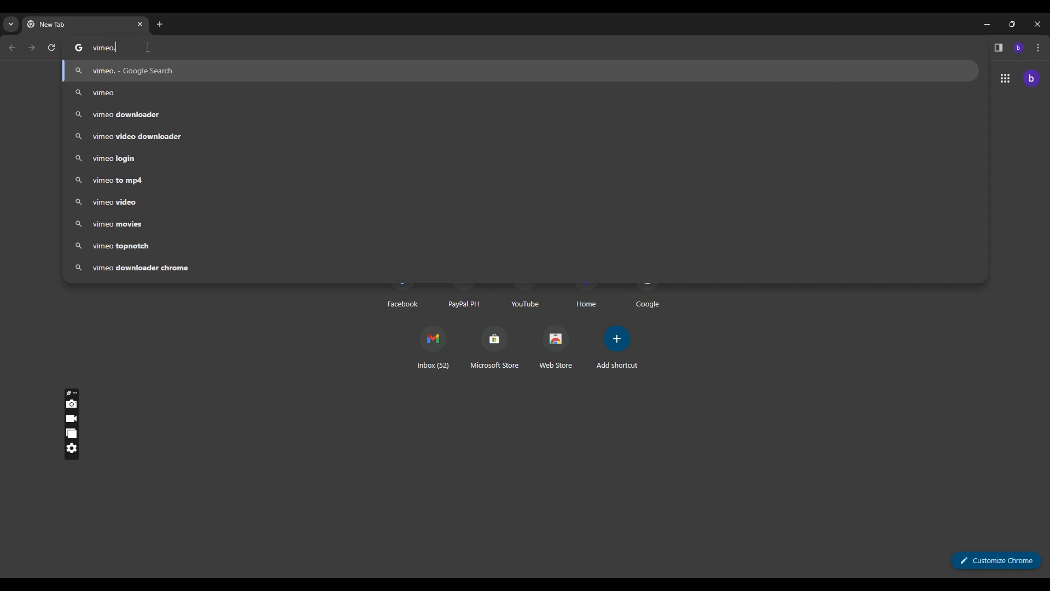
{"action": "key", "text": "Return"}
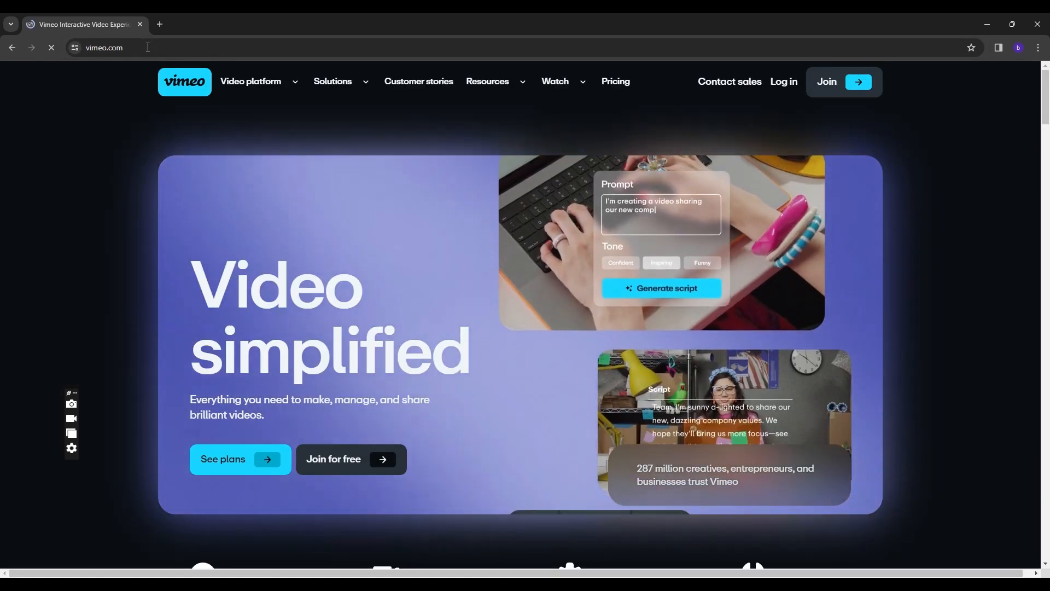
{"action": "scroll", "scroll_direction": "down", "scroll_amount": 3}
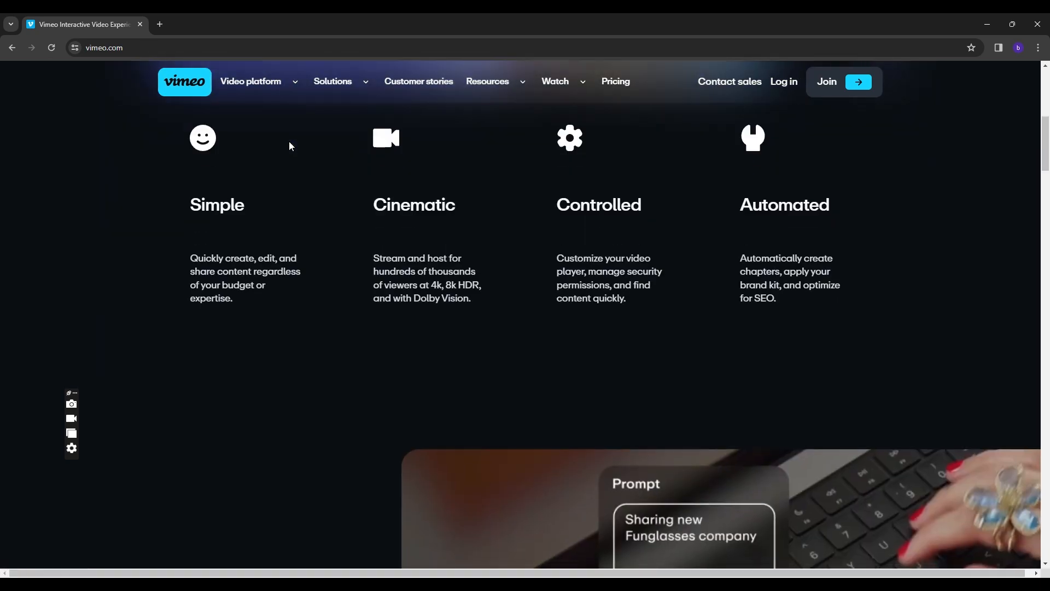
{"action": "scroll", "scroll_direction": "down", "scroll_amount": 3}
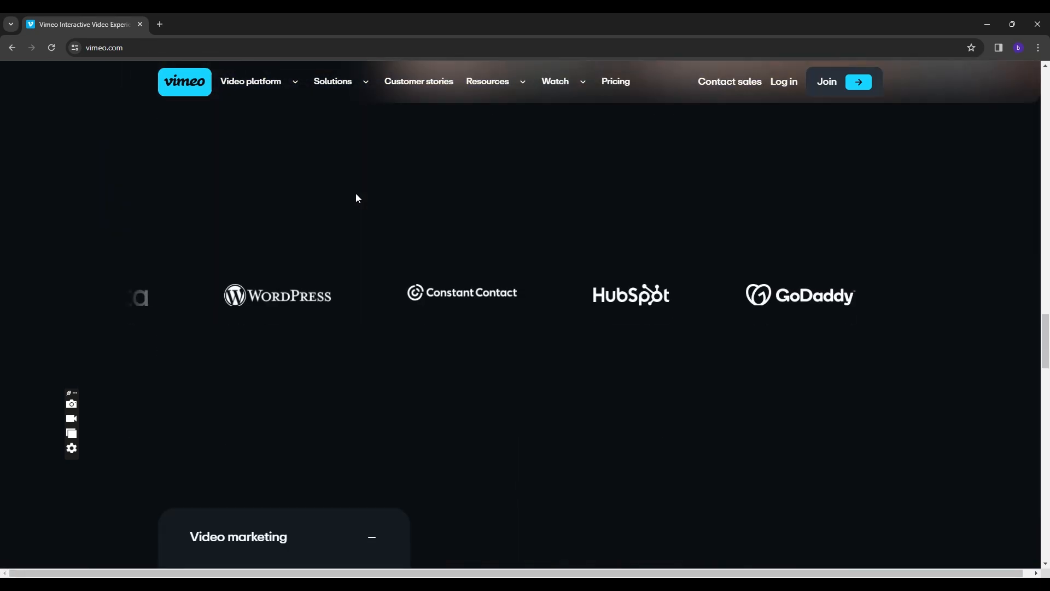
{"action": "scroll", "scroll_direction": "down", "scroll_amount": 3}
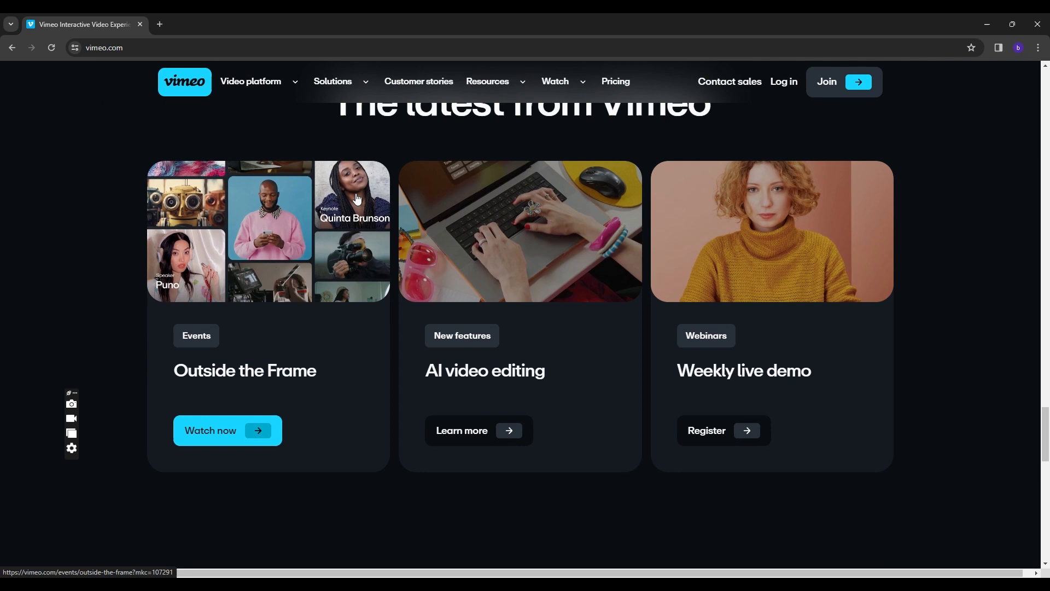
{"action": "scroll", "scroll_direction": "up", "scroll_amount": 3}
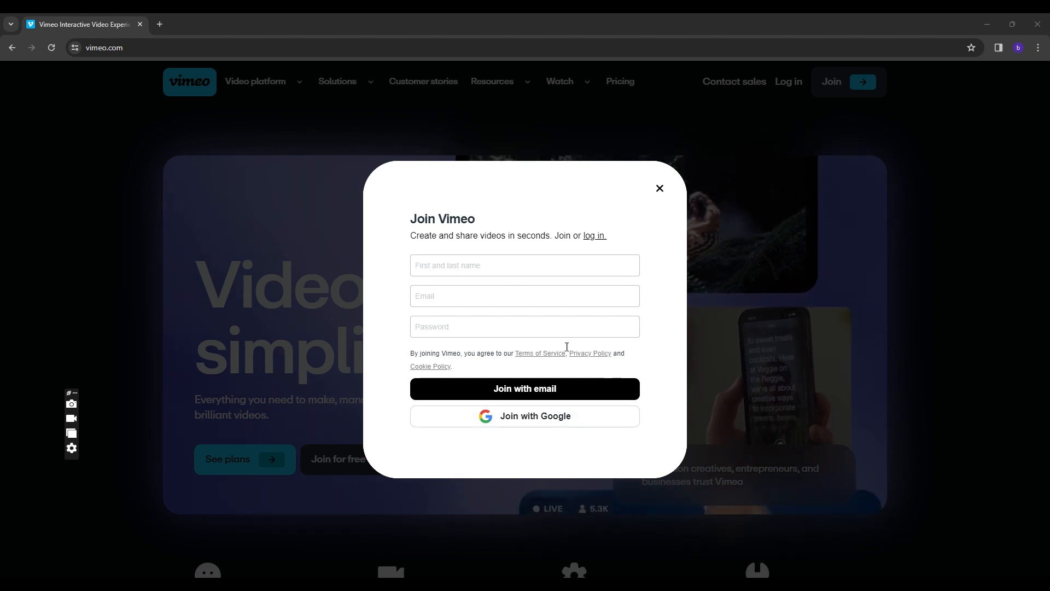
Step: Join Vimeo with the Google account until the 'You're all signed up' plans offer appears
{"action": "left_click", "coordinate": [524, 415]}
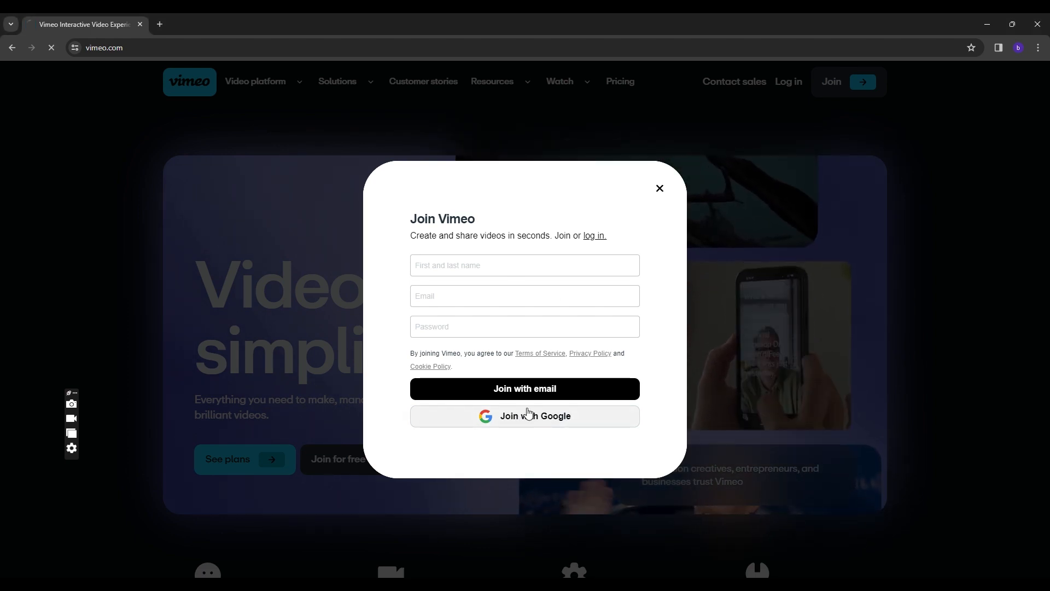
{"action": "left_click", "coordinate": [524, 416]}
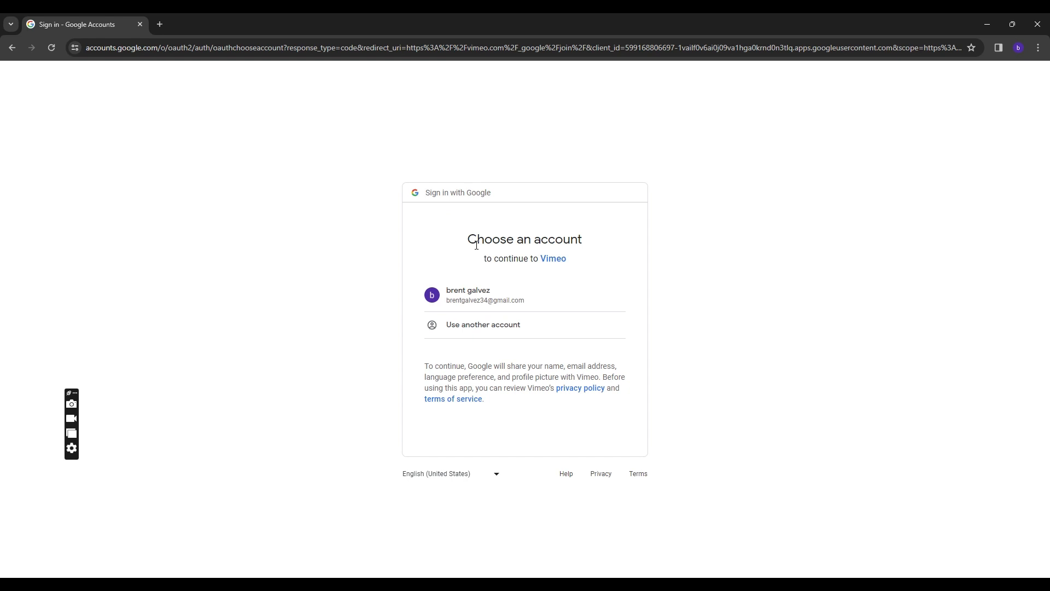
{"action": "left_click", "coordinate": [524, 294]}
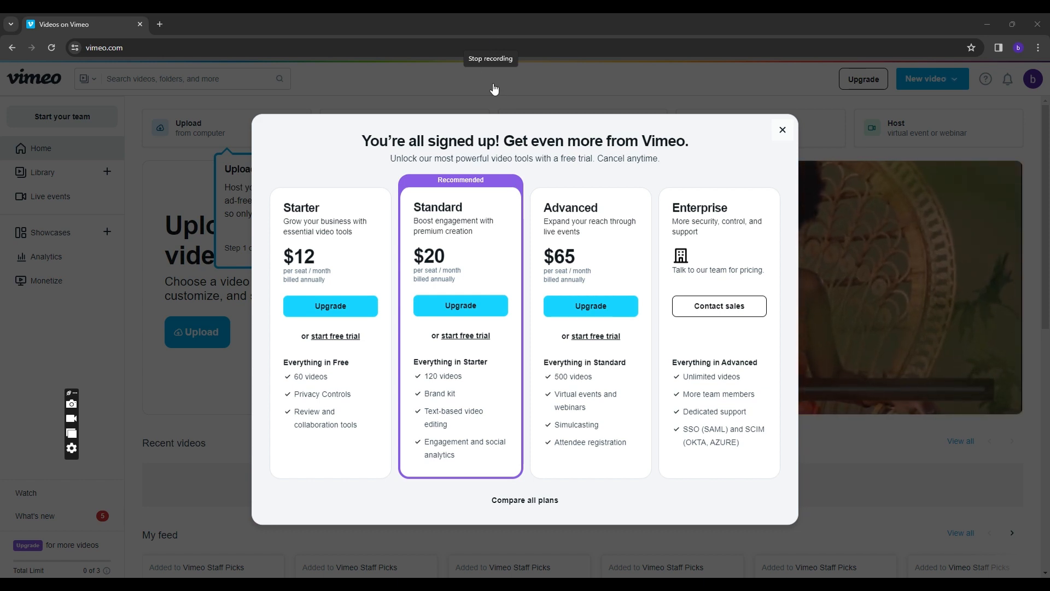
{"action": "mouse_move", "coordinate": [325, 226]}
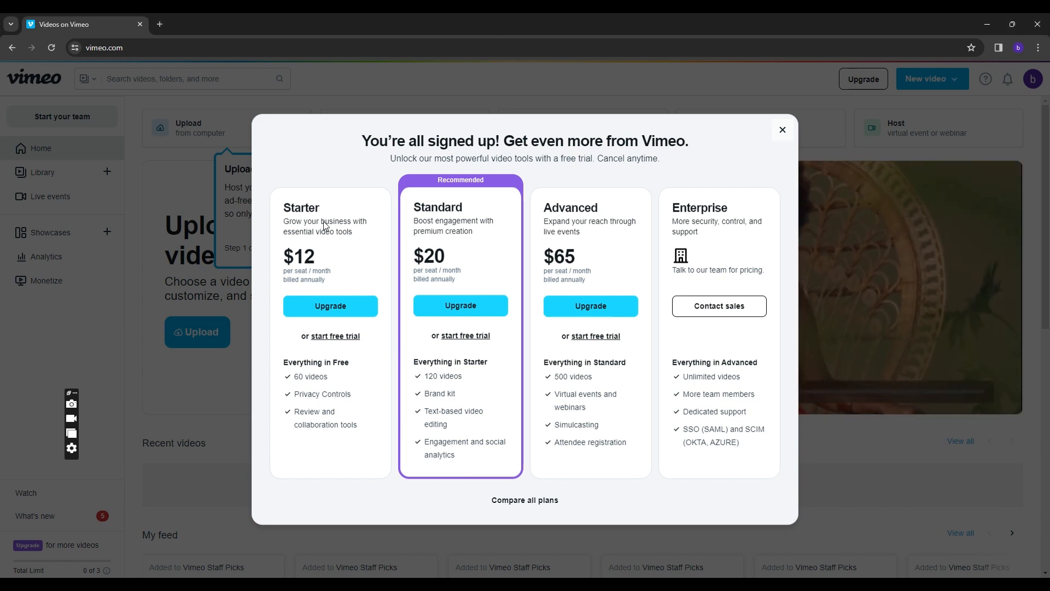
{"action": "mouse_move", "coordinate": [609, 215]}
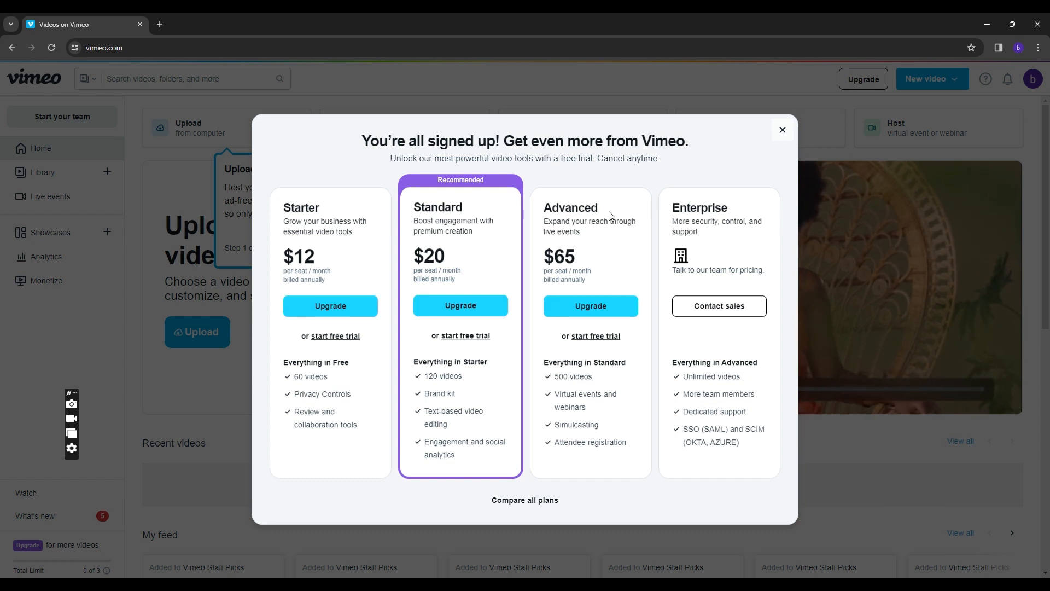
{"action": "mouse_move", "coordinate": [718, 215]}
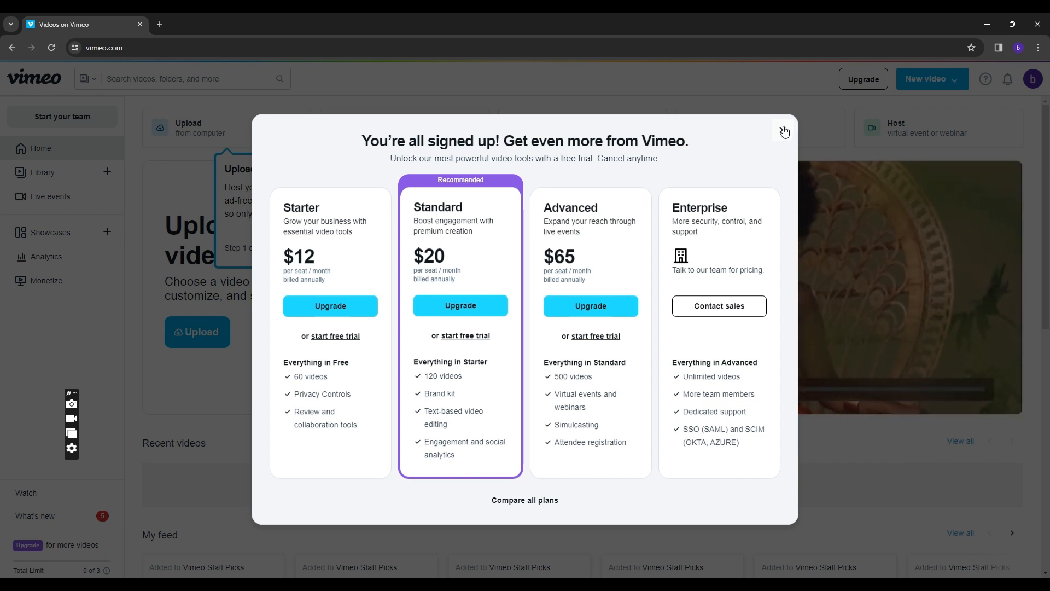
Step: Close the paid-plans offer and the 'Upload, manage, and share' onboarding tip
{"action": "left_click", "coordinate": [784, 130]}
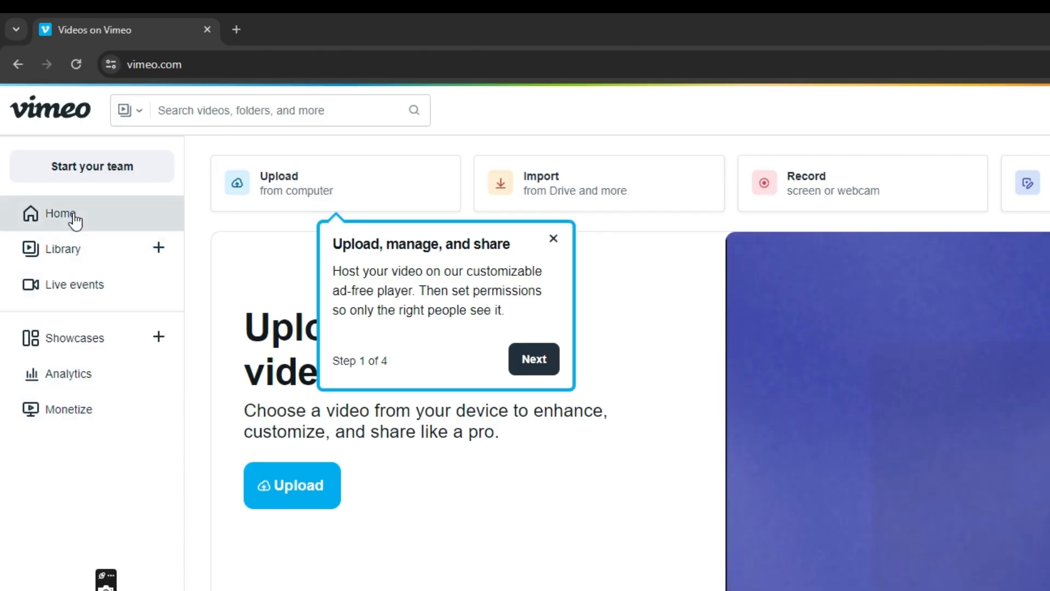
{"action": "mouse_move", "coordinate": [79, 300]}
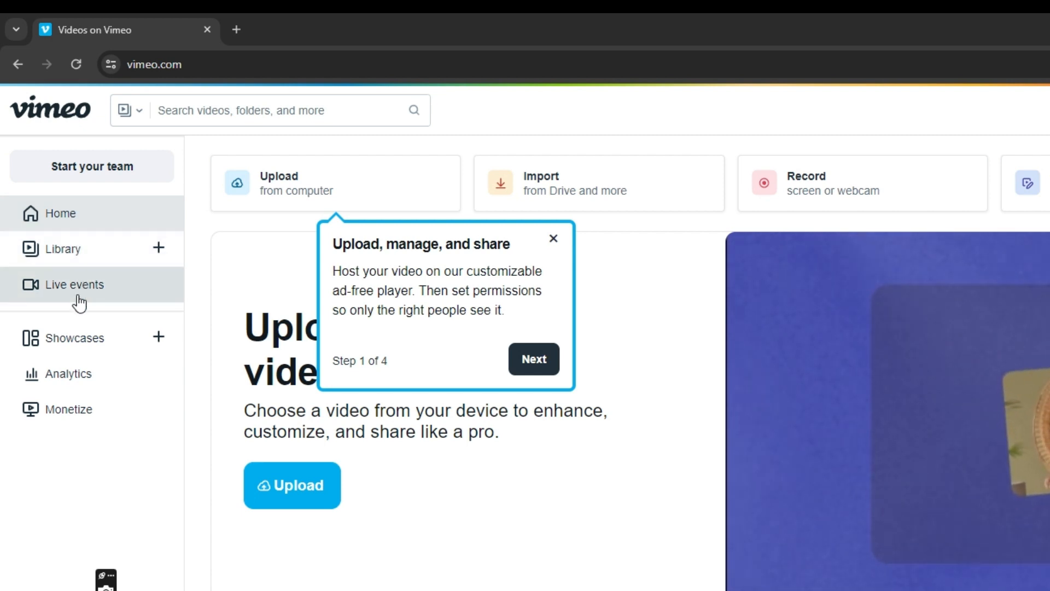
{"action": "mouse_move", "coordinate": [74, 389]}
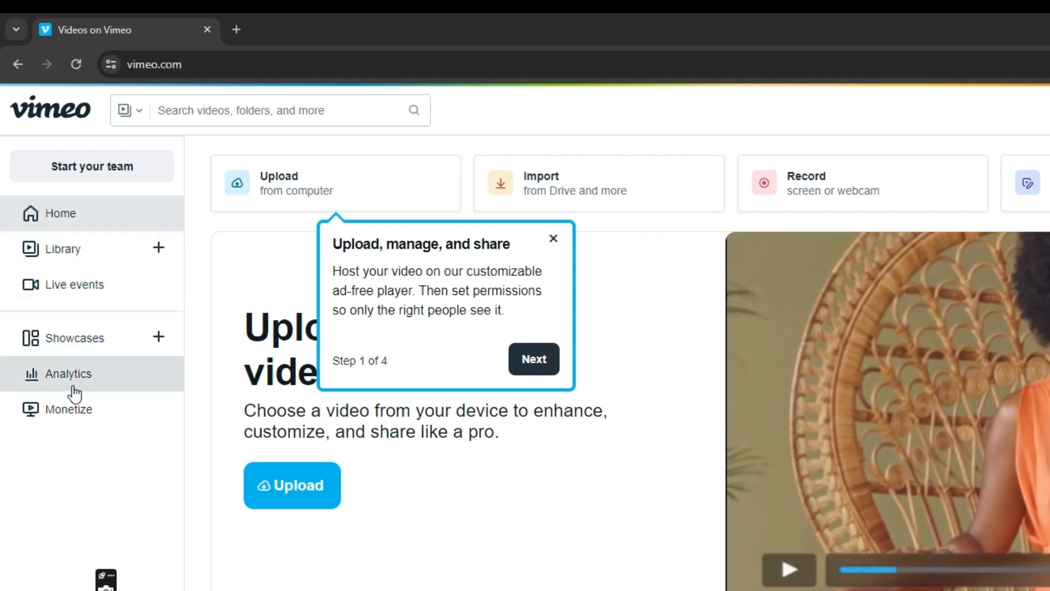
{"action": "mouse_move", "coordinate": [94, 427]}
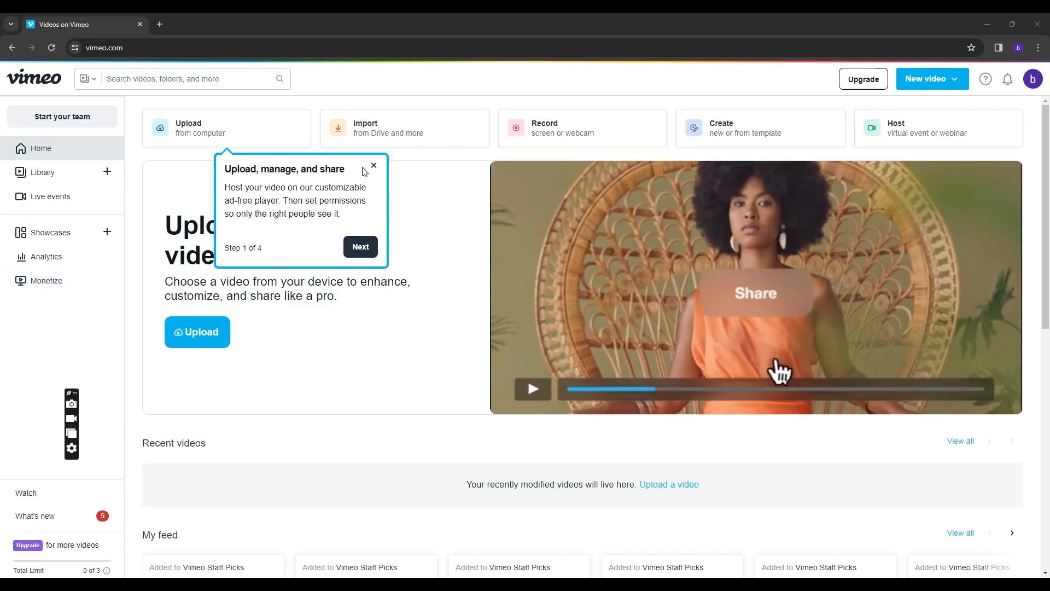
{"action": "left_click", "coordinate": [374, 165]}
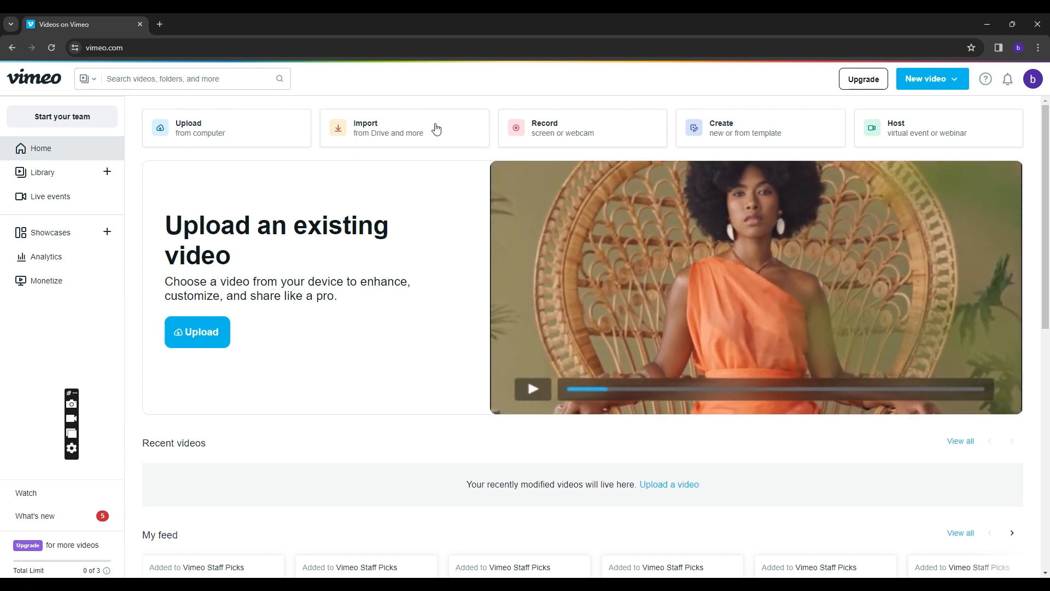
{"action": "mouse_move", "coordinate": [392, 134]}
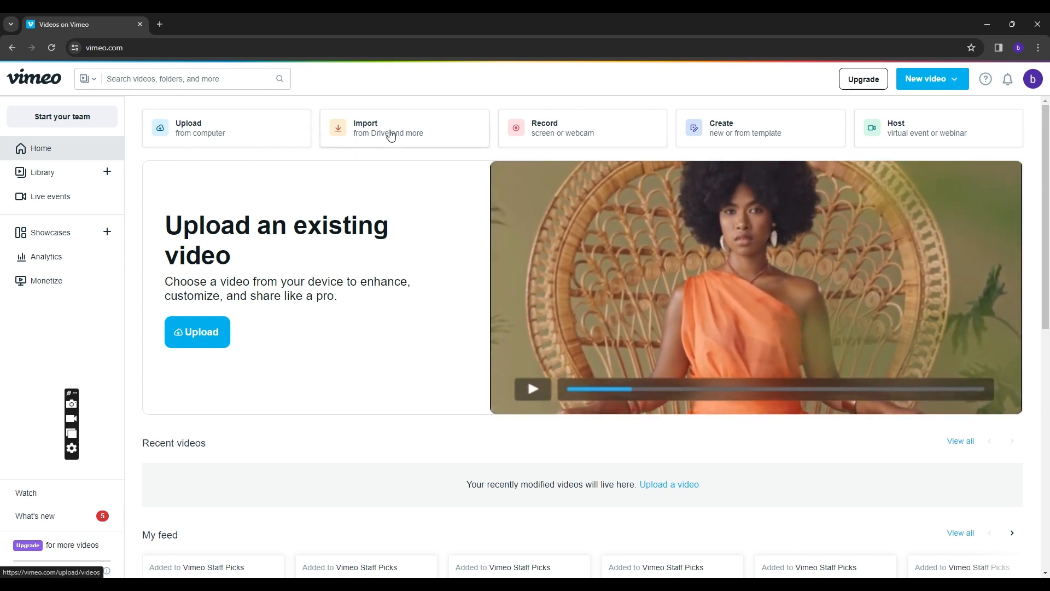
{"action": "mouse_move", "coordinate": [765, 328]}
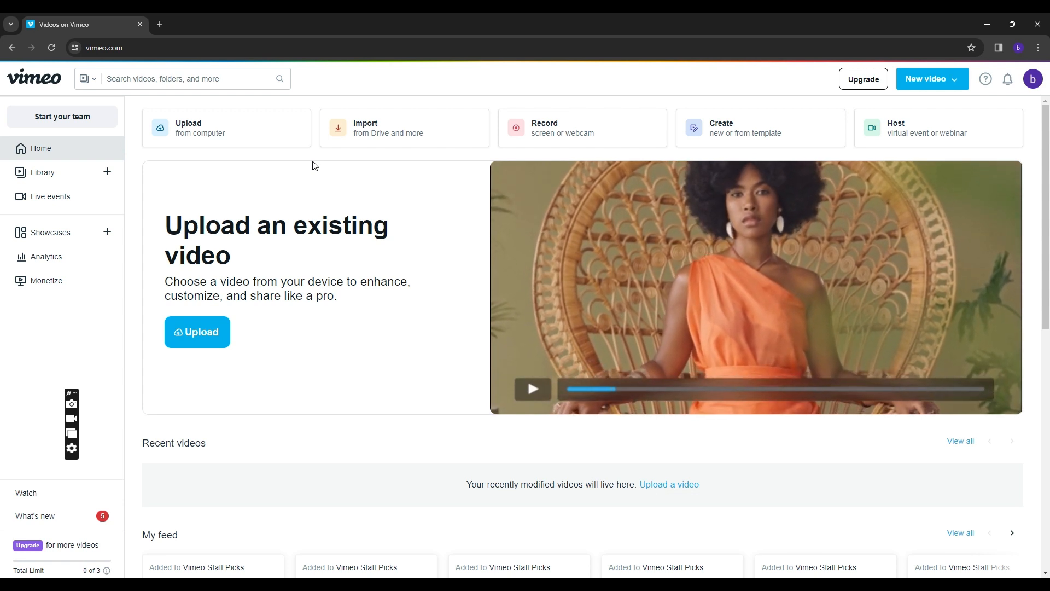
{"action": "mouse_move", "coordinate": [360, 160]}
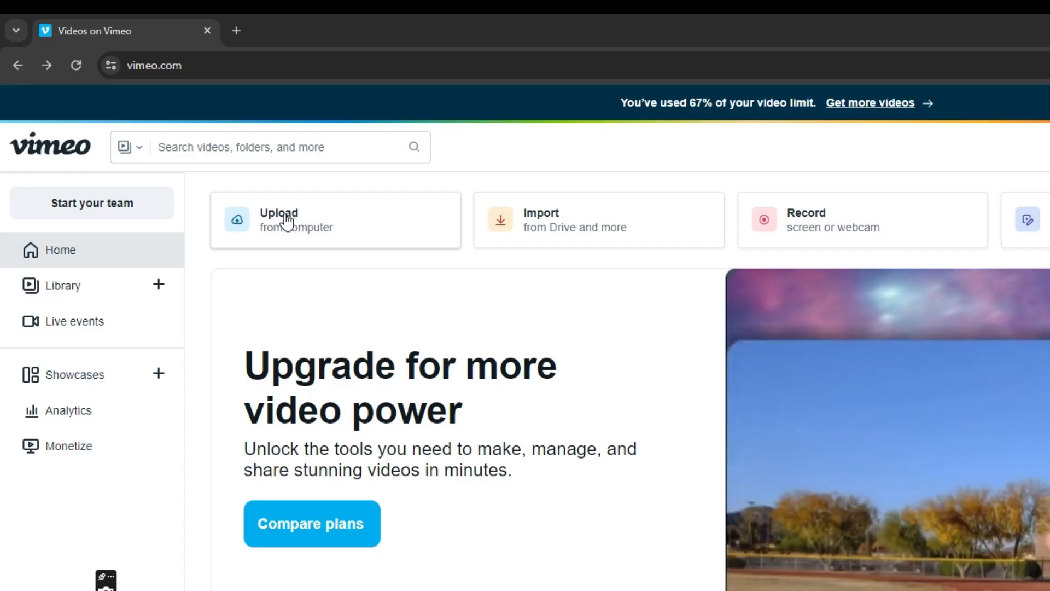
Step: Upload shel.mp4 from Downloads so its video management page opens
{"action": "left_click", "coordinate": [279, 220]}
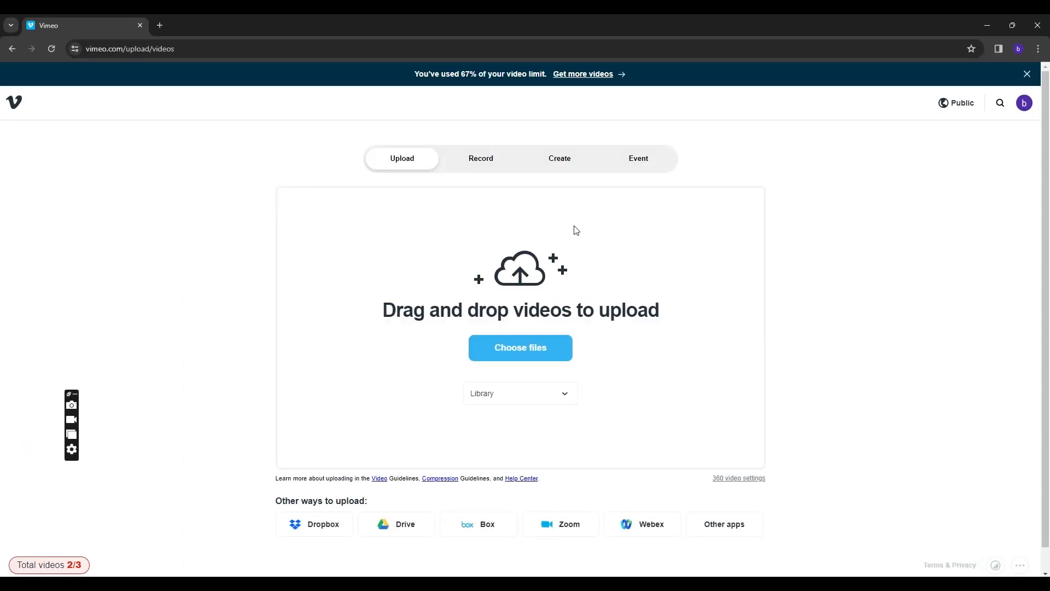
{"action": "mouse_move", "coordinate": [605, 315]}
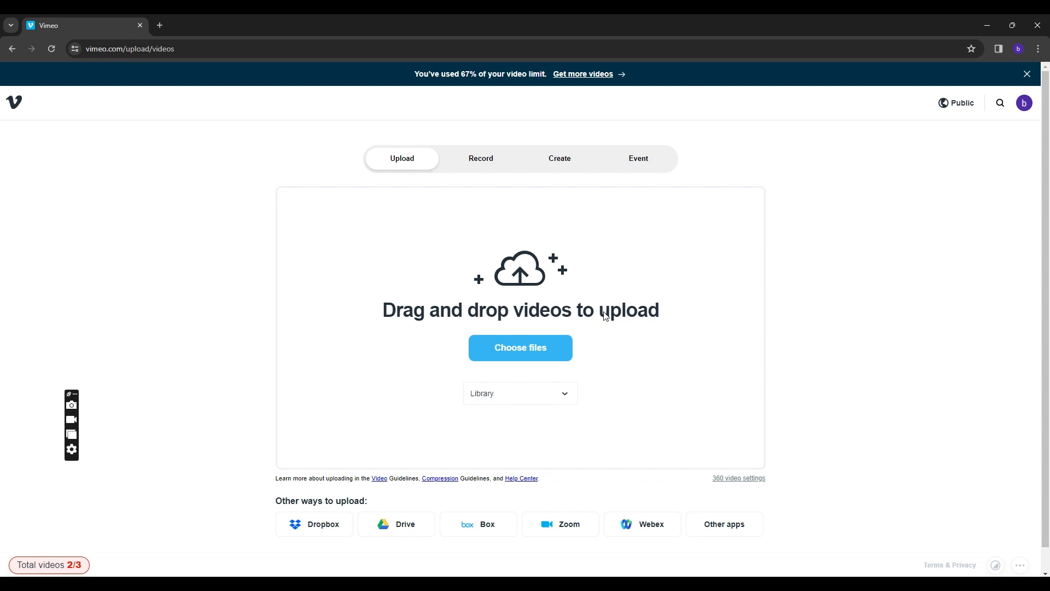
{"action": "left_click", "coordinate": [520, 346]}
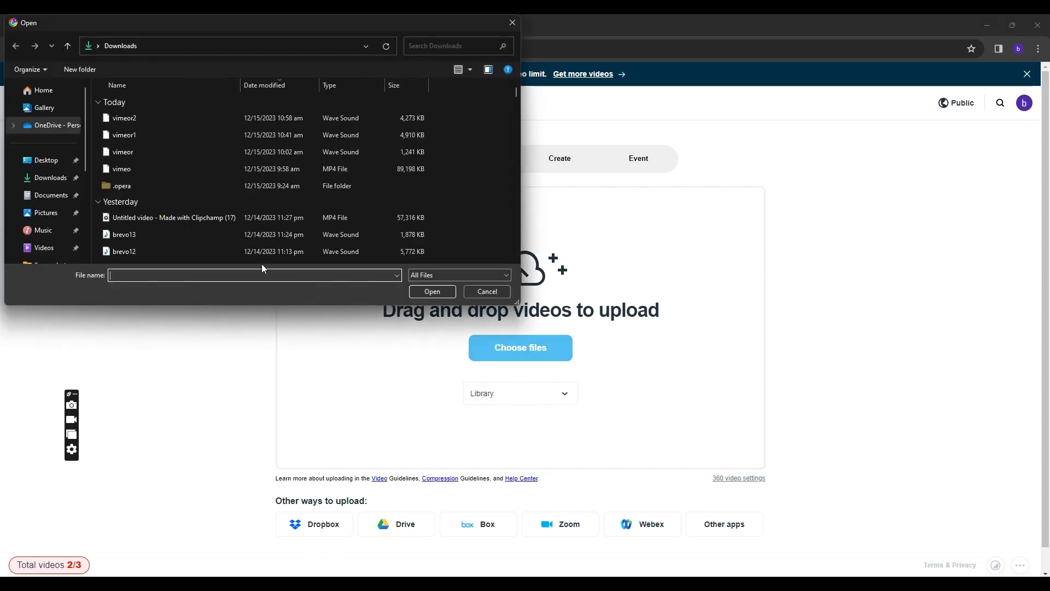
{"action": "type", "text": "shel"}
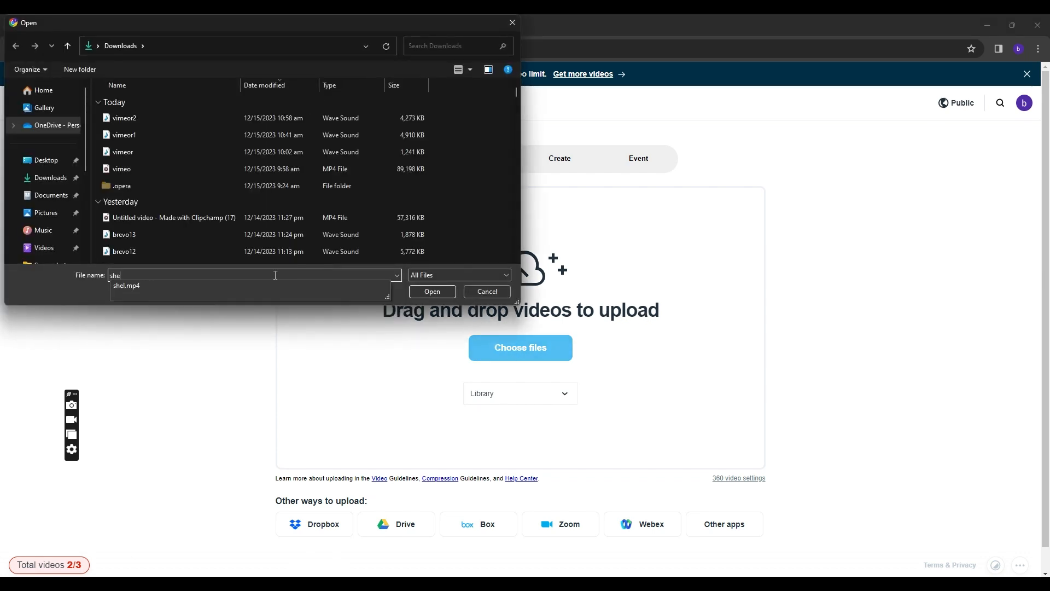
{"action": "left_click", "coordinate": [432, 291]}
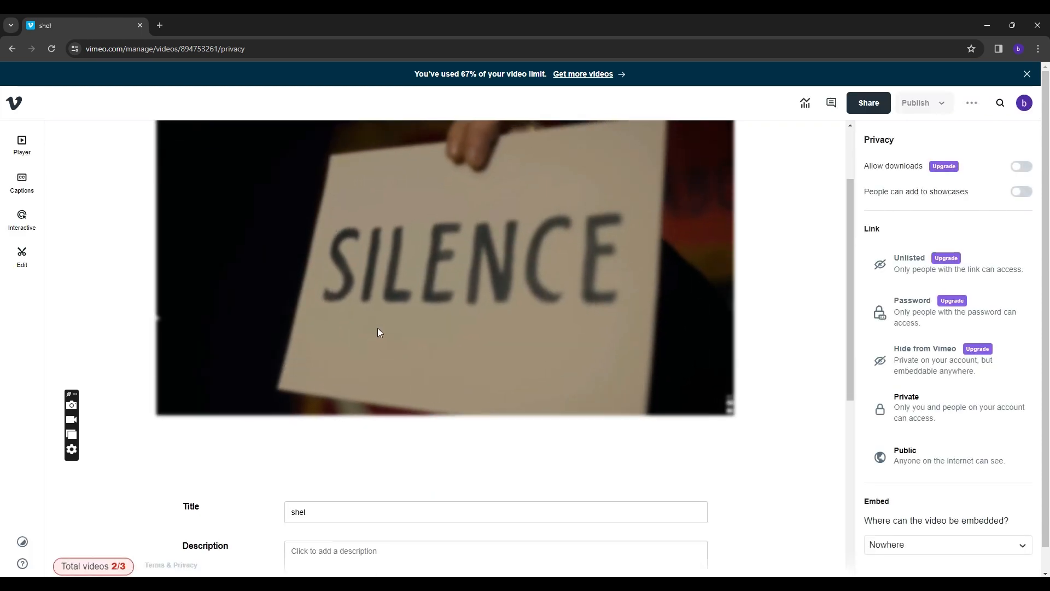
Step: Review the shel video's Privacy panel link options, leaving access Public
{"action": "left_click", "coordinate": [906, 456]}
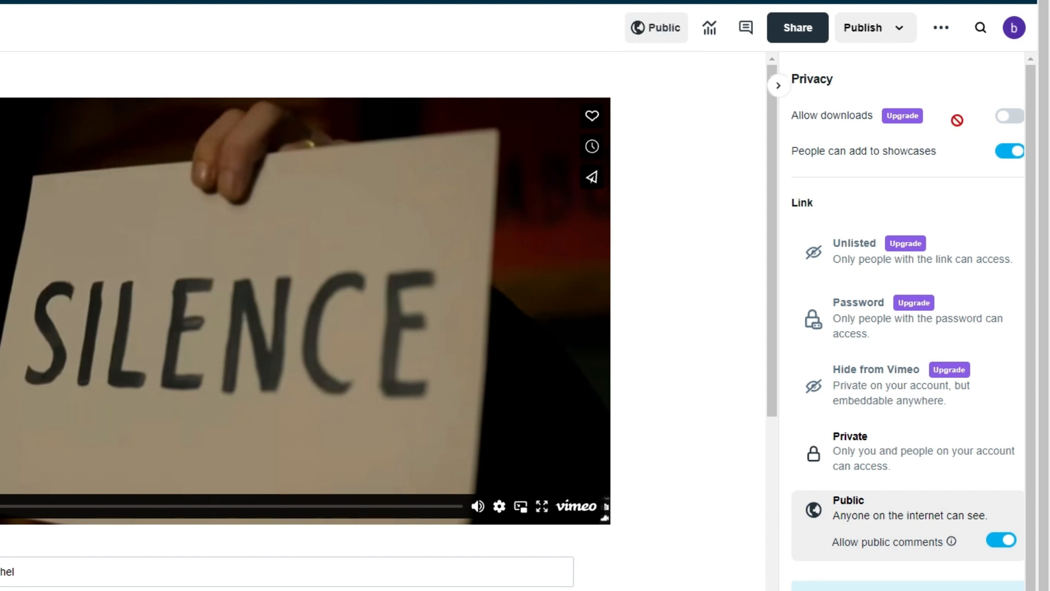
{"action": "scroll", "scroll_direction": "down", "scroll_amount": 3}
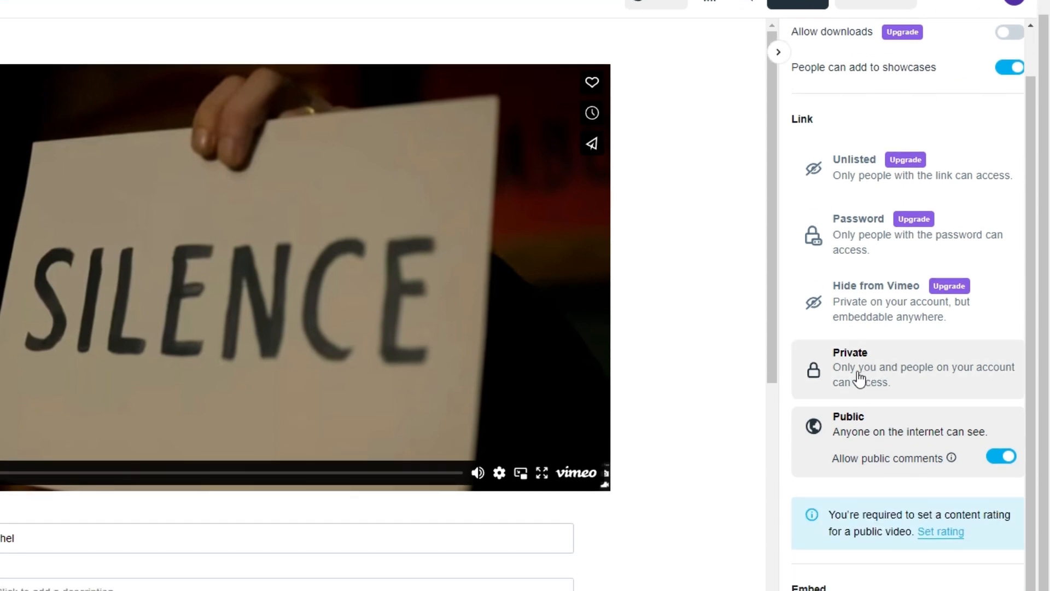
{"action": "mouse_move", "coordinate": [889, 381]}
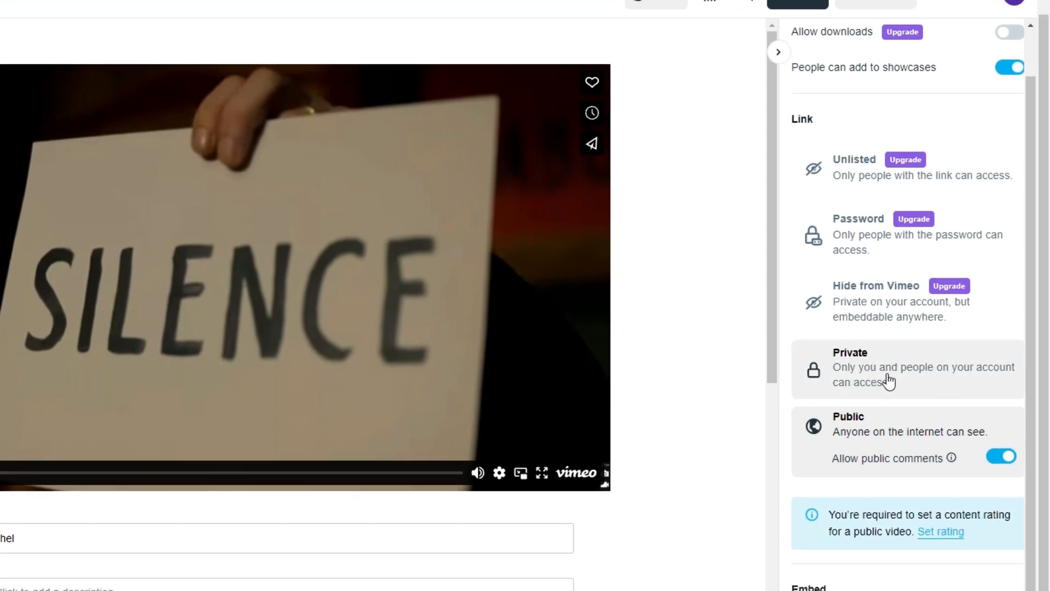
{"action": "mouse_move", "coordinate": [847, 383]}
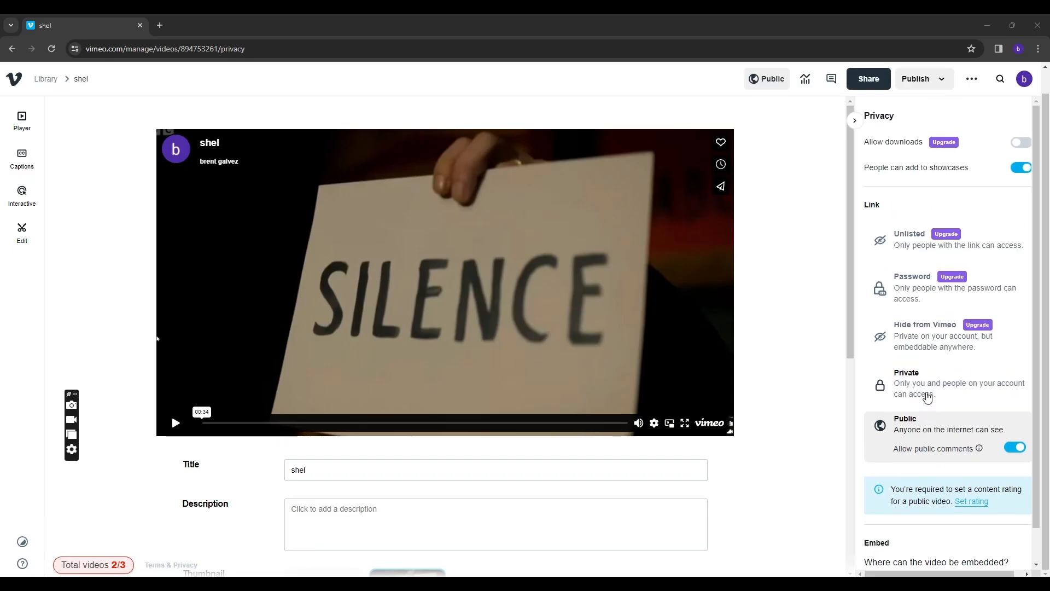
{"action": "mouse_move", "coordinate": [804, 79]}
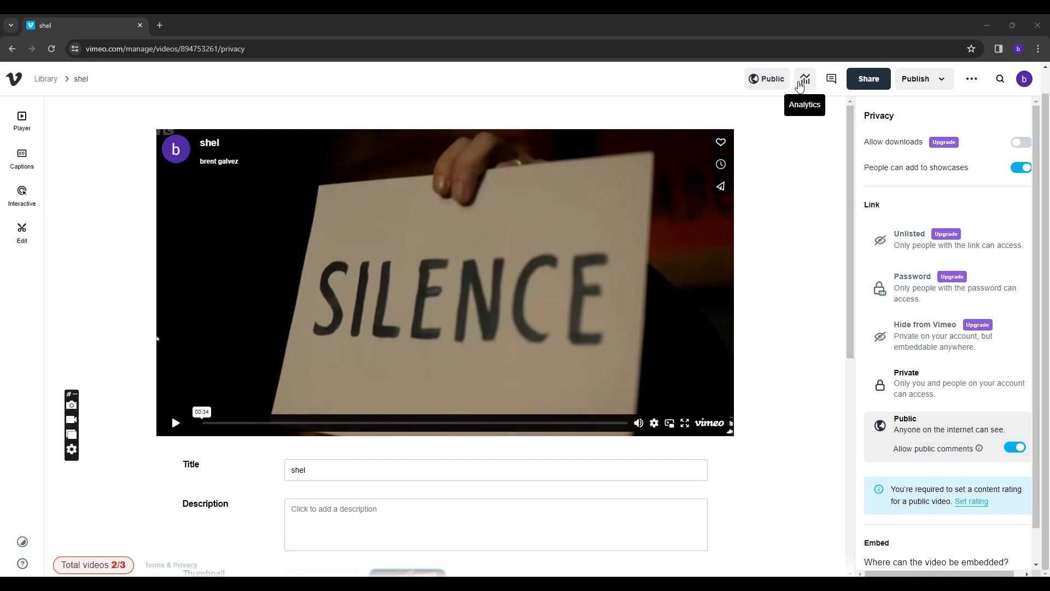
Step: View the shel video's analytics, then its empty Comments panel
{"action": "left_click", "coordinate": [804, 79]}
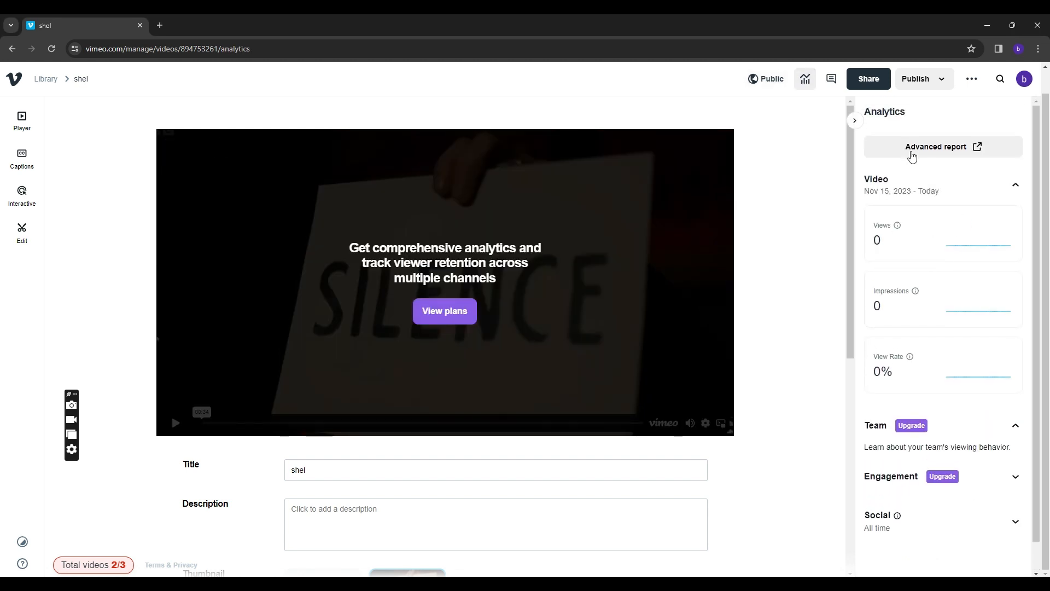
{"action": "mouse_move", "coordinate": [832, 79]}
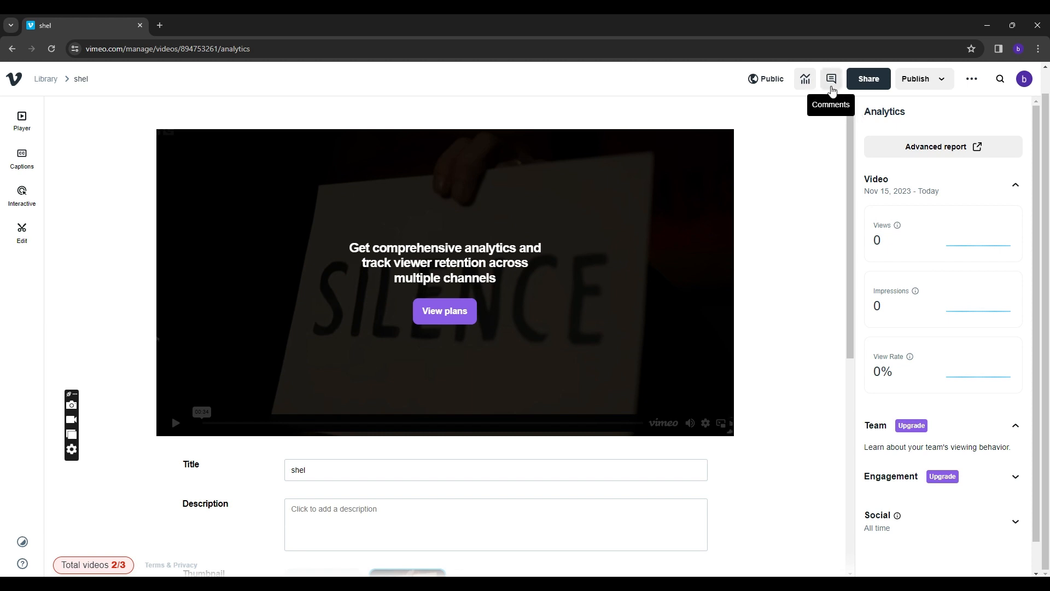
{"action": "left_click", "coordinate": [830, 78]}
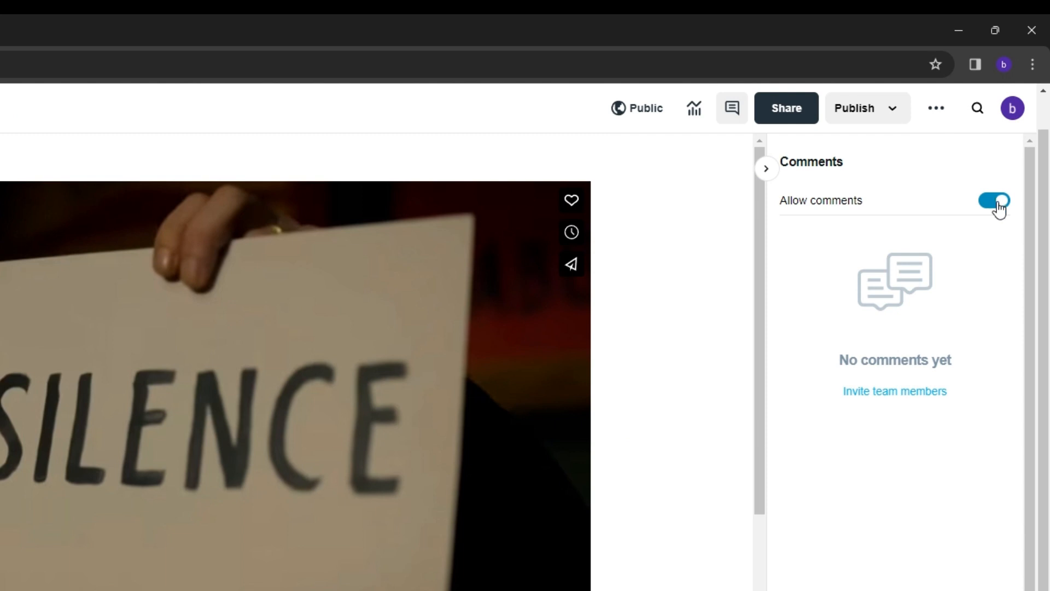
{"action": "mouse_move", "coordinate": [972, 203]}
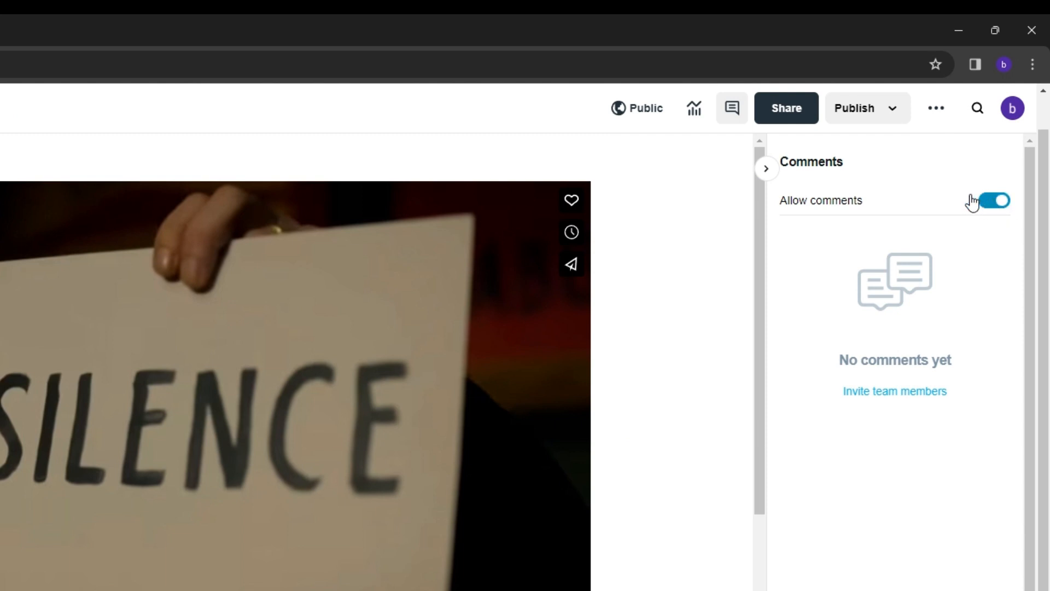
{"action": "left_click", "coordinate": [785, 108]}
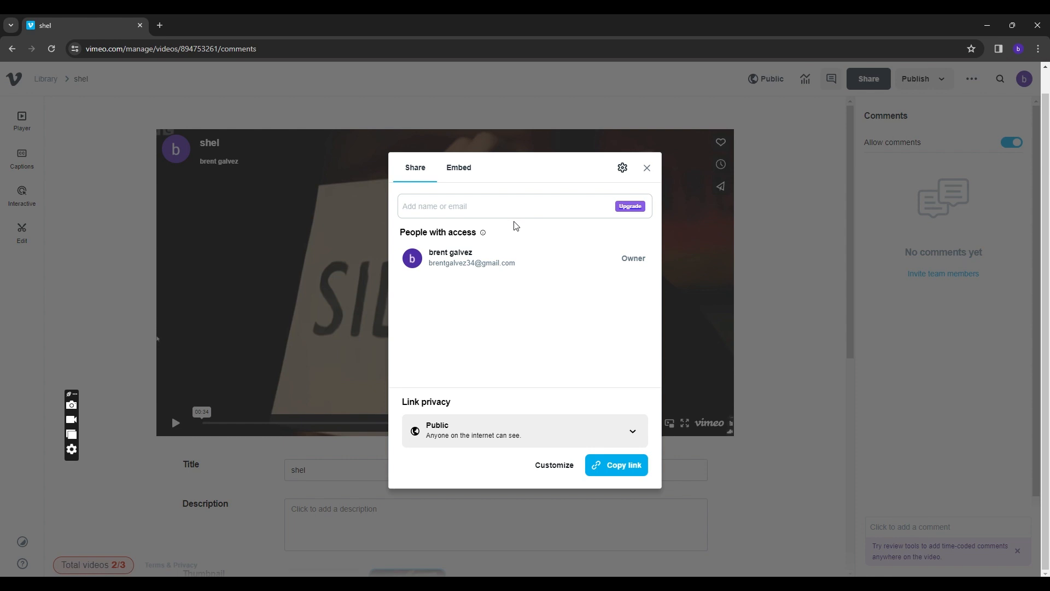
{"action": "mouse_move", "coordinate": [448, 220]}
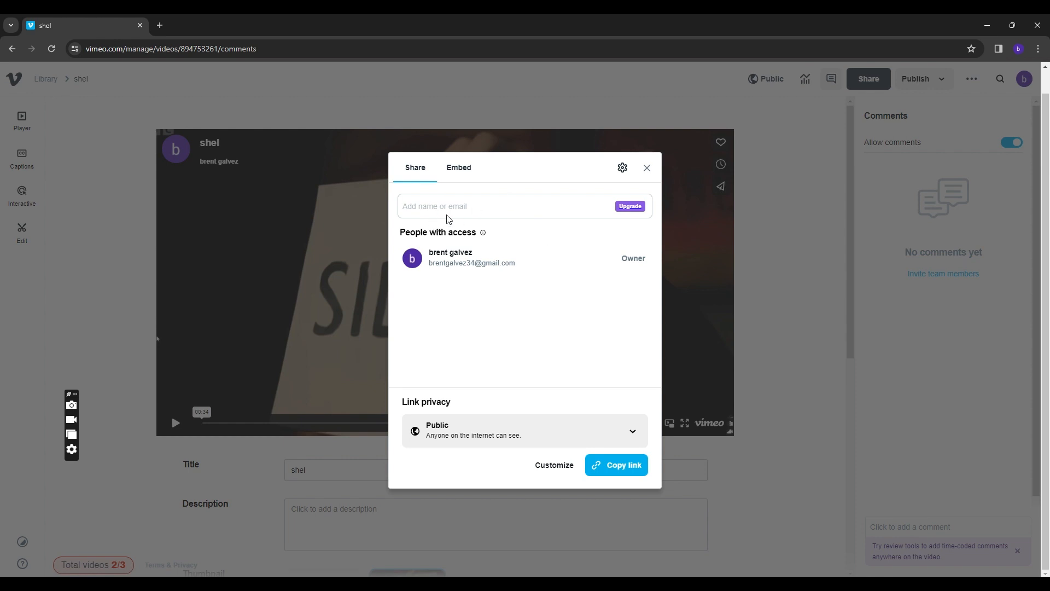
{"action": "left_click", "coordinate": [459, 168]}
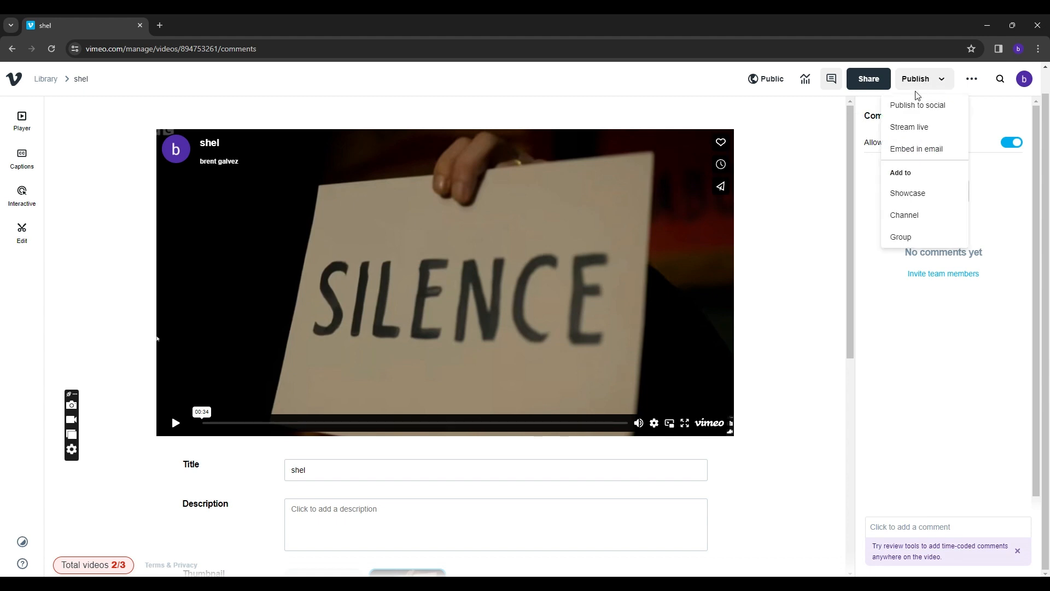
{"action": "mouse_move", "coordinate": [938, 110]}
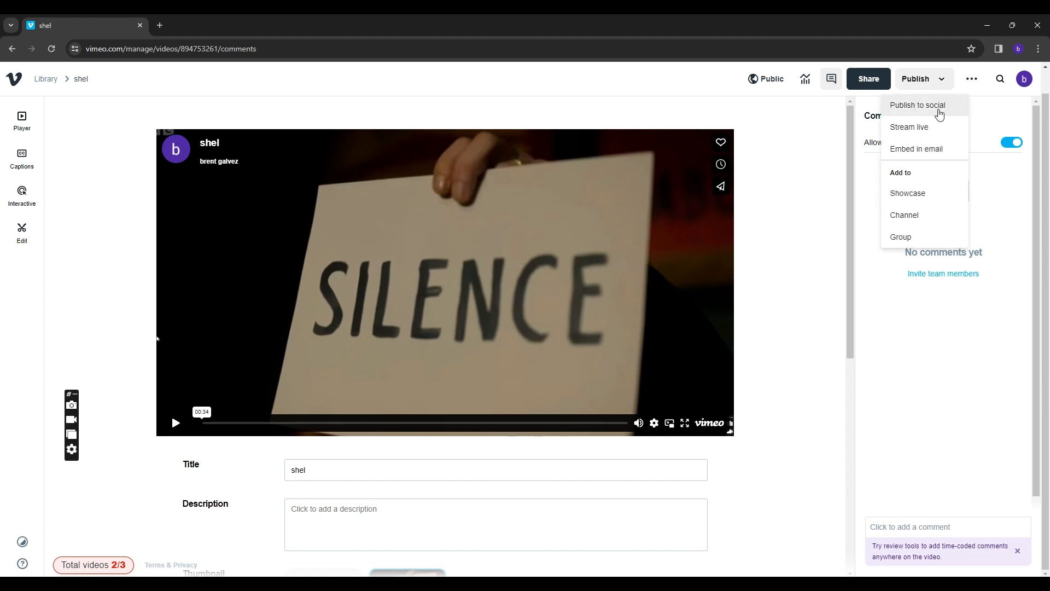
{"action": "mouse_move", "coordinate": [915, 148]}
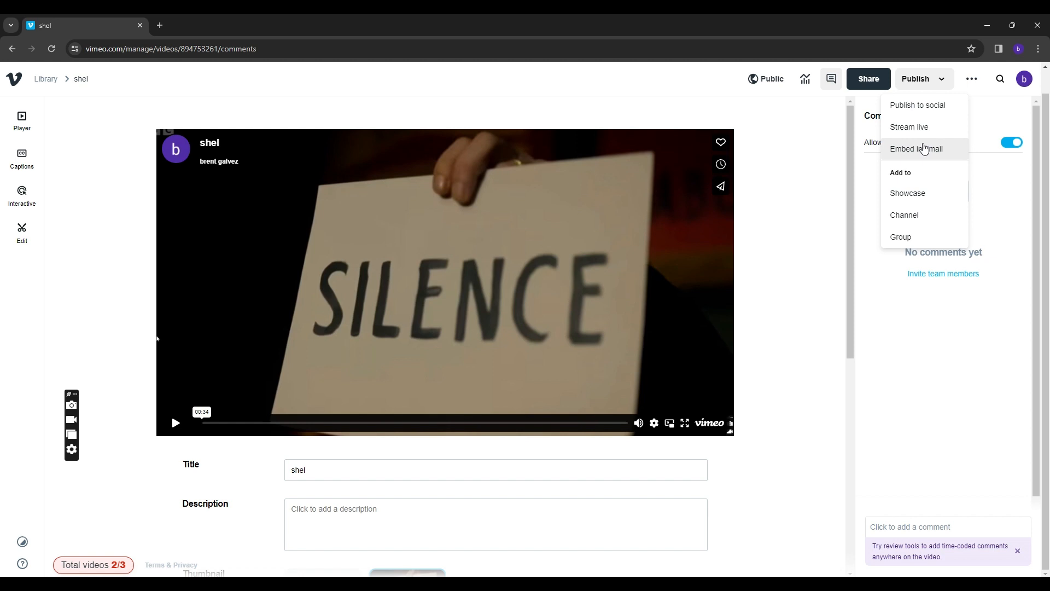
{"action": "mouse_move", "coordinate": [942, 196]}
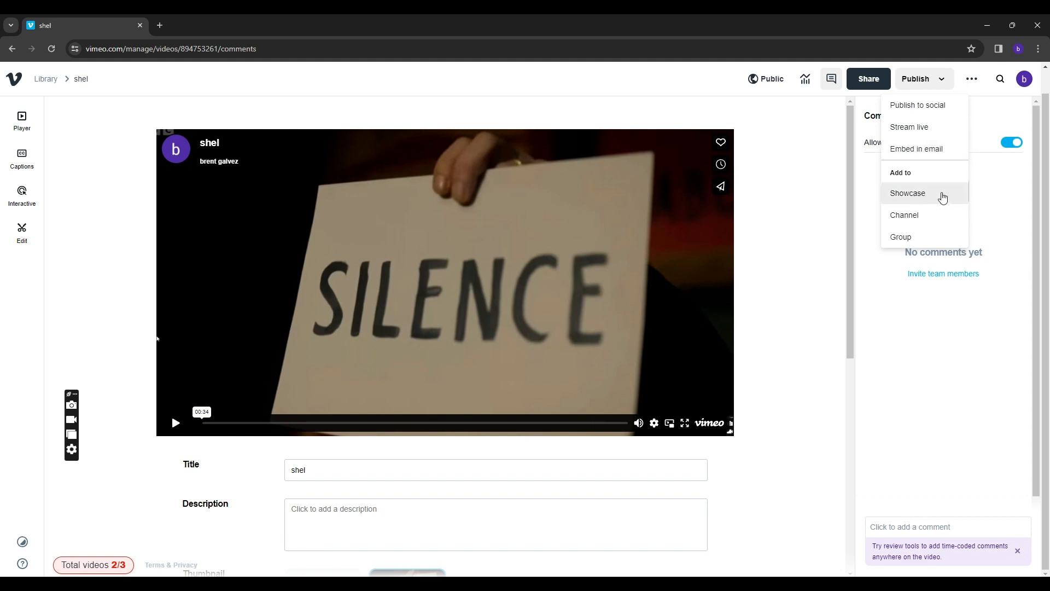
{"action": "mouse_move", "coordinate": [934, 237]}
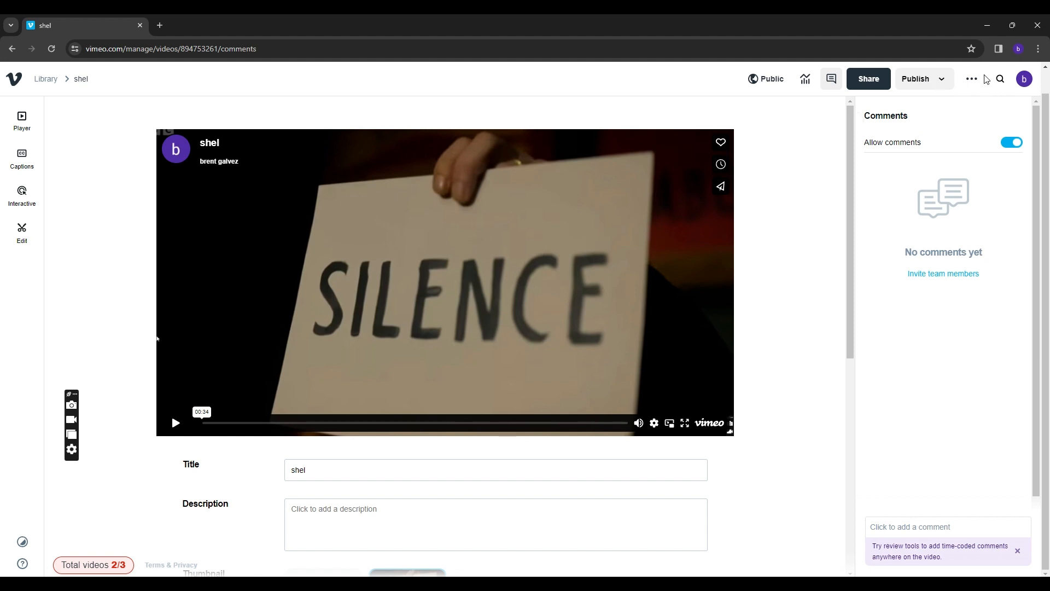
{"action": "left_click", "coordinate": [972, 79]}
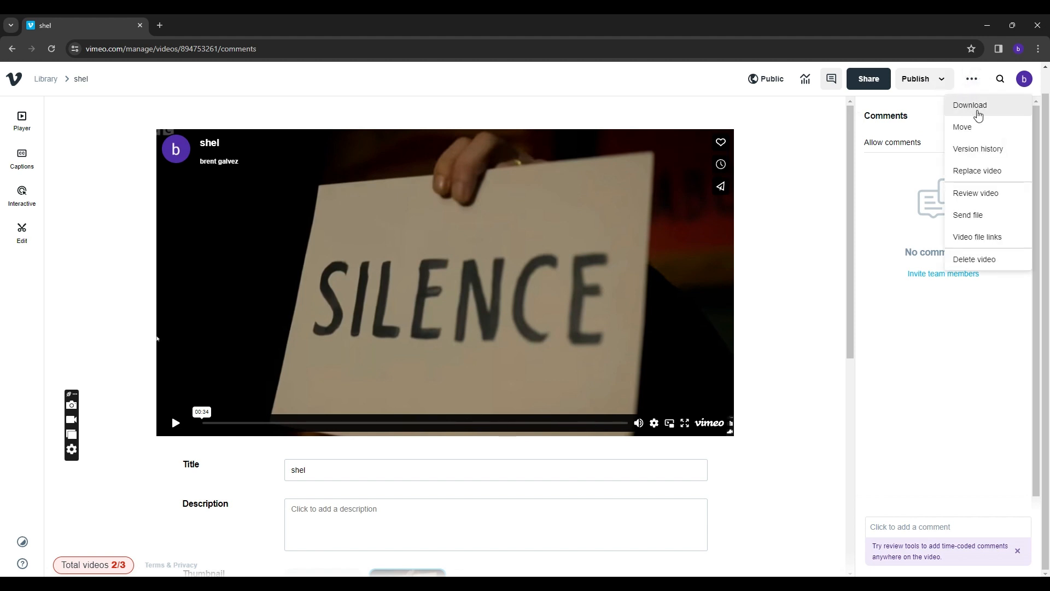
{"action": "mouse_move", "coordinate": [962, 127]}
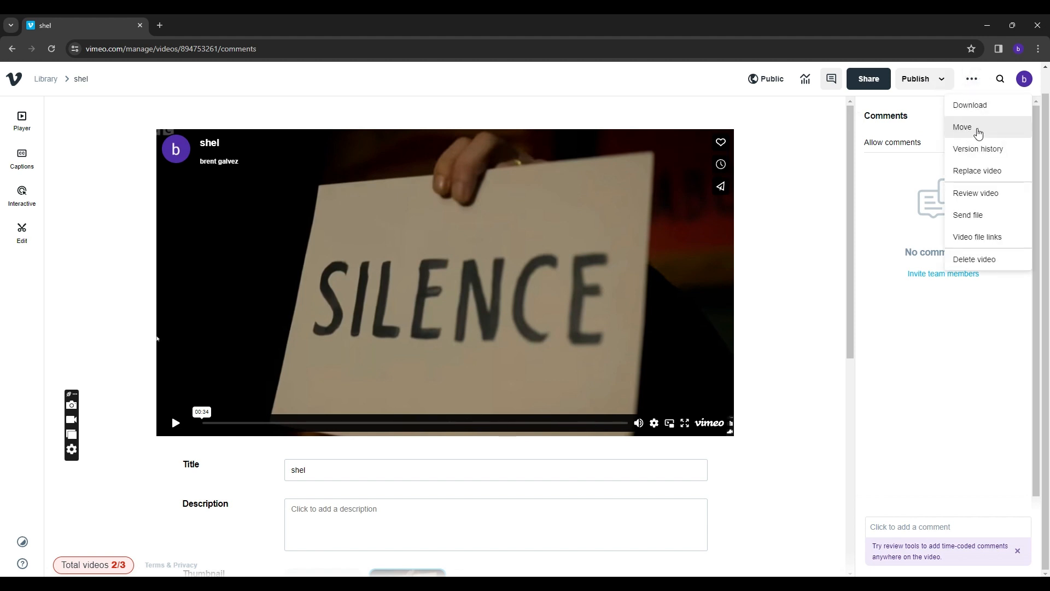
{"action": "mouse_move", "coordinate": [971, 85]}
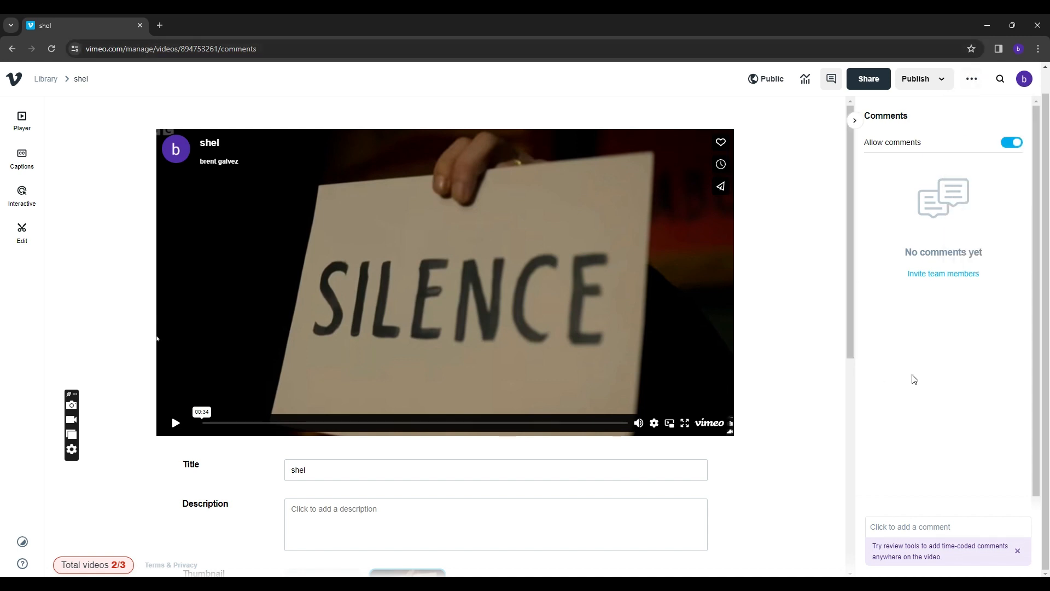
{"action": "mouse_move", "coordinate": [948, 166]}
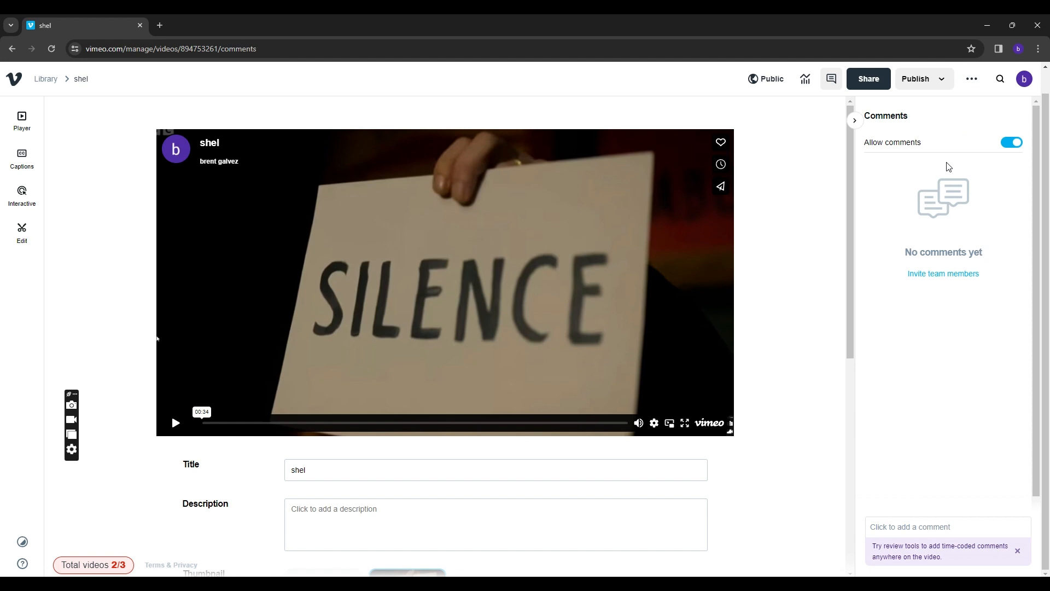
{"action": "mouse_move", "coordinate": [431, 167]}
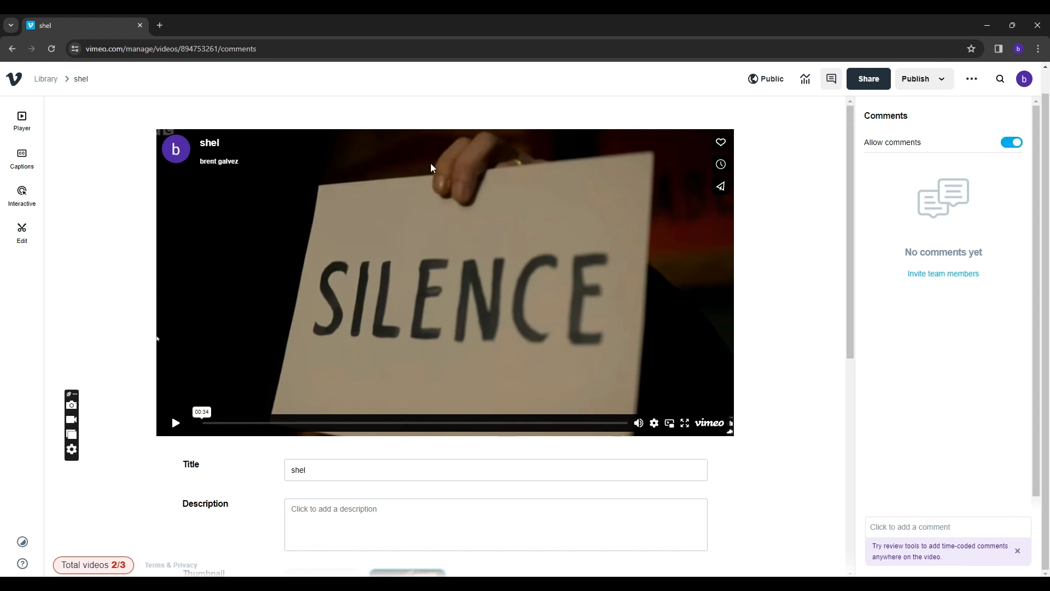
{"action": "mouse_move", "coordinate": [22, 121]}
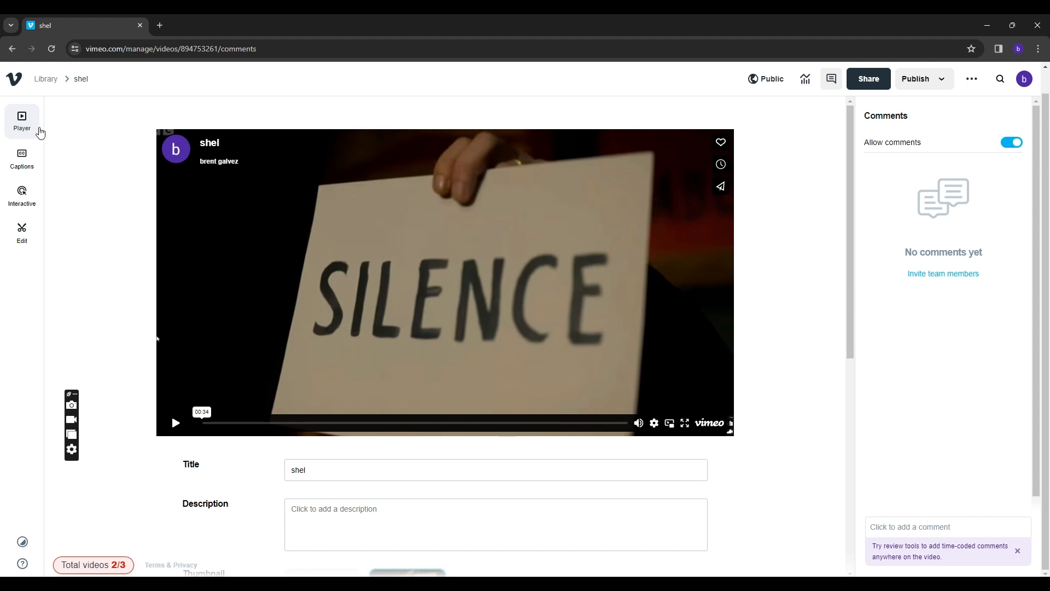
Step: Browse the shel video's player appearance and captions/audio settings
{"action": "left_click", "coordinate": [22, 120]}
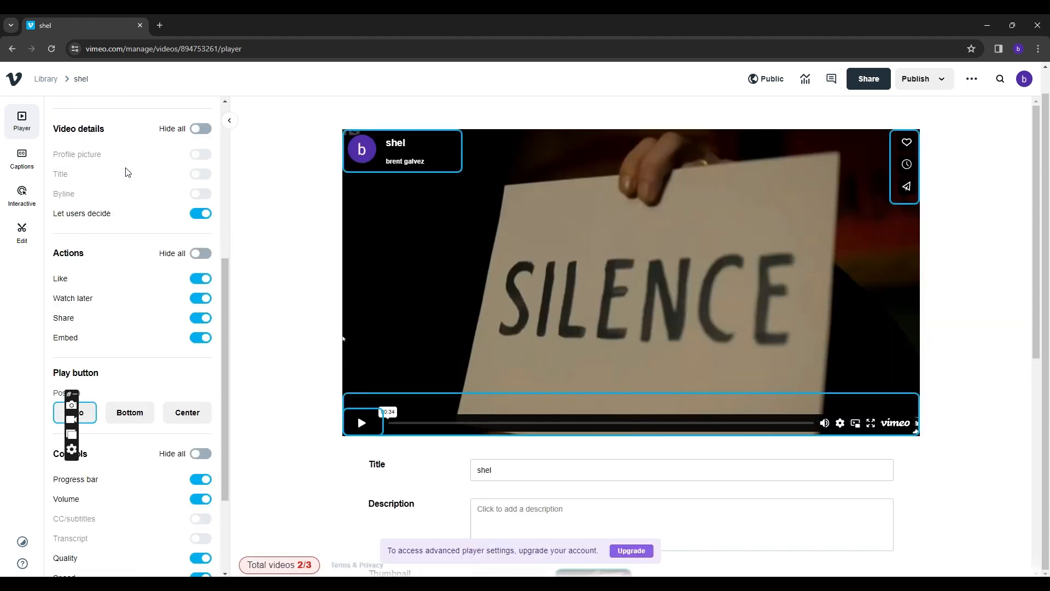
{"action": "scroll", "scroll_direction": "up", "scroll_amount": 3}
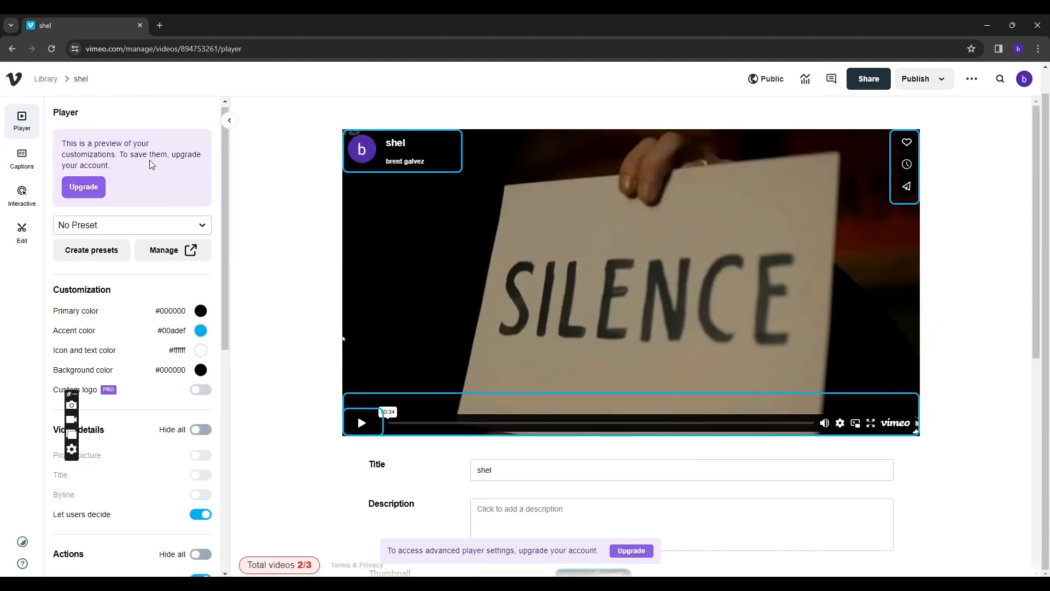
{"action": "scroll", "scroll_direction": "down", "scroll_amount": 3}
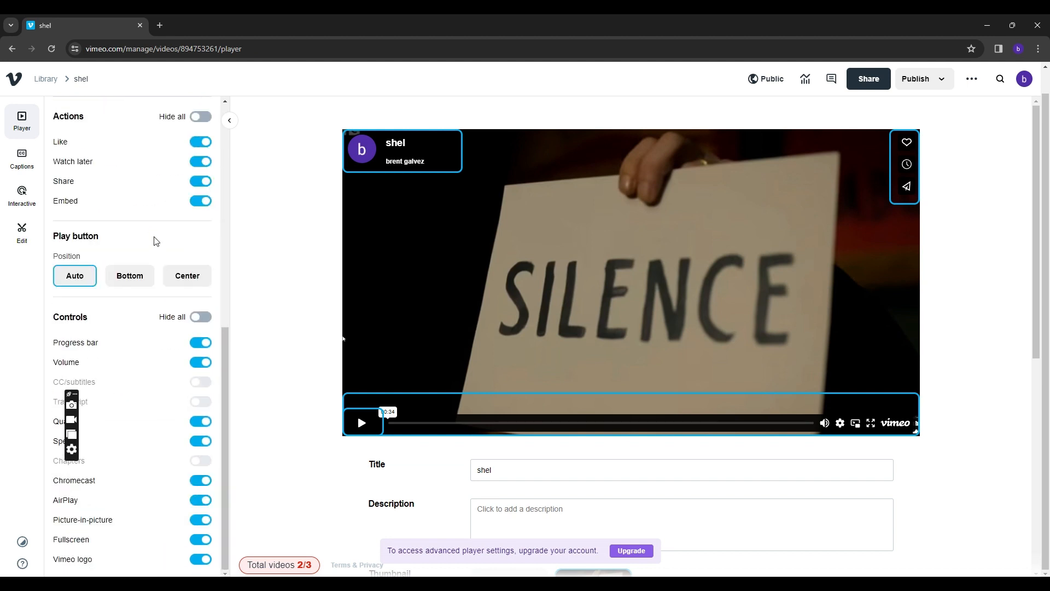
{"action": "left_click", "coordinate": [22, 159]}
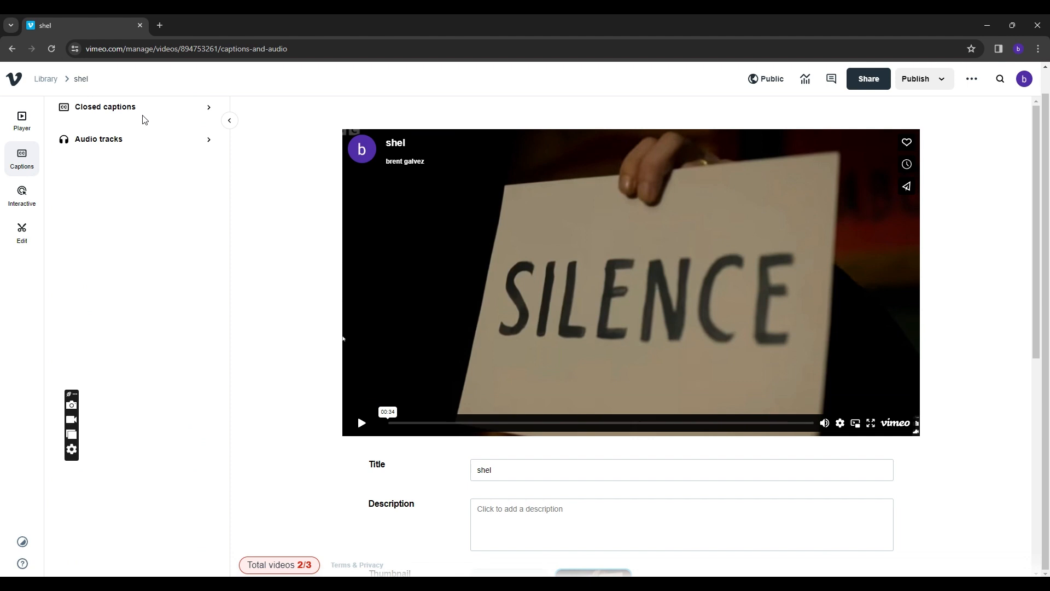
{"action": "mouse_move", "coordinate": [122, 154]}
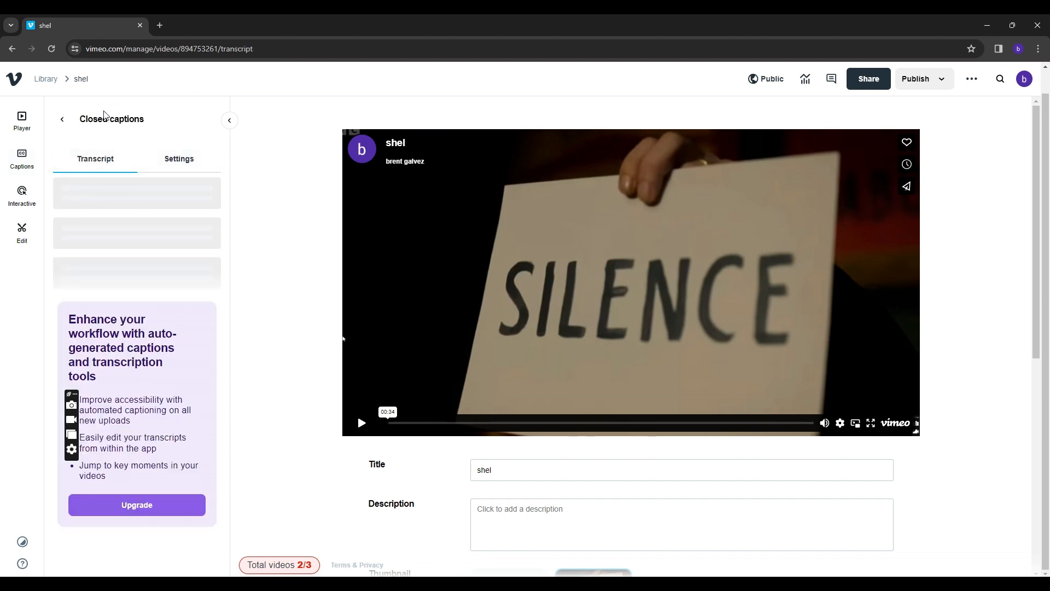
{"action": "mouse_move", "coordinate": [25, 220]}
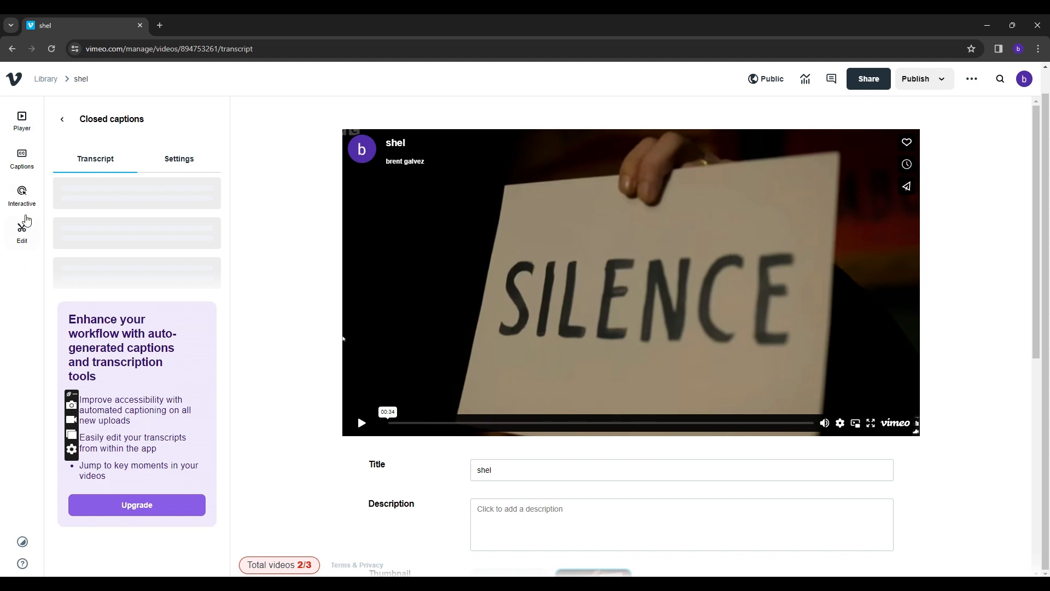
Step: Browse the Interactive and Edit options, then show the video's more-actions list
{"action": "left_click", "coordinate": [22, 195]}
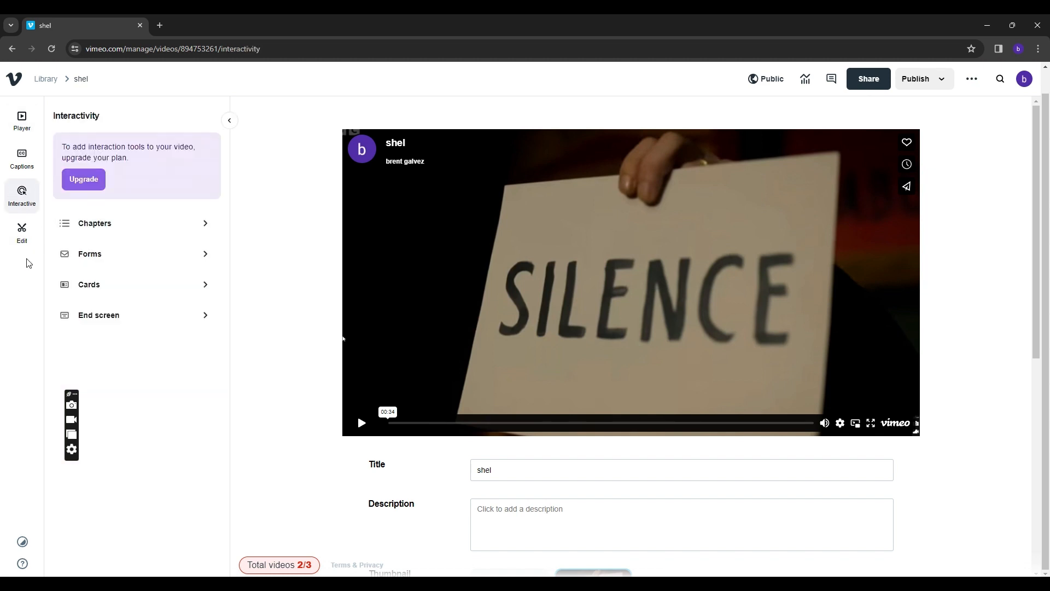
{"action": "left_click", "coordinate": [22, 232]}
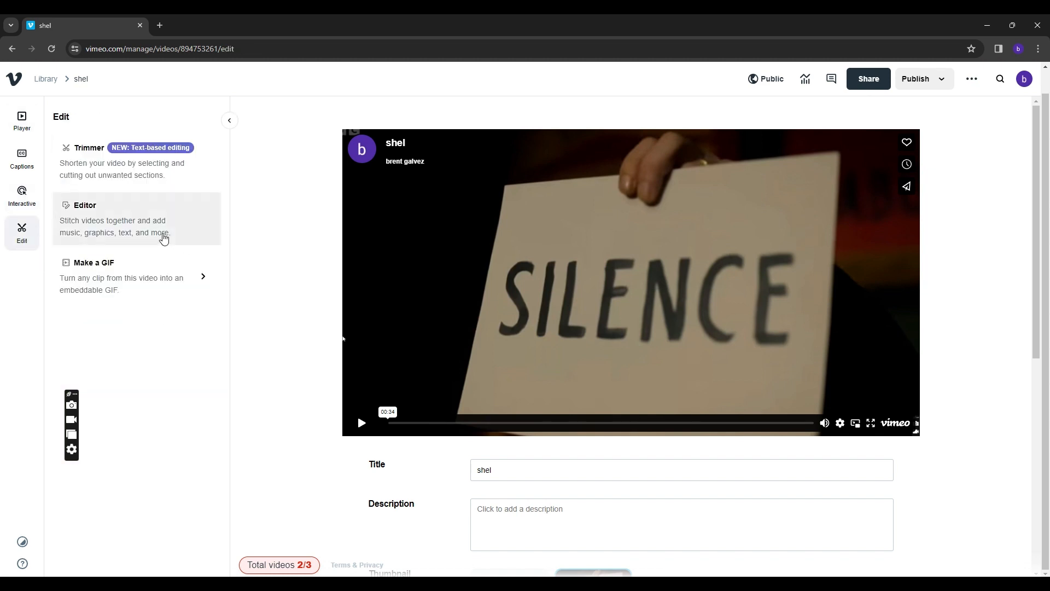
{"action": "mouse_move", "coordinate": [569, 166]}
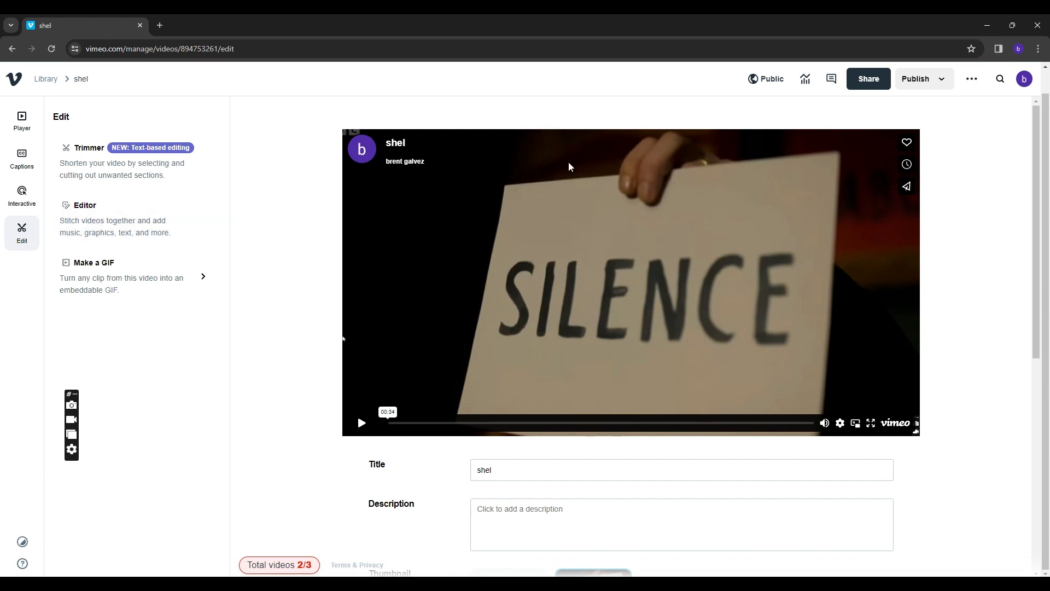
{"action": "mouse_move", "coordinate": [906, 142]}
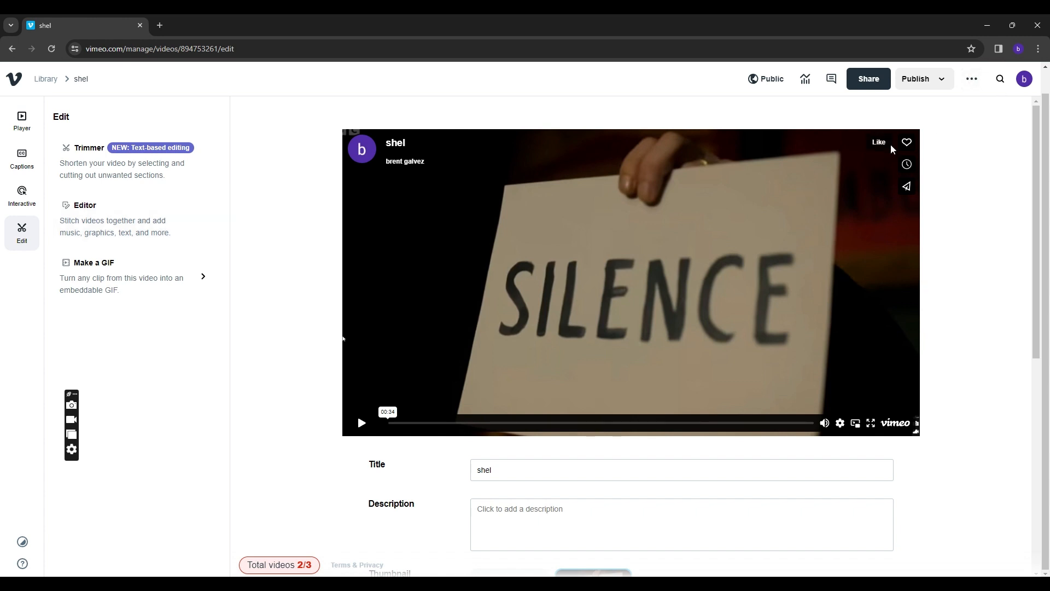
{"action": "mouse_move", "coordinate": [453, 175]}
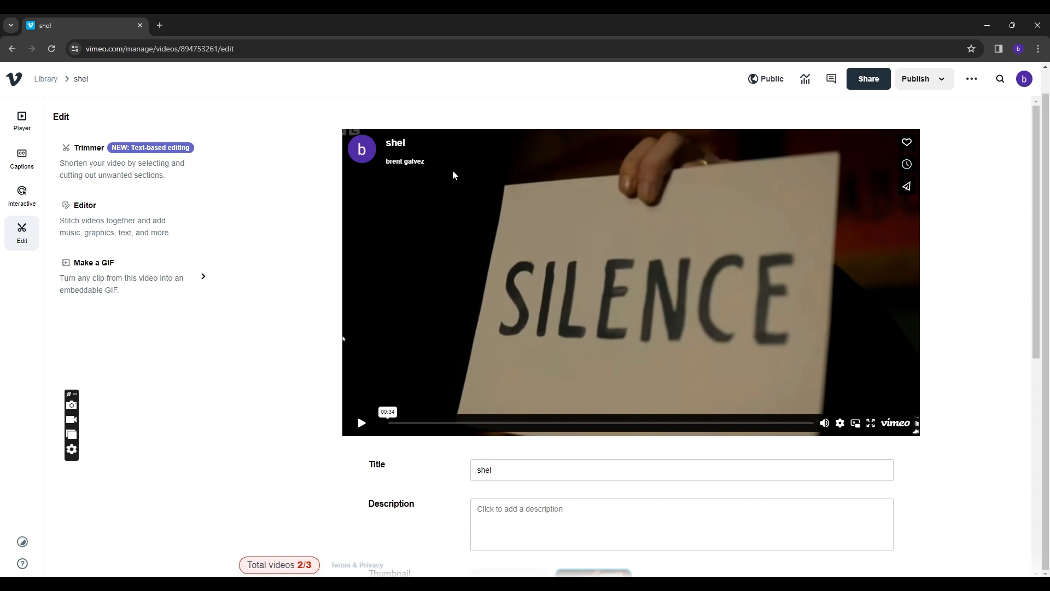
{"action": "mouse_move", "coordinate": [480, 35]}
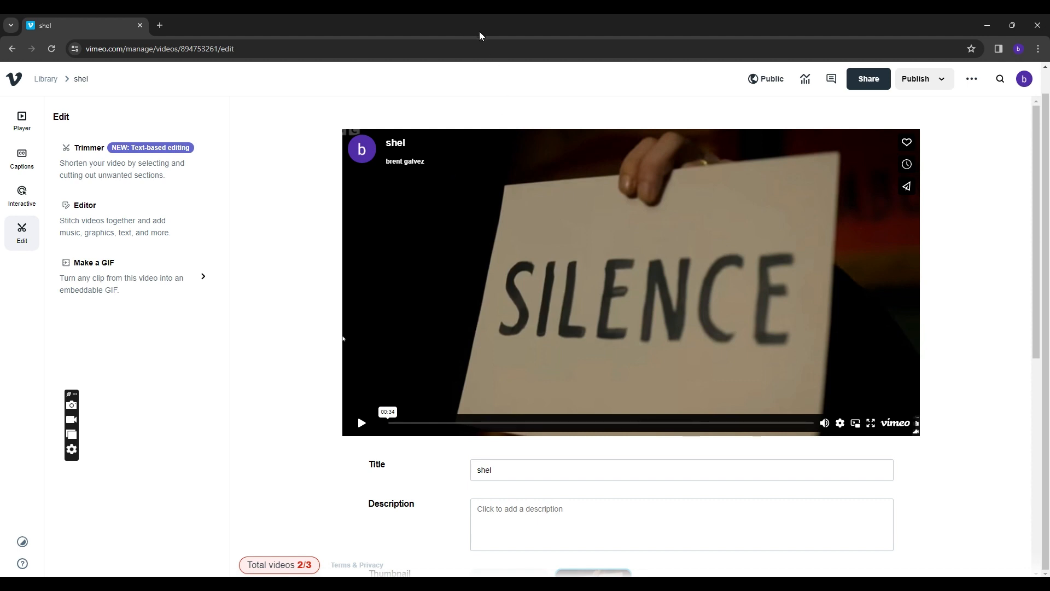
{"action": "left_click", "coordinate": [971, 79]}
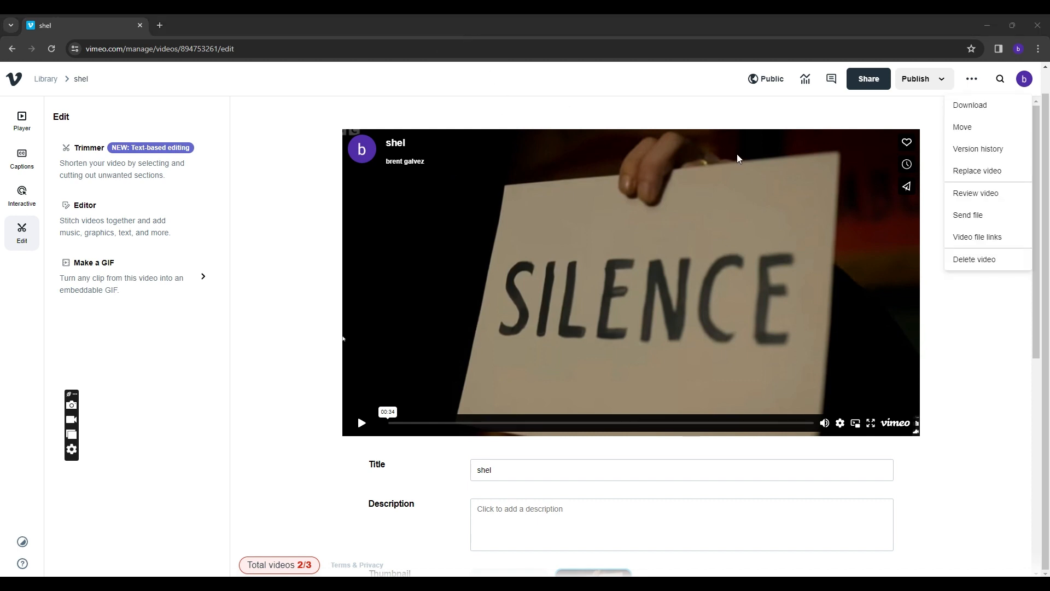
Step: Return to the Vimeo home page and start a new screen or webcam recording
{"action": "left_click", "coordinate": [360, 168]}
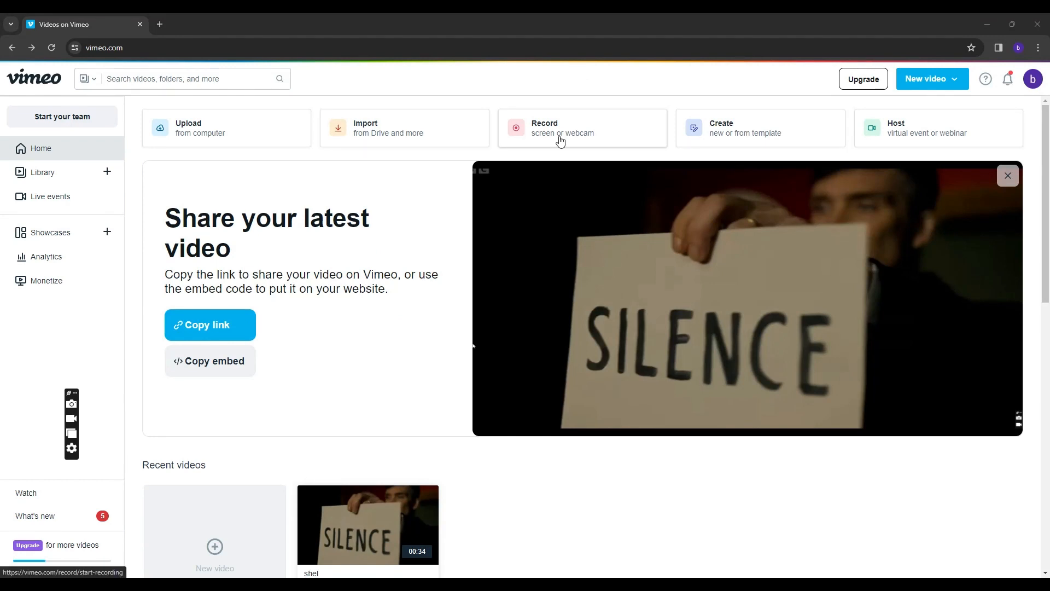
{"action": "left_click", "coordinate": [560, 128]}
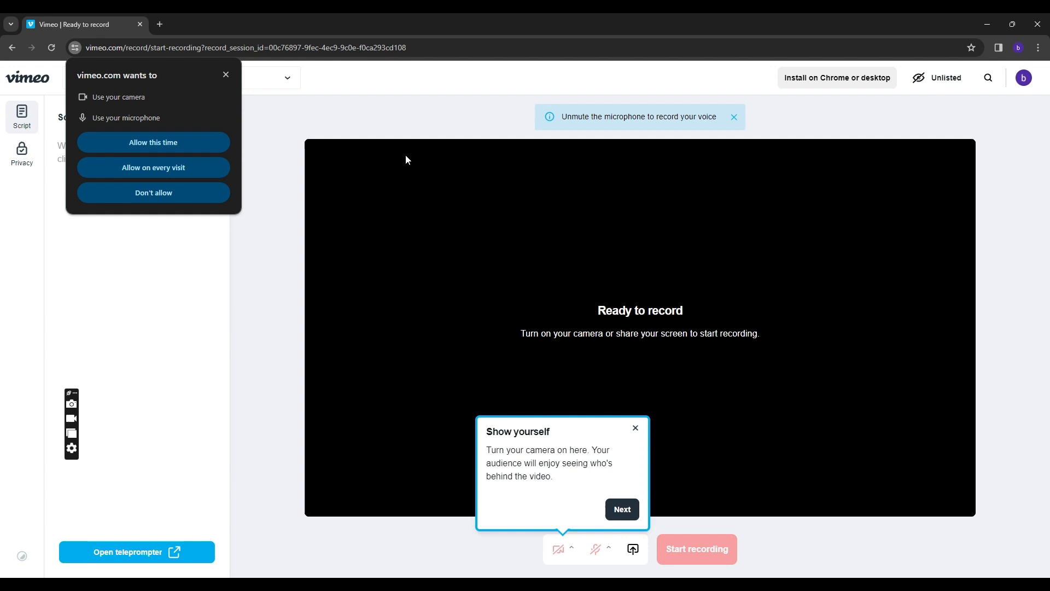
{"action": "mouse_move", "coordinate": [136, 104]}
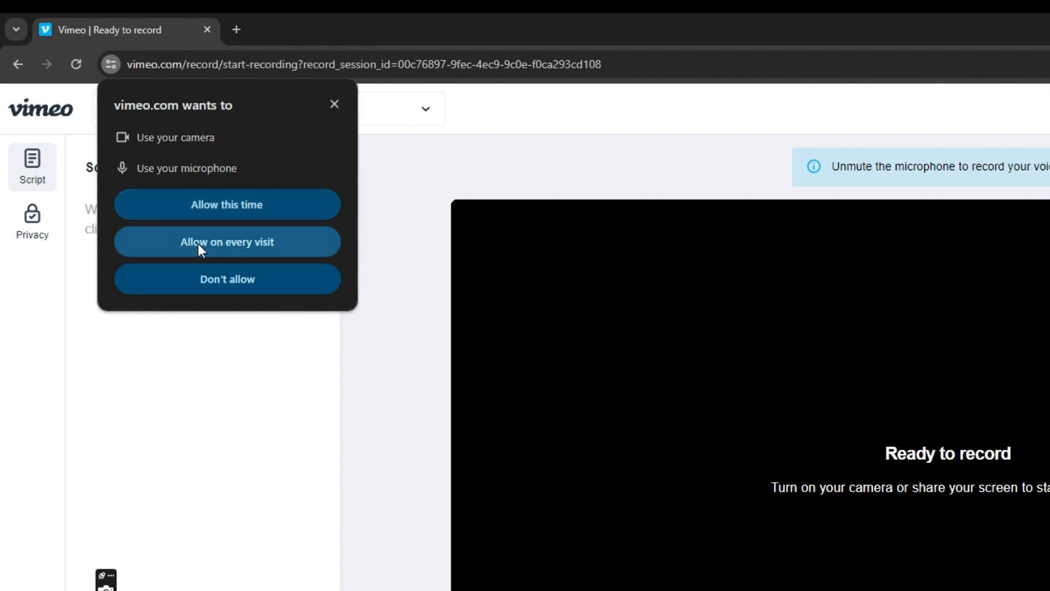
Step: Allow camera and microphone access on every visit and dismiss the 'Write a script' tip
{"action": "left_click", "coordinate": [228, 205]}
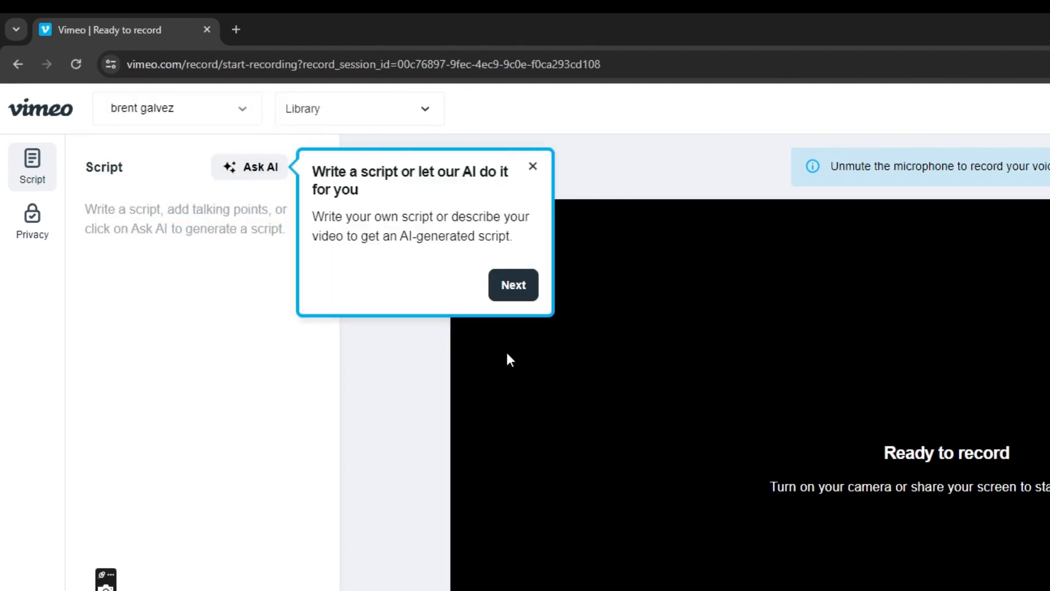
{"action": "mouse_move", "coordinate": [502, 357]}
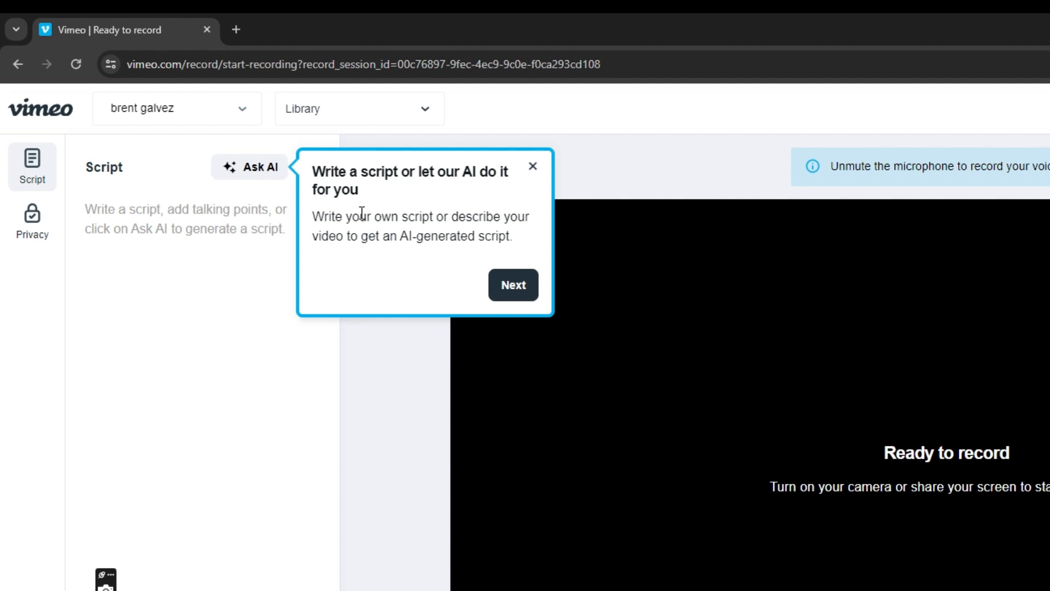
{"action": "mouse_move", "coordinate": [446, 190]}
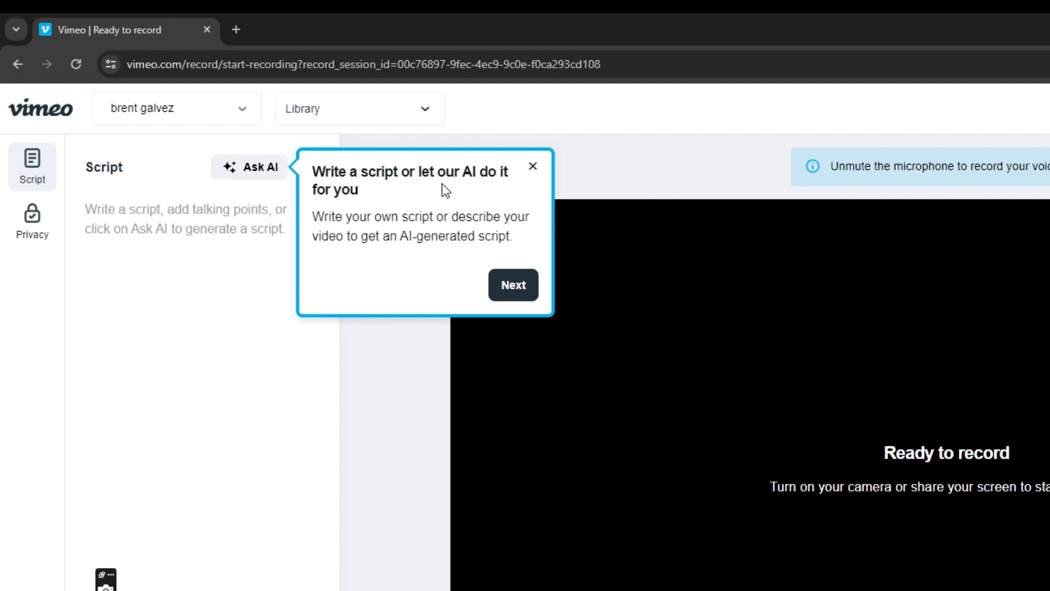
{"action": "mouse_move", "coordinate": [489, 214]}
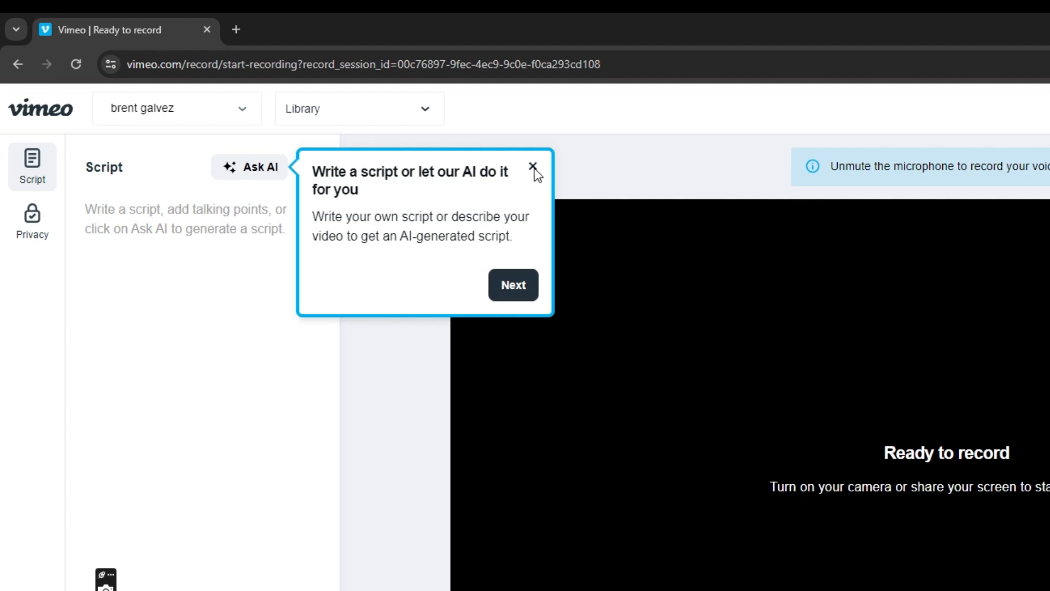
{"action": "left_click", "coordinate": [534, 167]}
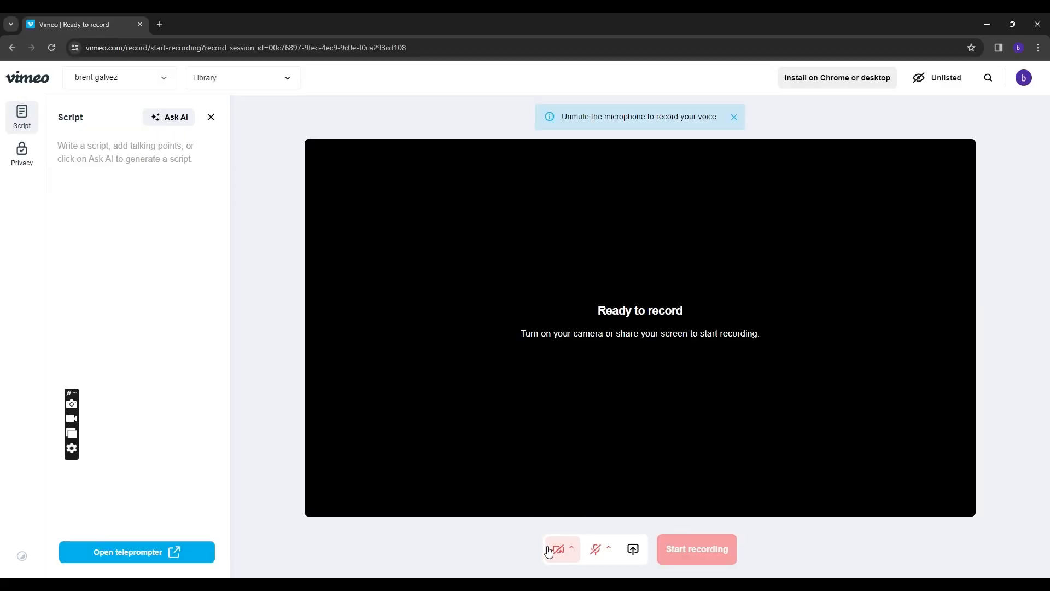
{"action": "mouse_move", "coordinate": [559, 549]}
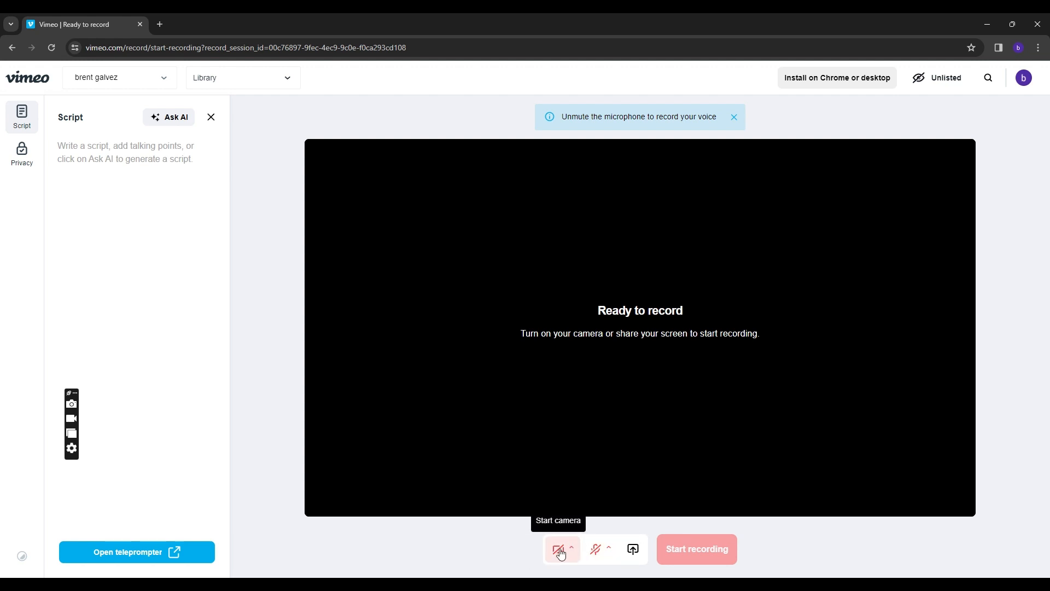
{"action": "mouse_move", "coordinate": [601, 523]}
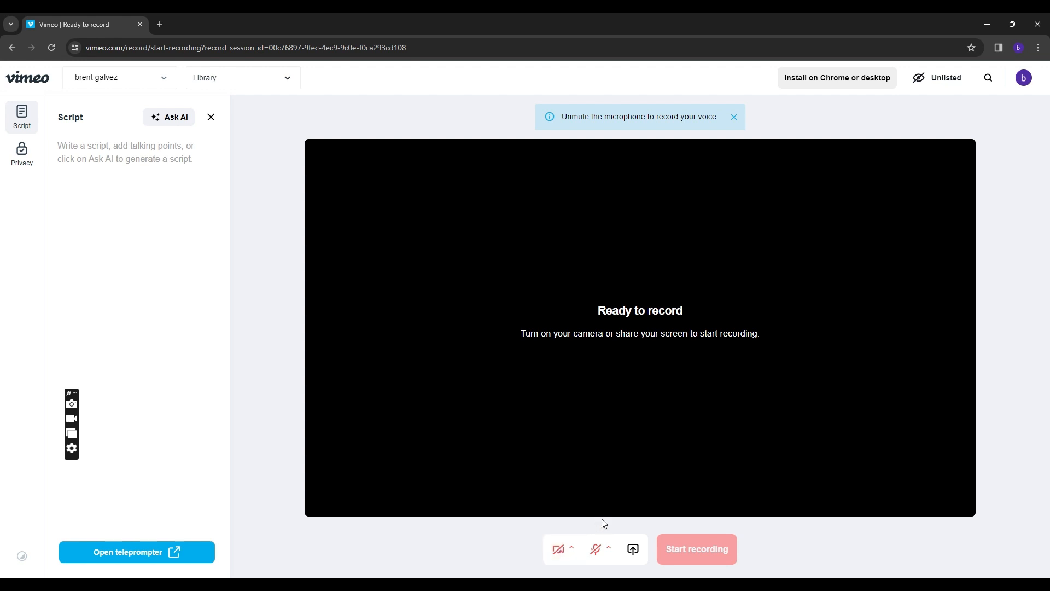
{"action": "mouse_move", "coordinate": [595, 548]}
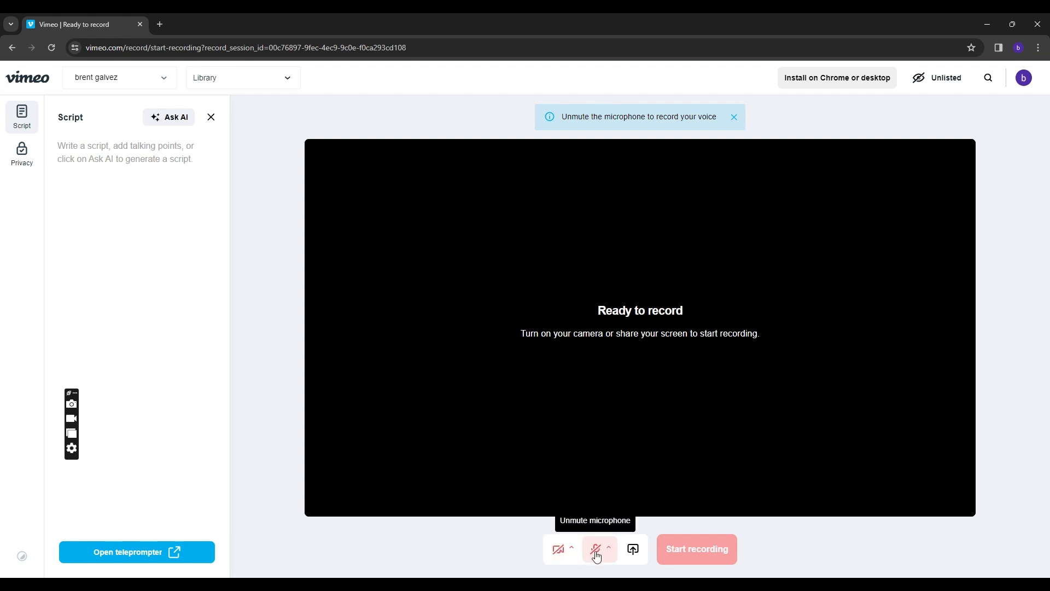
Step: Unmute the microphone, record a short webcam clip, and stop it
{"action": "left_click", "coordinate": [597, 549]}
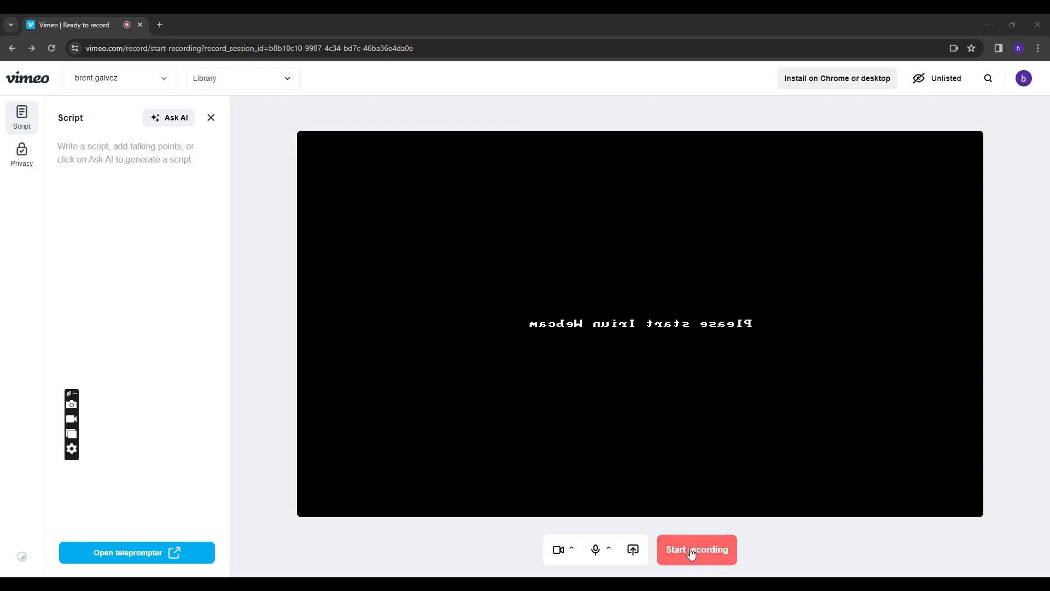
{"action": "left_click", "coordinate": [697, 549]}
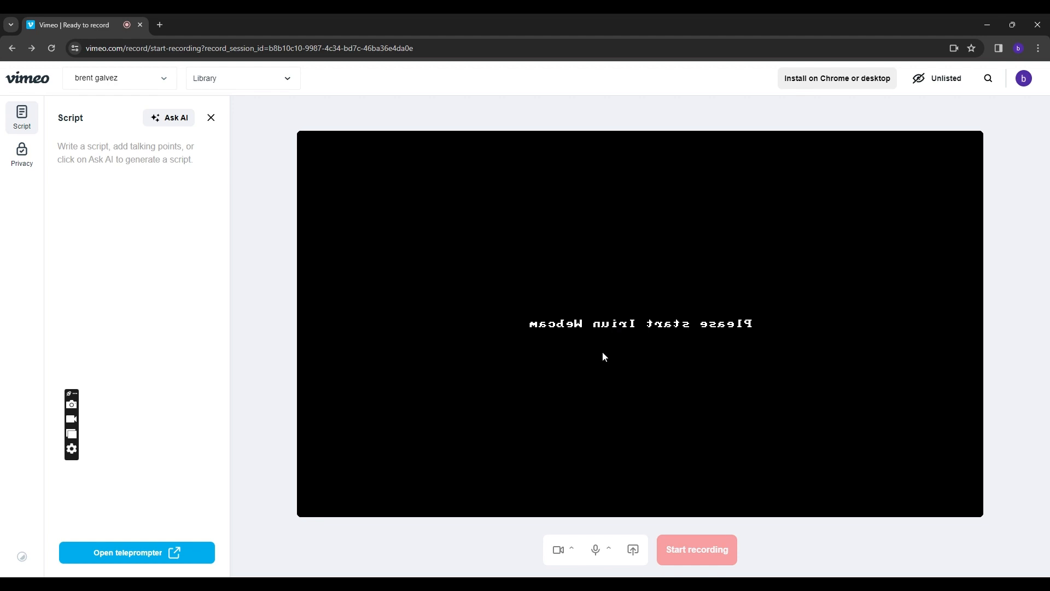
{"action": "left_click", "coordinate": [696, 549]}
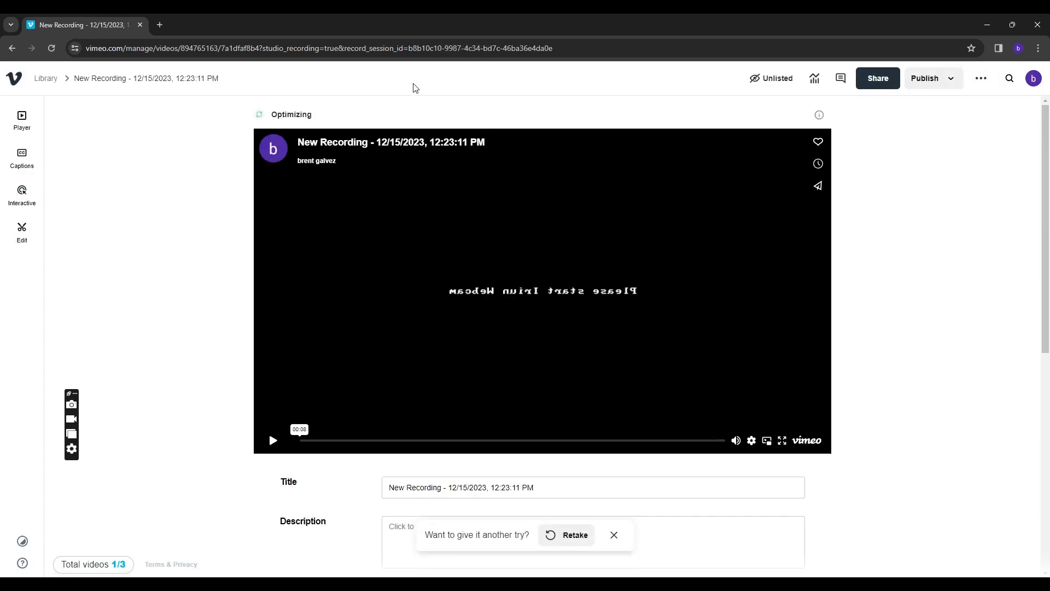
{"action": "mouse_move", "coordinate": [383, 101]}
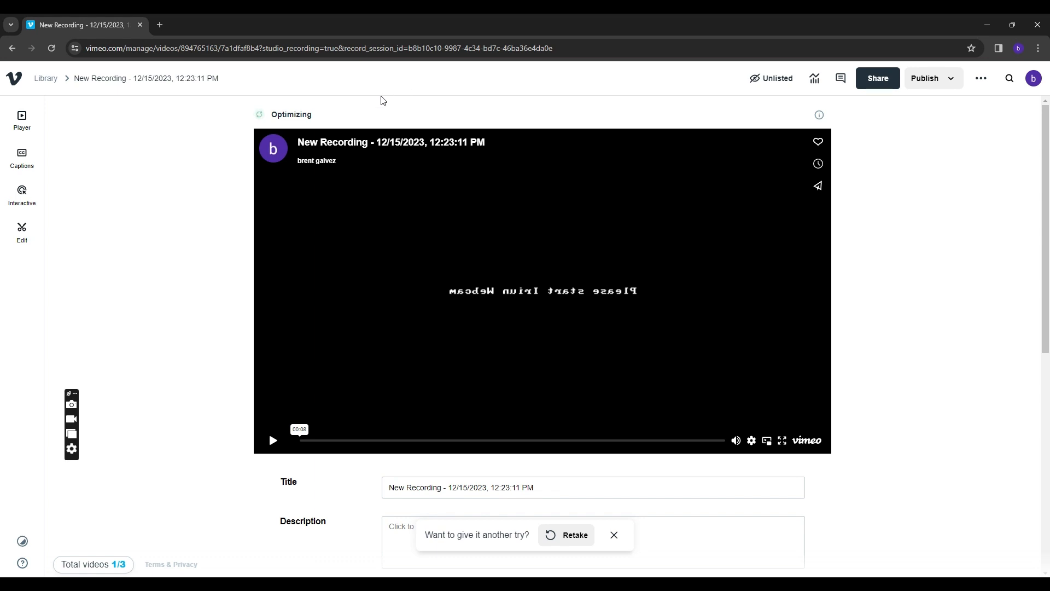
{"action": "left_click", "coordinate": [273, 440]}
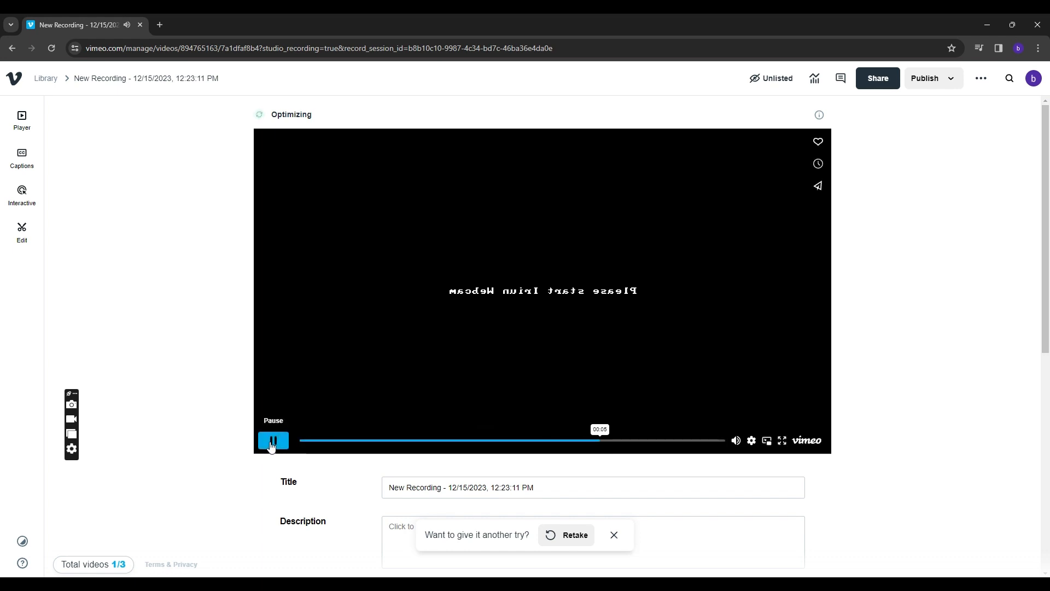
{"action": "left_click", "coordinate": [273, 439]}
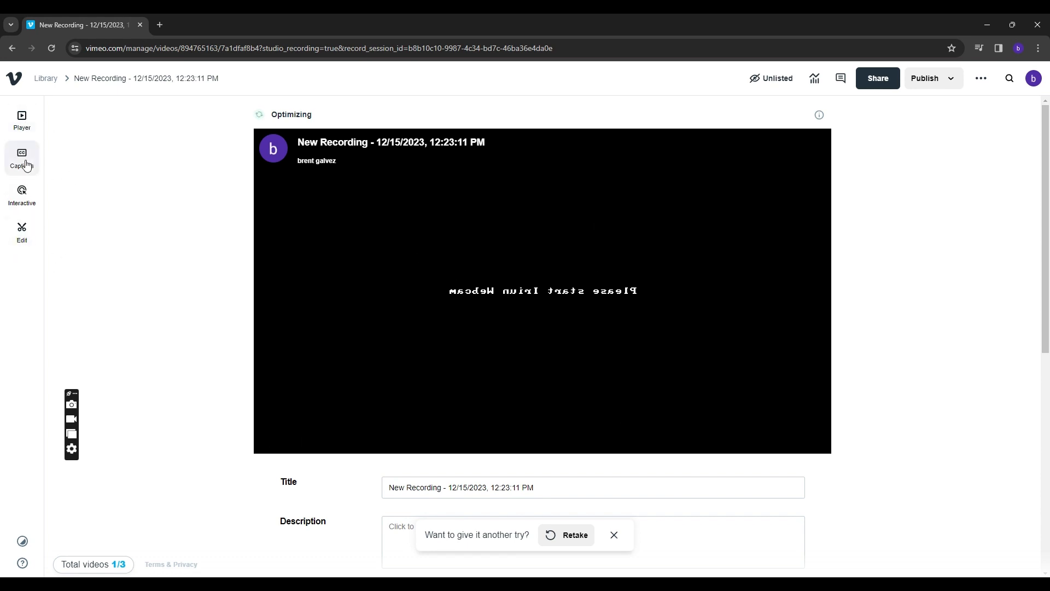
{"action": "mouse_move", "coordinate": [840, 78]}
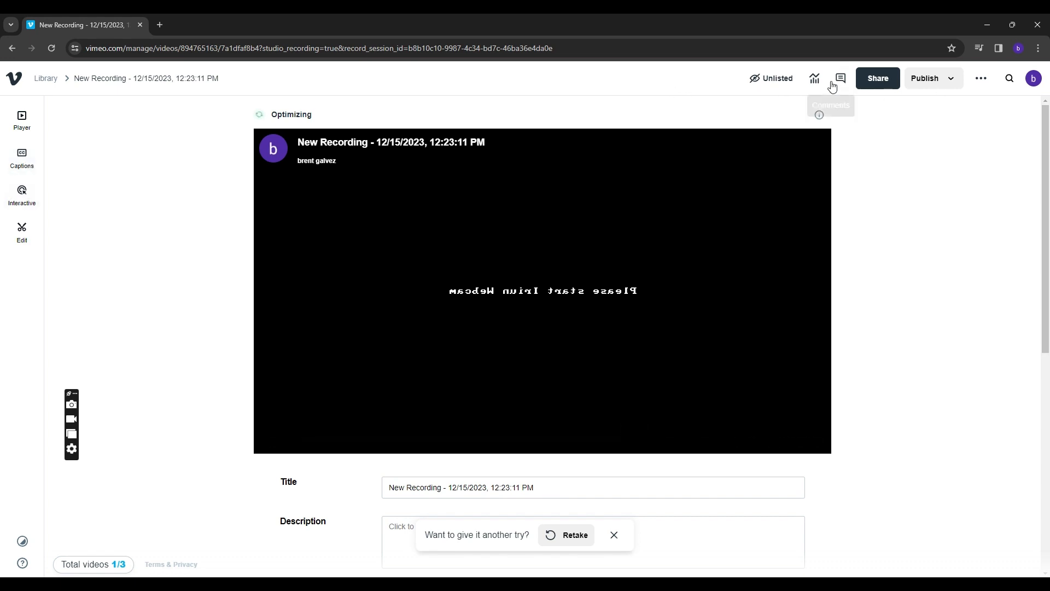
{"action": "mouse_move", "coordinate": [468, 40]}
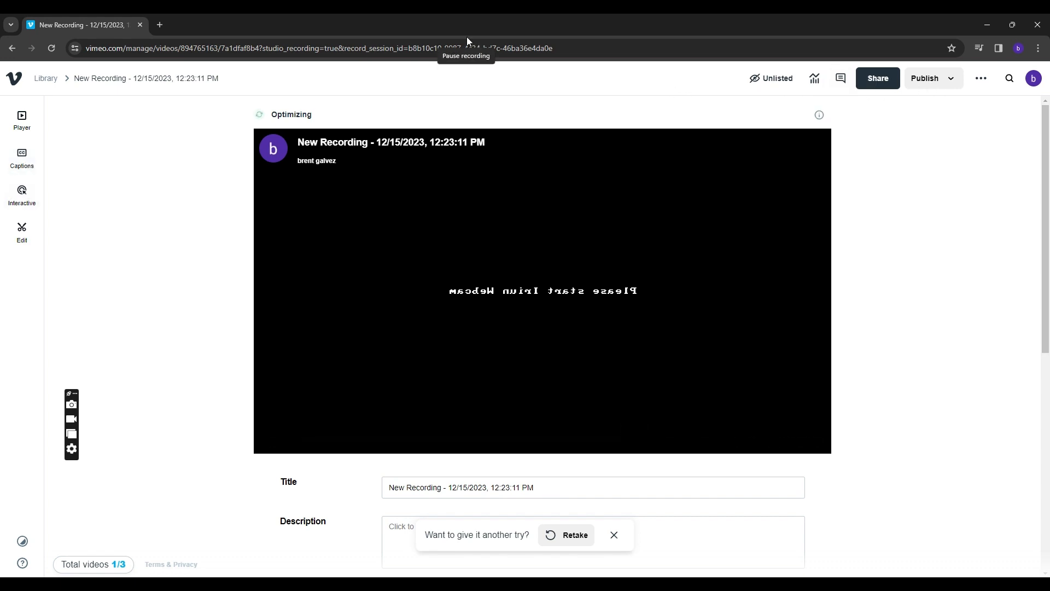
{"action": "left_click", "coordinate": [567, 534]}
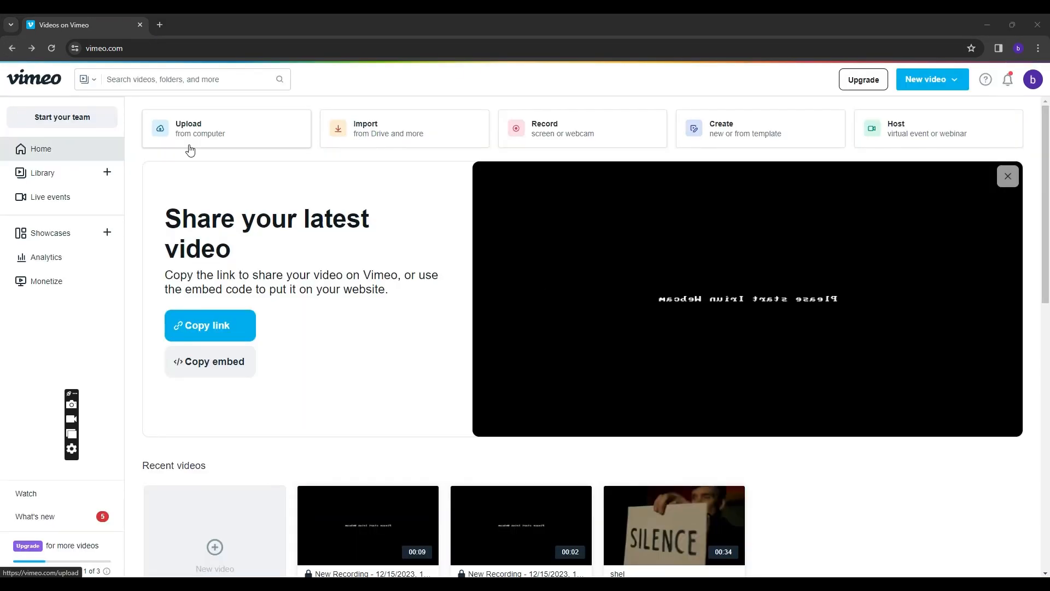
{"action": "mouse_move", "coordinate": [547, 142]}
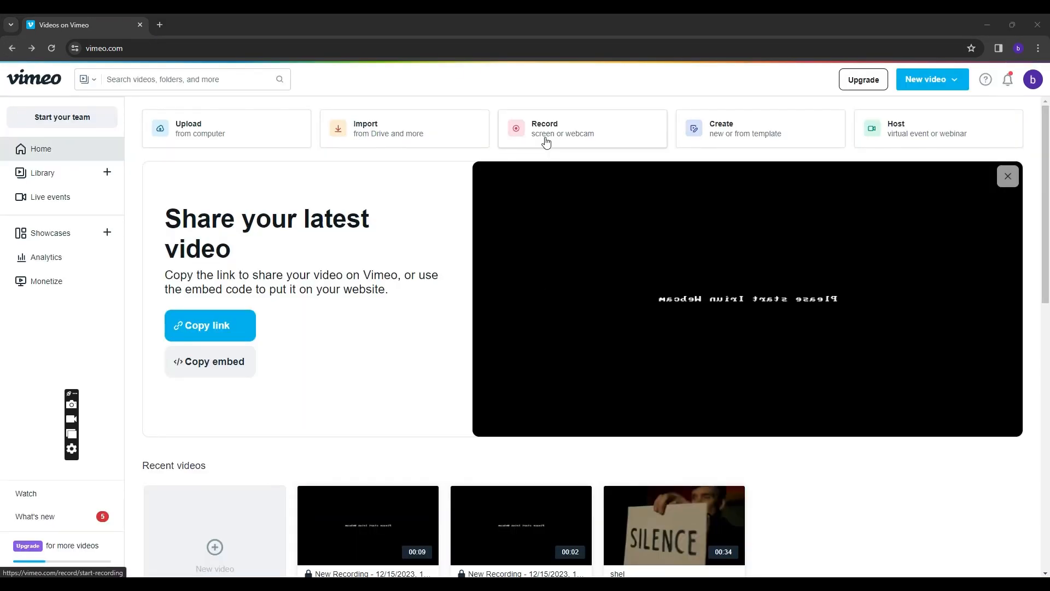
{"action": "mouse_move", "coordinate": [562, 146]}
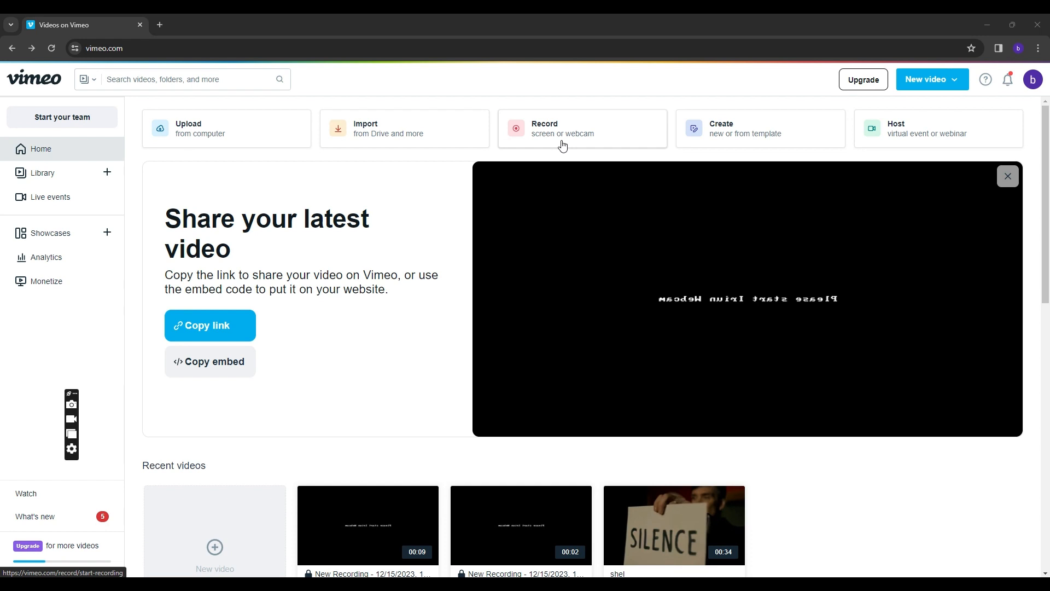
{"action": "mouse_move", "coordinate": [712, 184]}
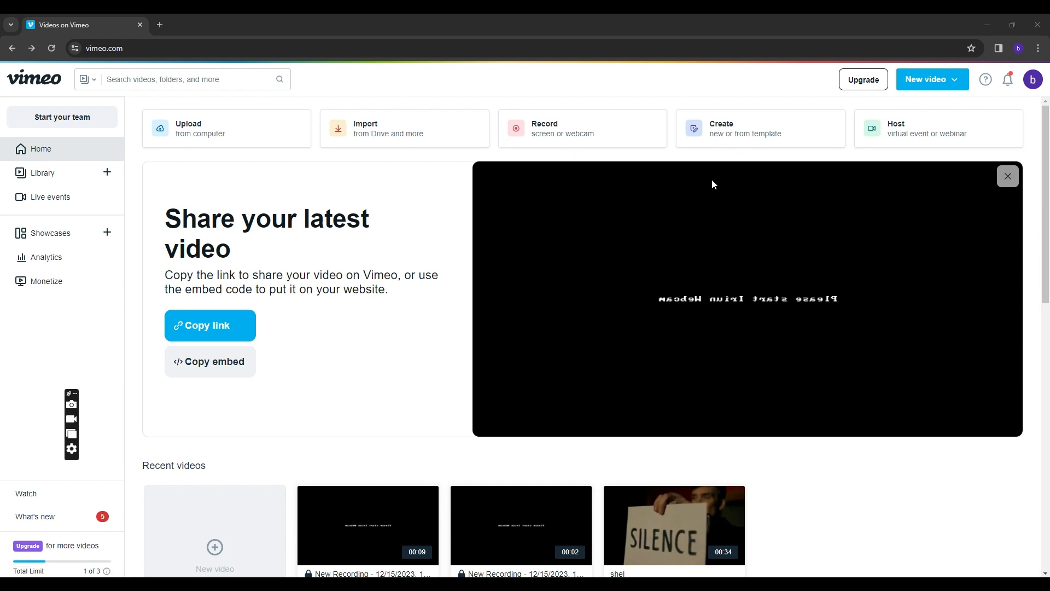
{"action": "mouse_move", "coordinate": [712, 165]}
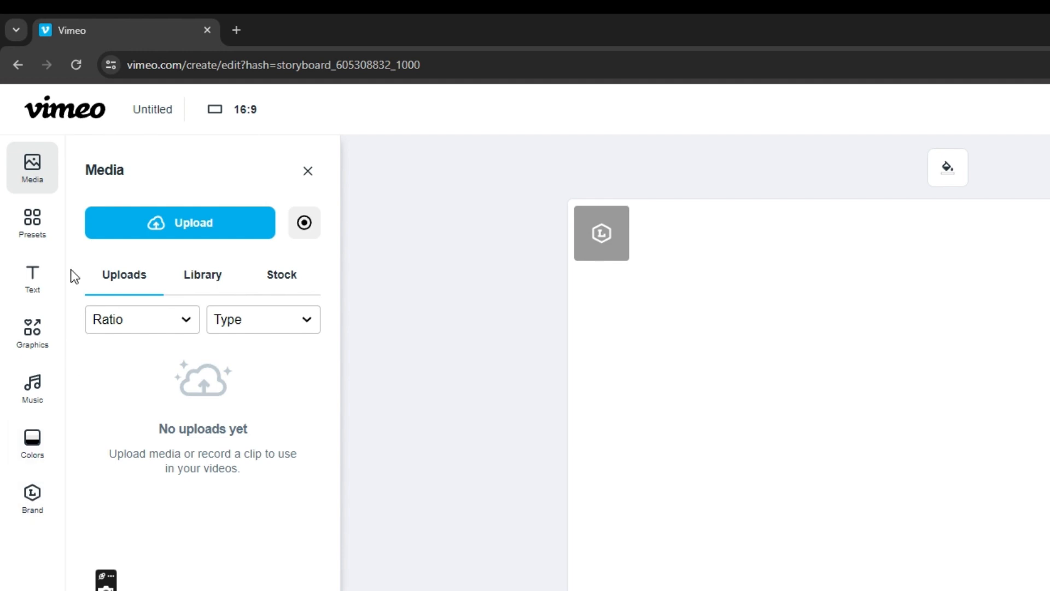
{"action": "mouse_move", "coordinate": [32, 333]}
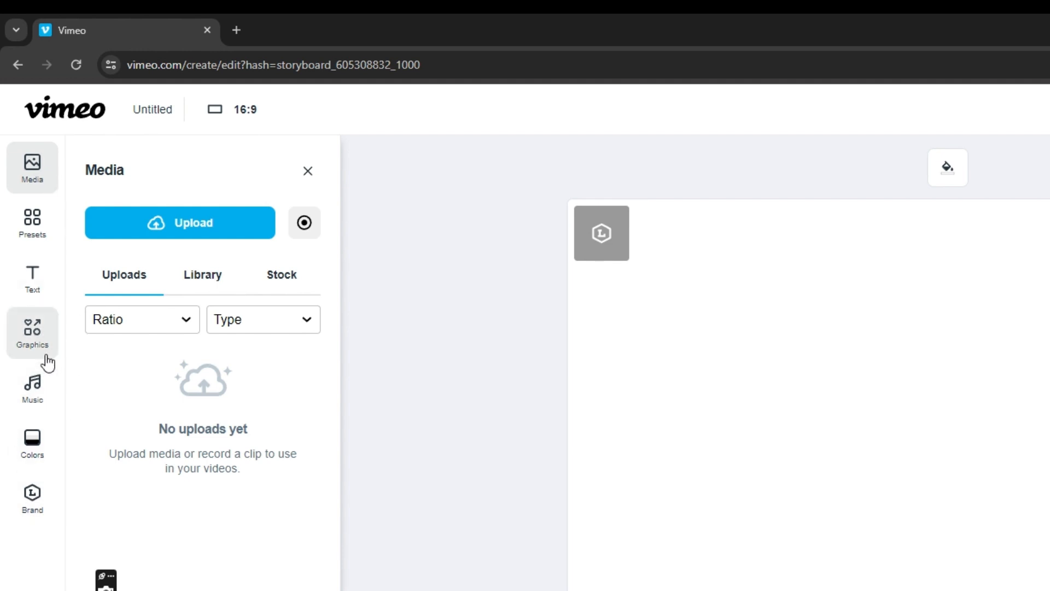
{"action": "mouse_move", "coordinate": [32, 165]}
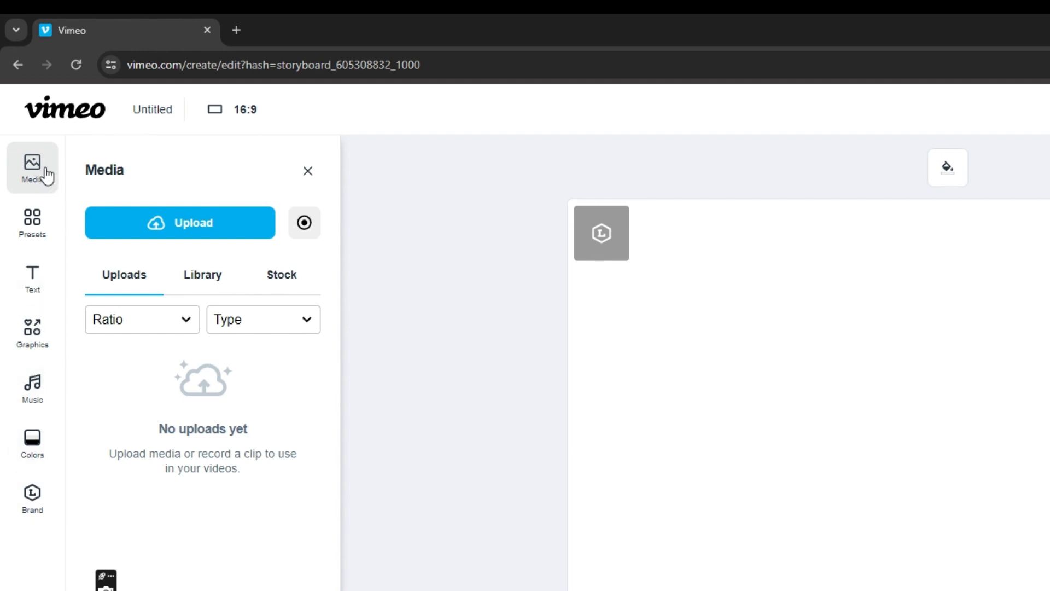
{"action": "mouse_move", "coordinate": [138, 230]}
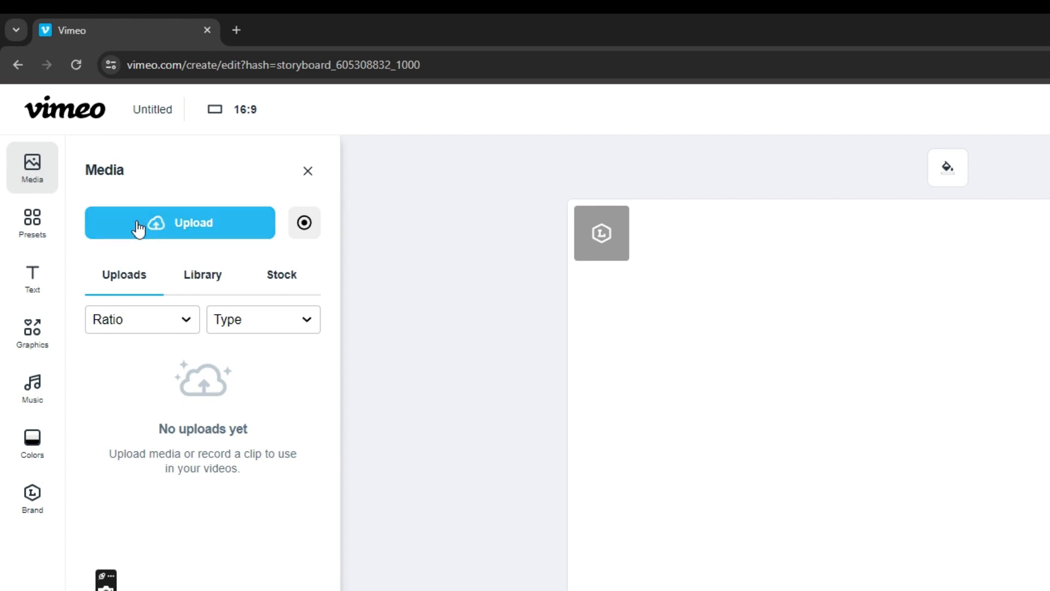
{"action": "mouse_move", "coordinate": [175, 234]}
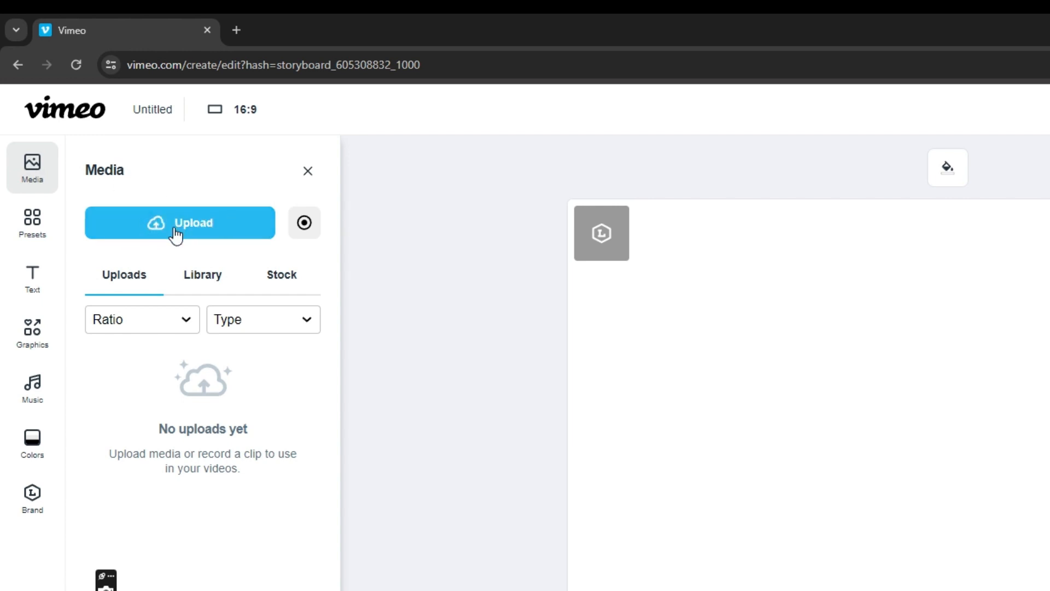
{"action": "mouse_move", "coordinate": [141, 228]}
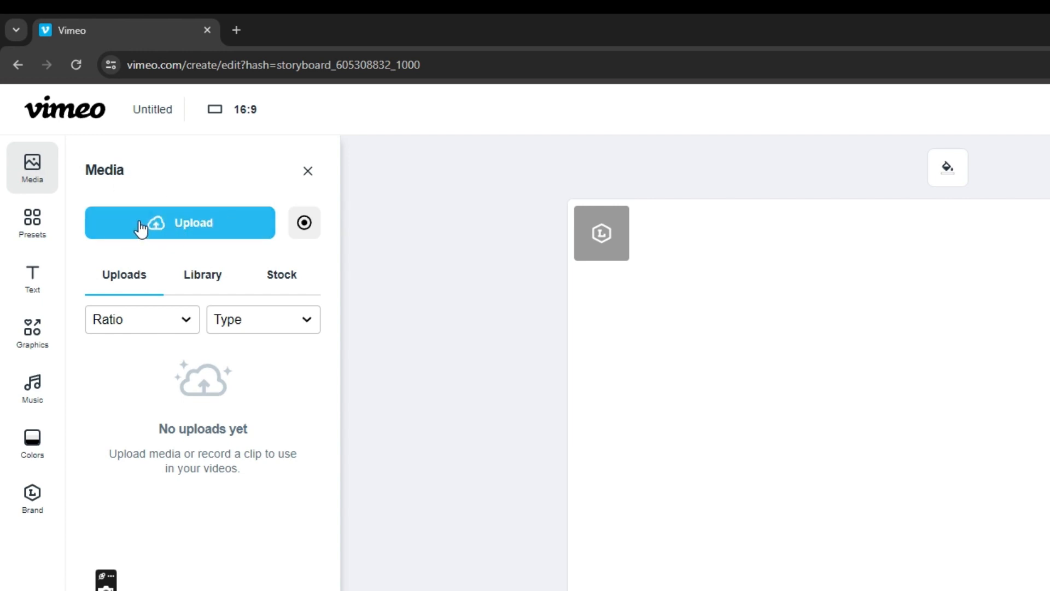
{"action": "left_click", "coordinate": [202, 275]}
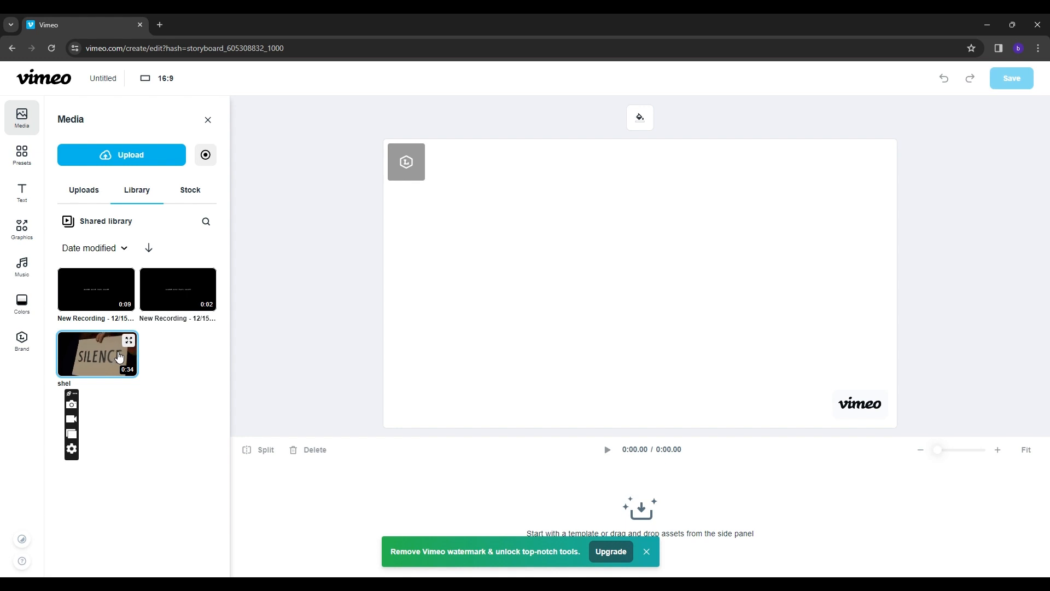
Step: Add the Manhattan skyline and bridge clip from the Aerial stock category to the timeline
{"action": "left_click", "coordinate": [189, 189]}
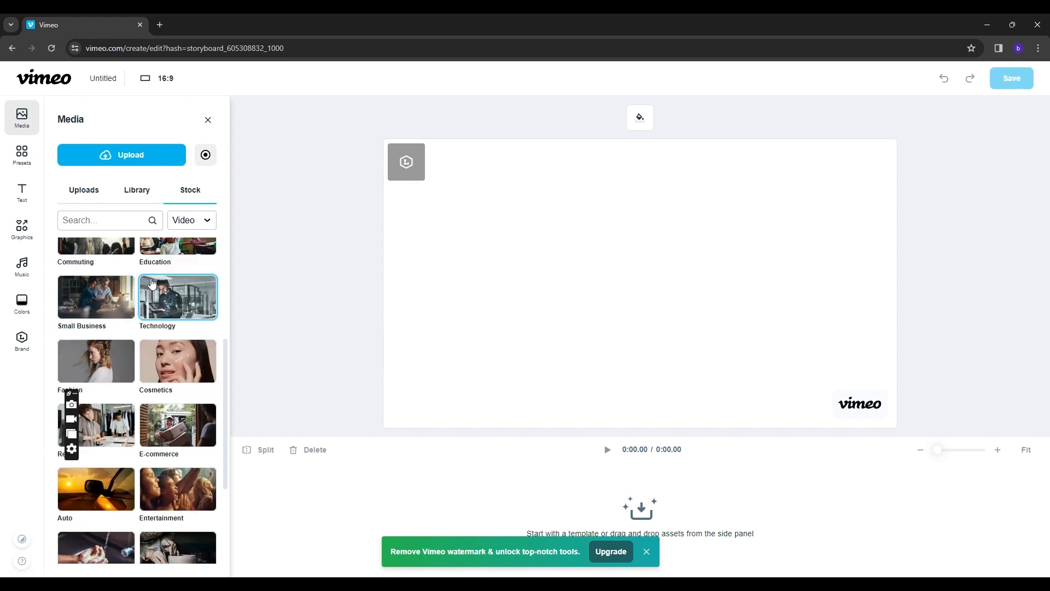
{"action": "scroll", "scroll_direction": "up", "scroll_amount": 3}
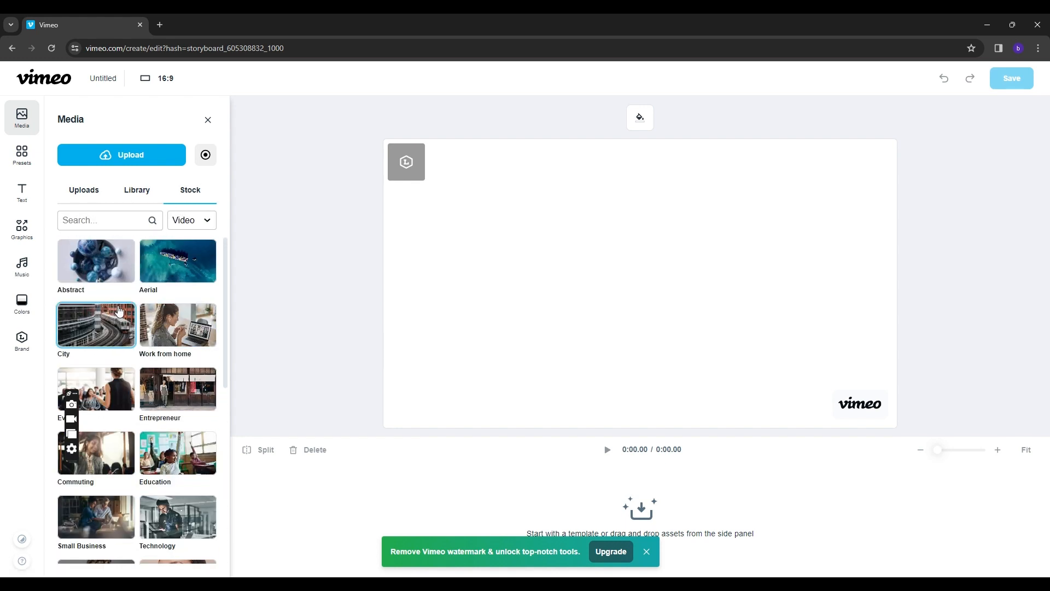
{"action": "mouse_move", "coordinate": [129, 287]}
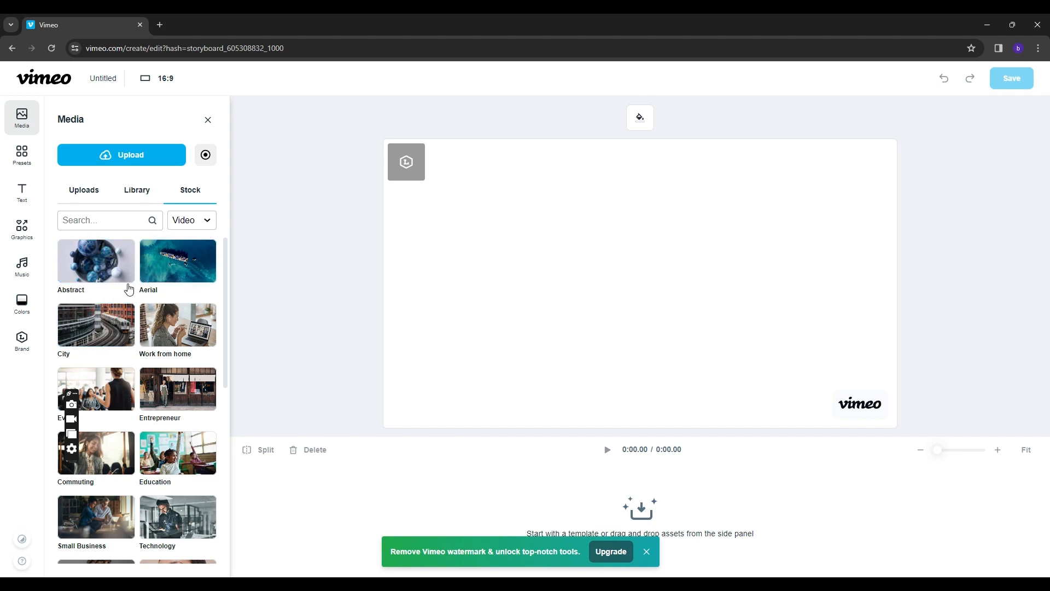
{"action": "left_click", "coordinate": [177, 261]}
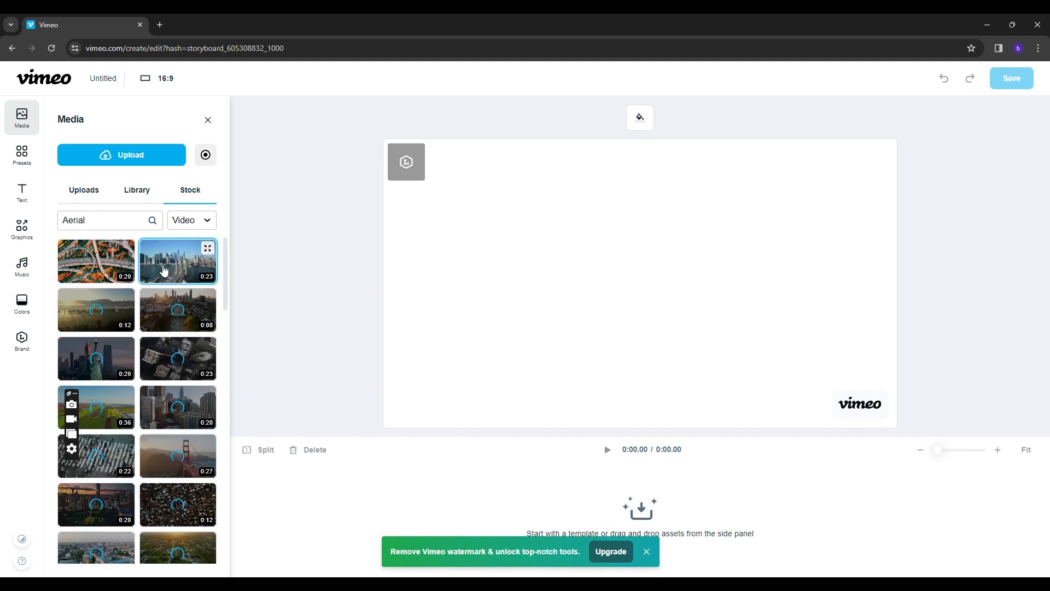
{"action": "scroll", "scroll_direction": "down", "scroll_amount": 3}
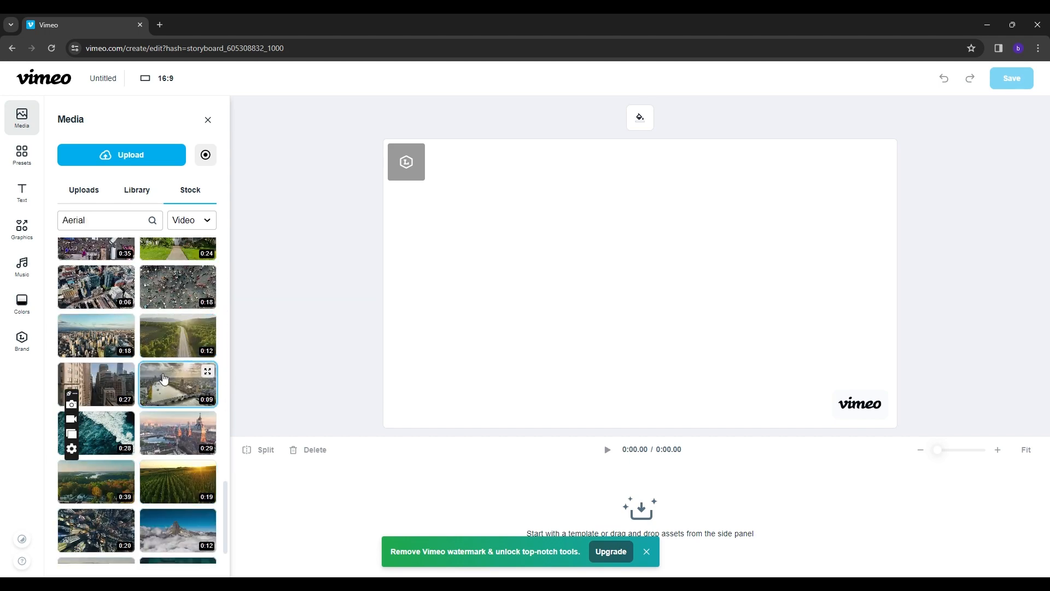
{"action": "scroll", "scroll_direction": "down", "scroll_amount": 3}
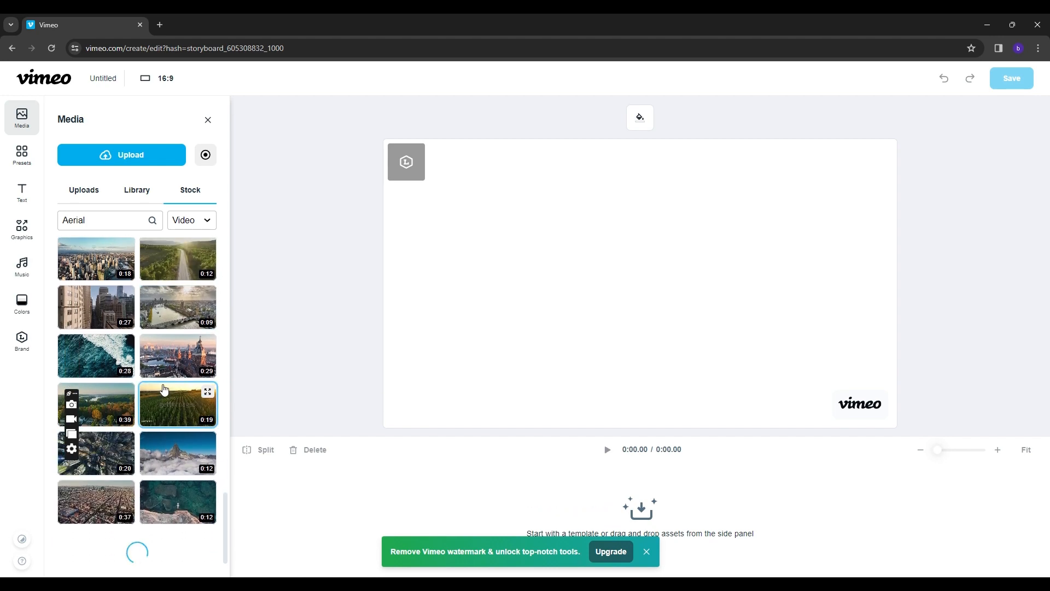
{"action": "scroll", "scroll_direction": "down", "scroll_amount": 3}
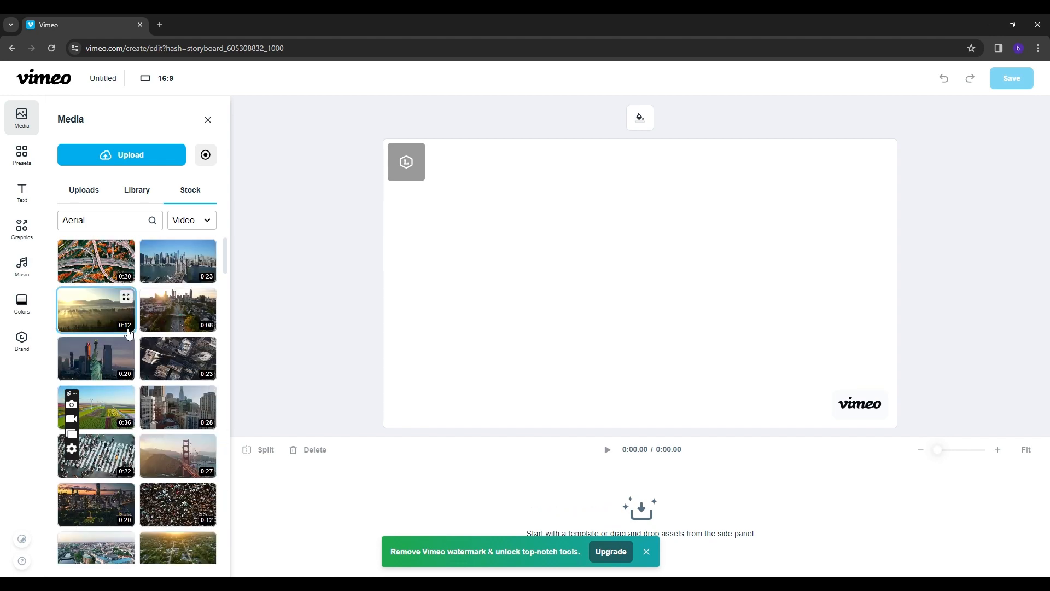
{"action": "left_click", "coordinate": [177, 261]}
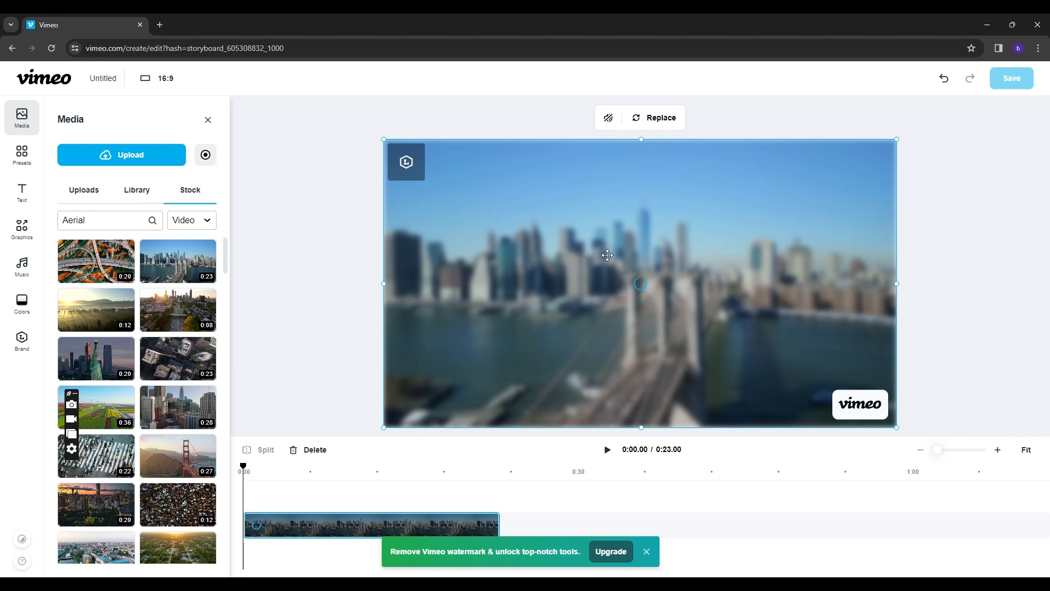
Step: Preview the skyline clip briefly and pause it
{"action": "left_click", "coordinate": [606, 449]}
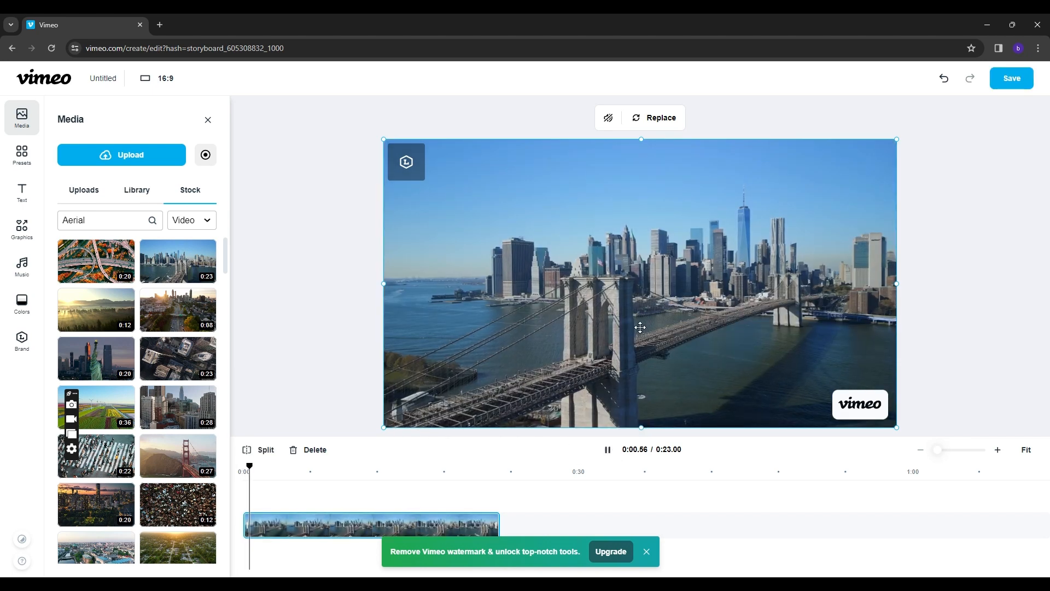
{"action": "left_click", "coordinate": [22, 154]}
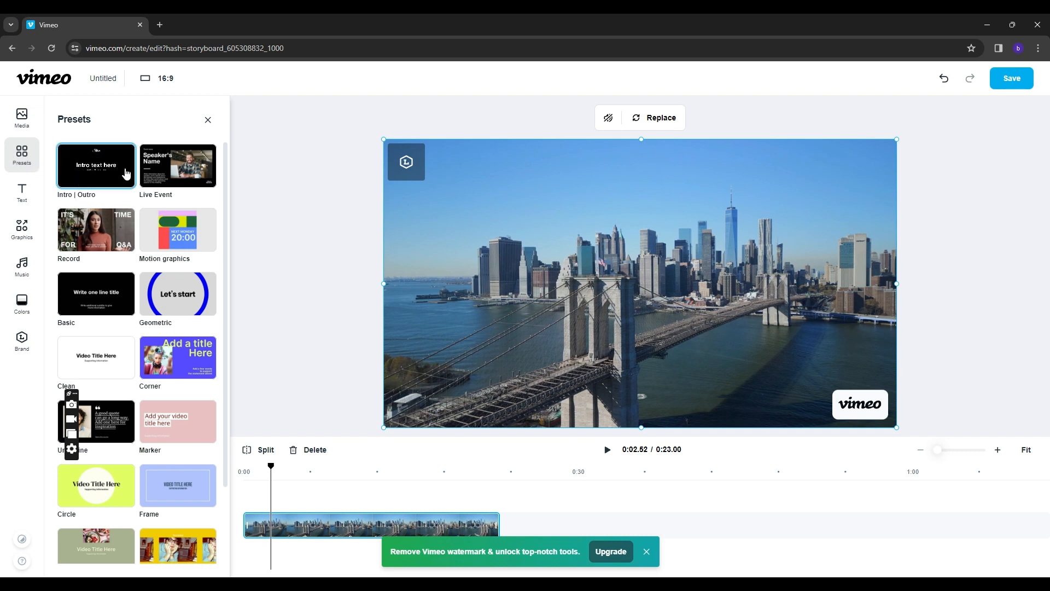
Step: Insert a Caption text element from the Text presets onto the skyline clip
{"action": "scroll", "scroll_direction": "down", "scroll_amount": 3}
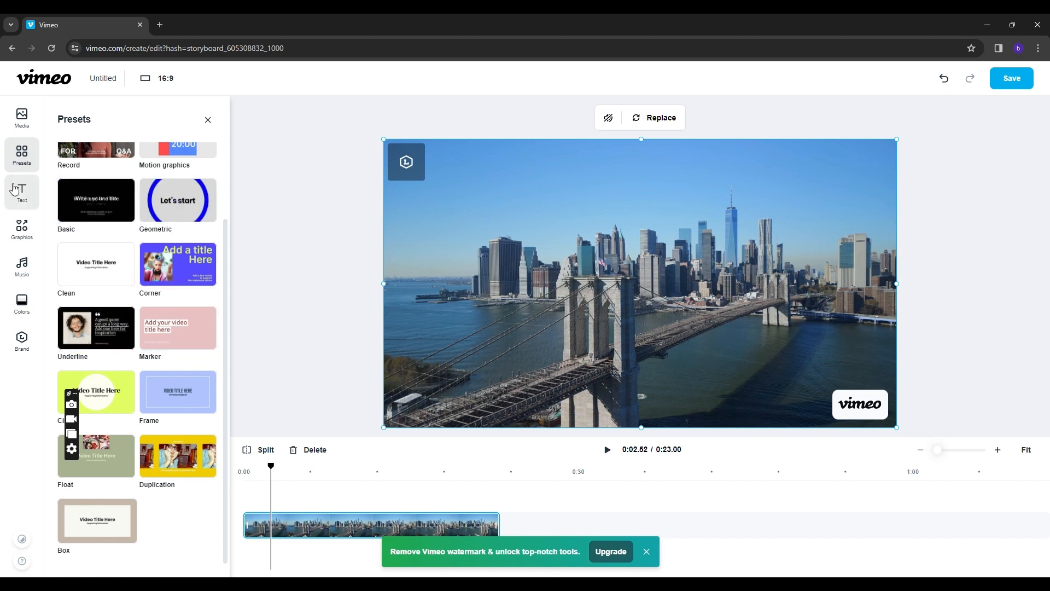
{"action": "left_click", "coordinate": [22, 192]}
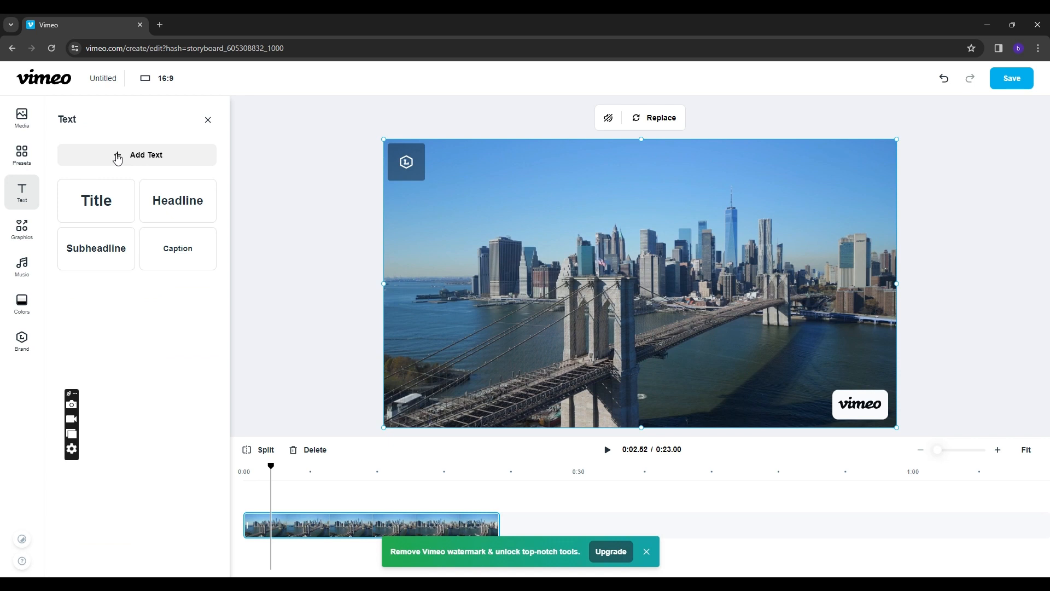
{"action": "mouse_move", "coordinate": [147, 167]}
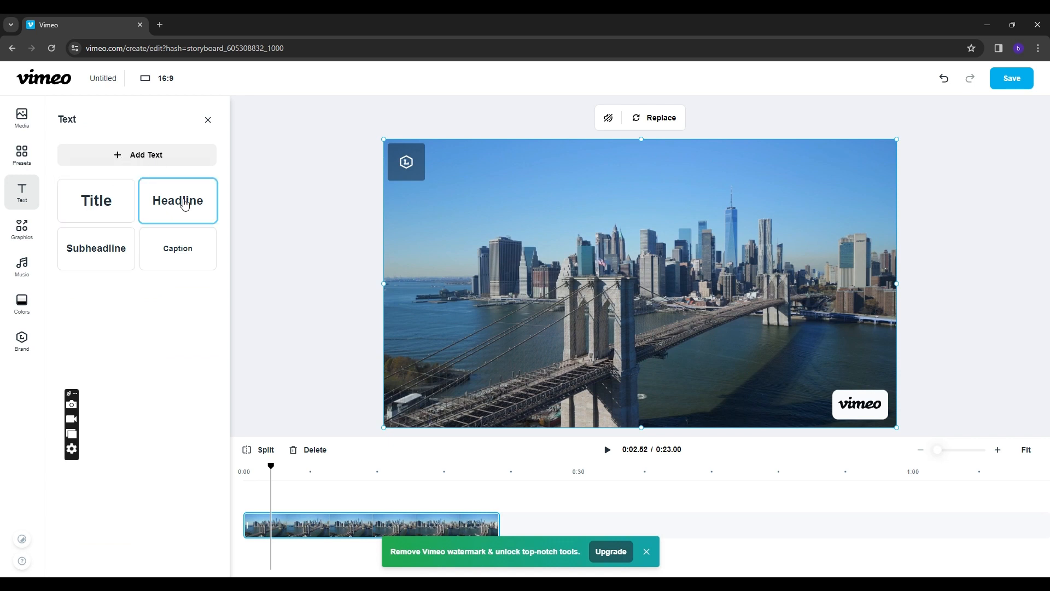
{"action": "left_click", "coordinate": [177, 248]}
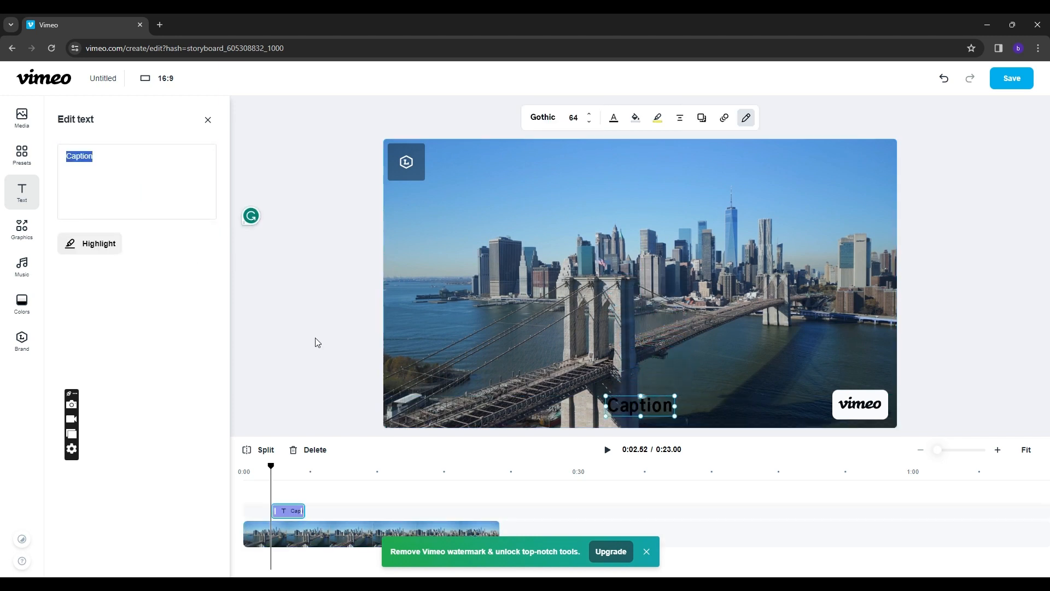
{"action": "left_click", "coordinate": [22, 229]}
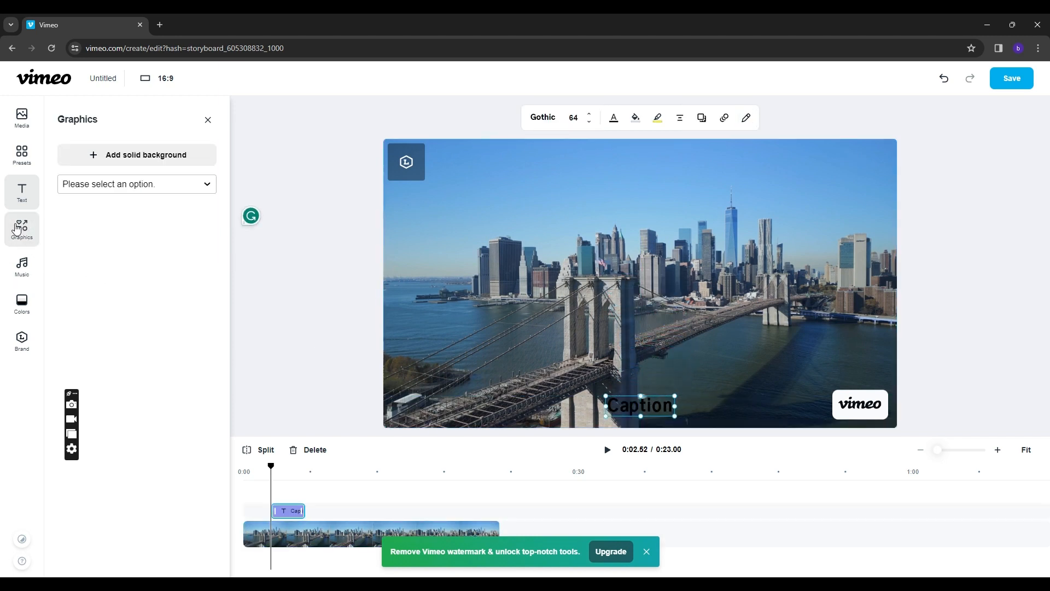
Step: Browse the graphics from all categories without adding any
{"action": "left_click", "coordinate": [137, 184]}
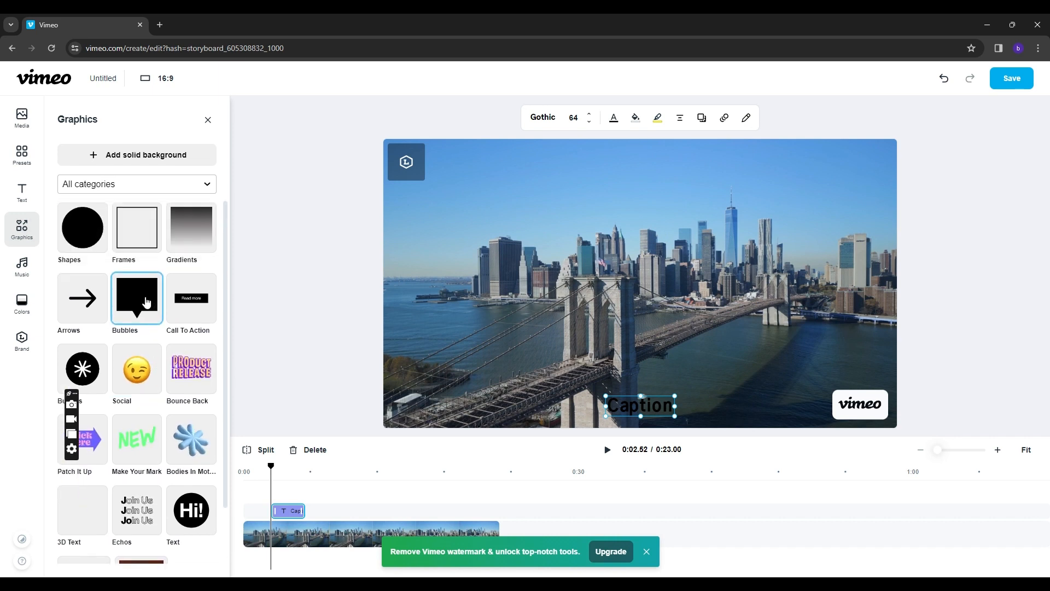
{"action": "scroll", "scroll_direction": "down", "scroll_amount": 3}
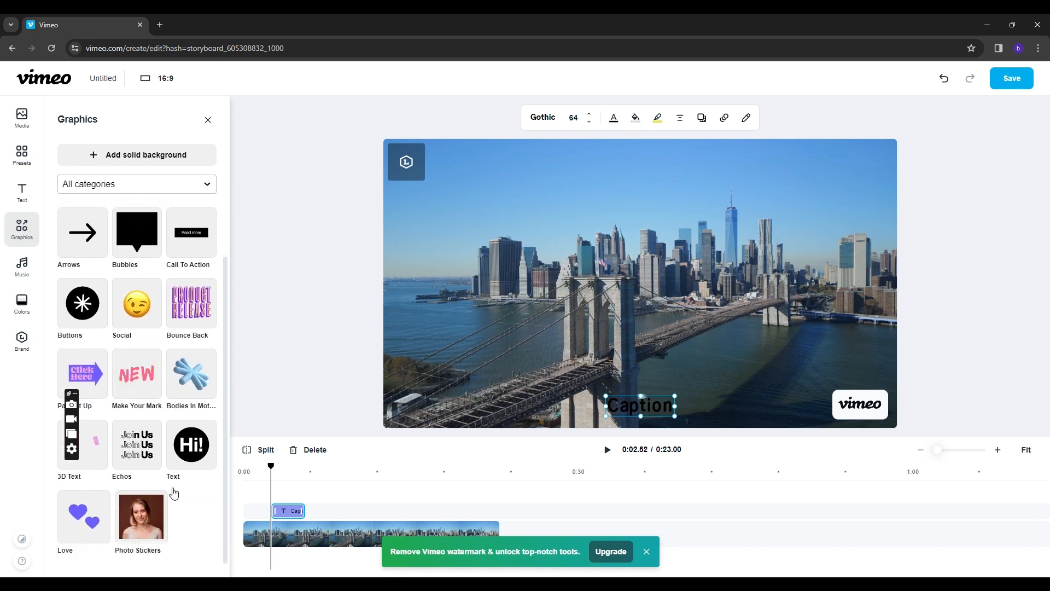
{"action": "scroll", "scroll_direction": "up", "scroll_amount": 3}
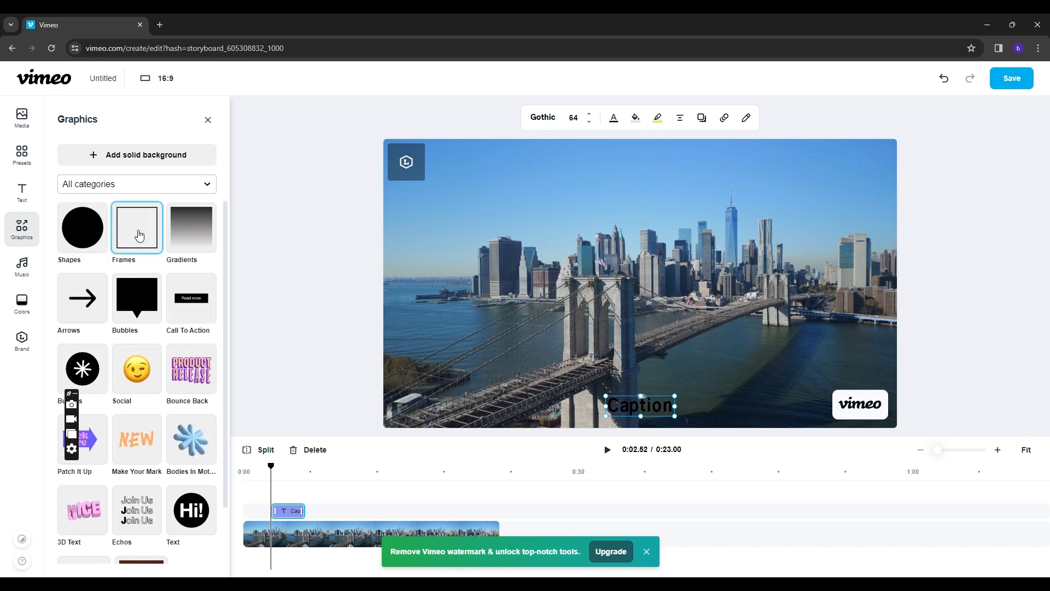
{"action": "mouse_move", "coordinate": [132, 269]}
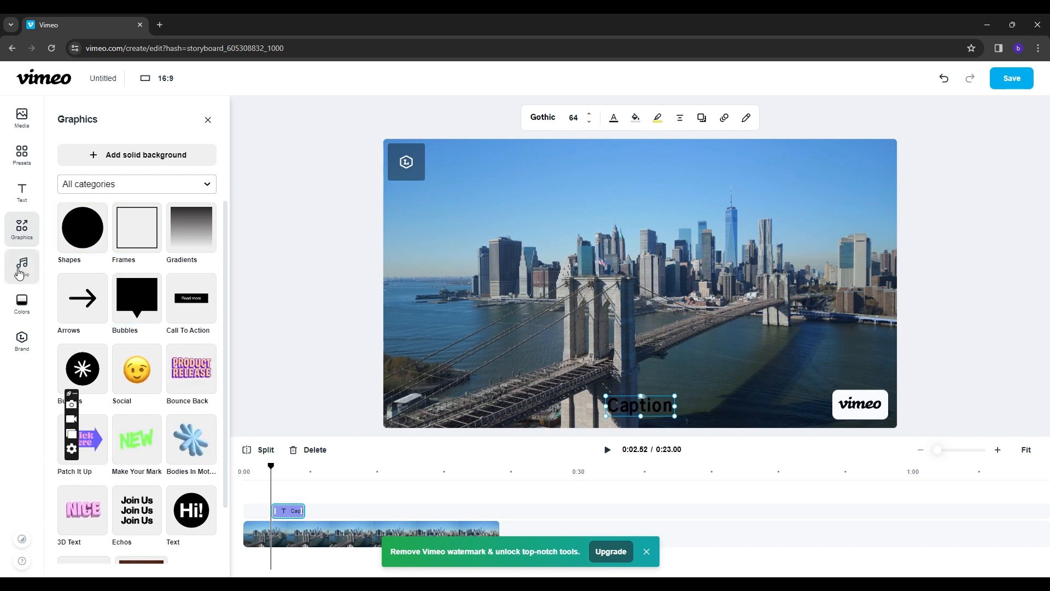
Step: Check the music library's Uploads, which shows no uploaded tracks yet
{"action": "left_click", "coordinate": [22, 266]}
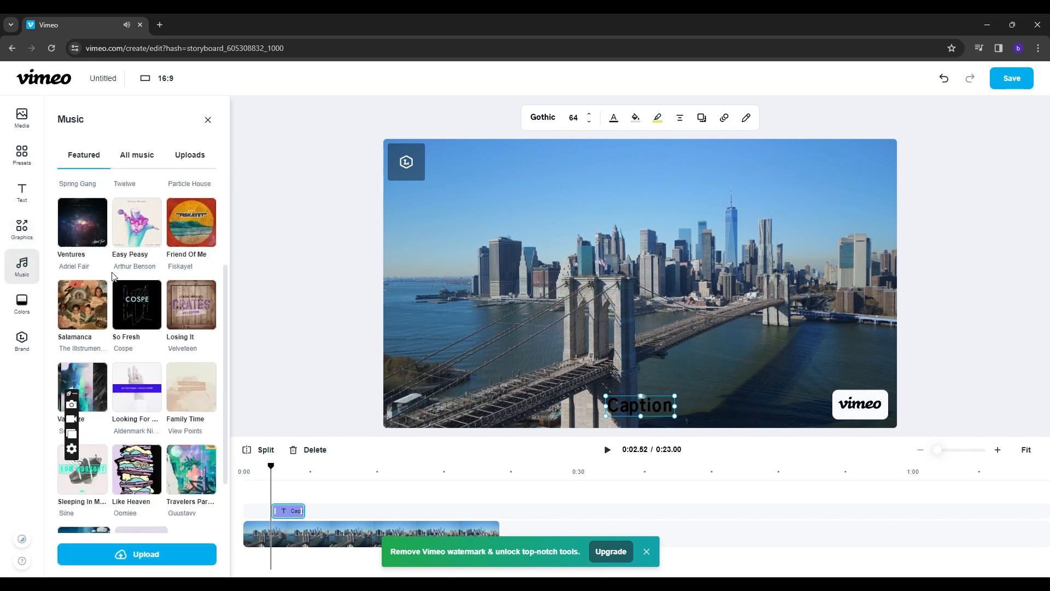
{"action": "scroll", "scroll_direction": "up", "scroll_amount": 3}
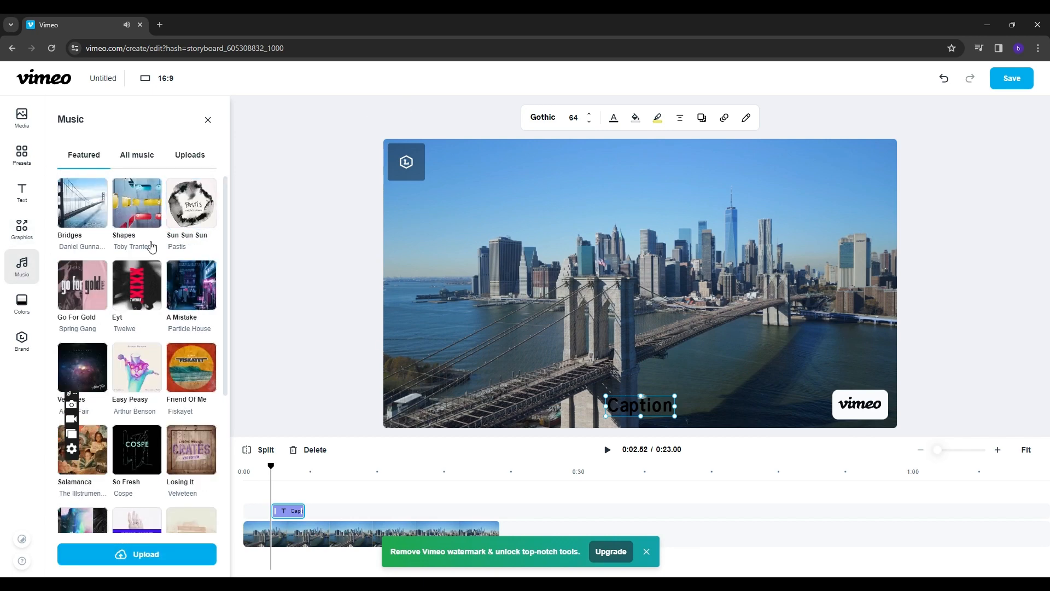
{"action": "mouse_move", "coordinate": [137, 236]}
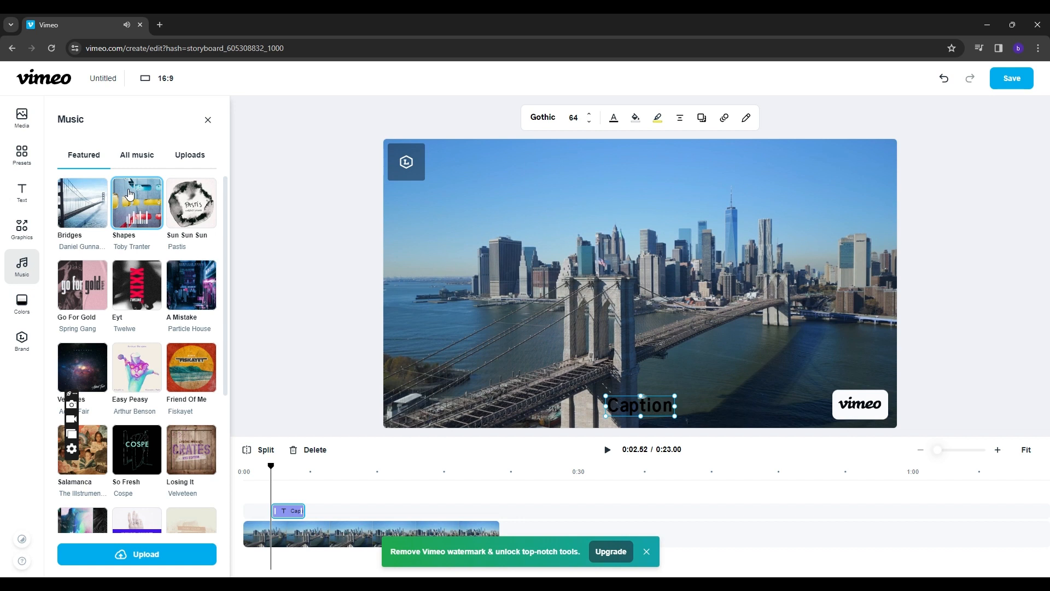
{"action": "left_click", "coordinate": [190, 154]}
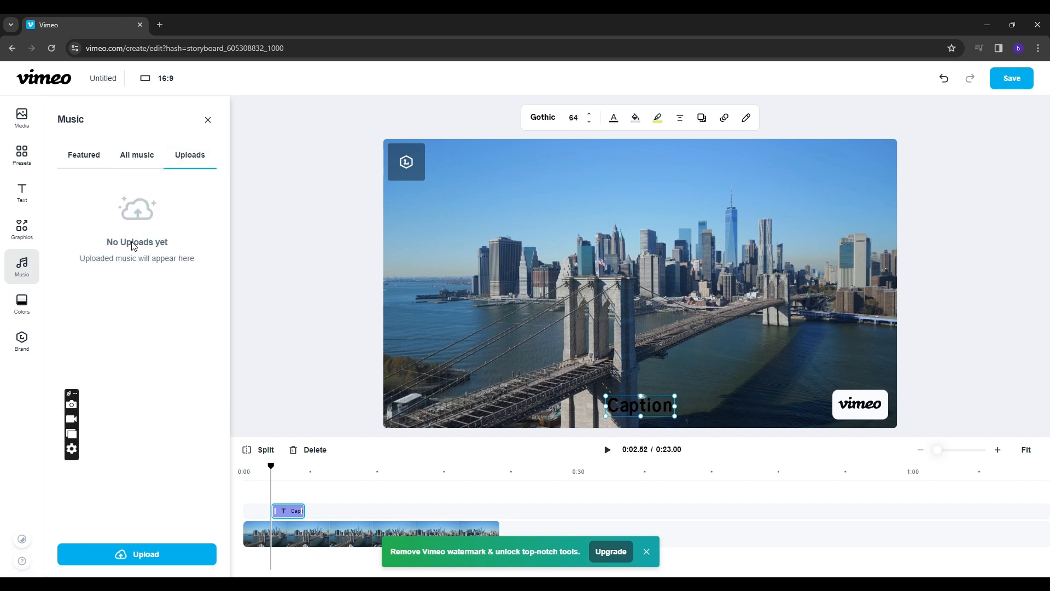
{"action": "mouse_move", "coordinate": [137, 553]}
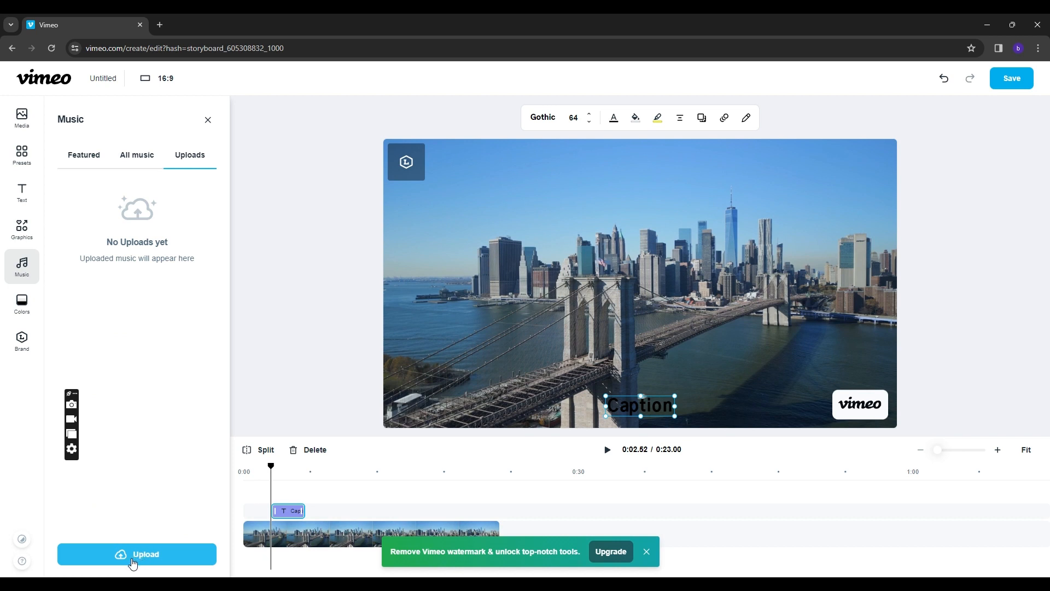
{"action": "mouse_move", "coordinate": [27, 305]}
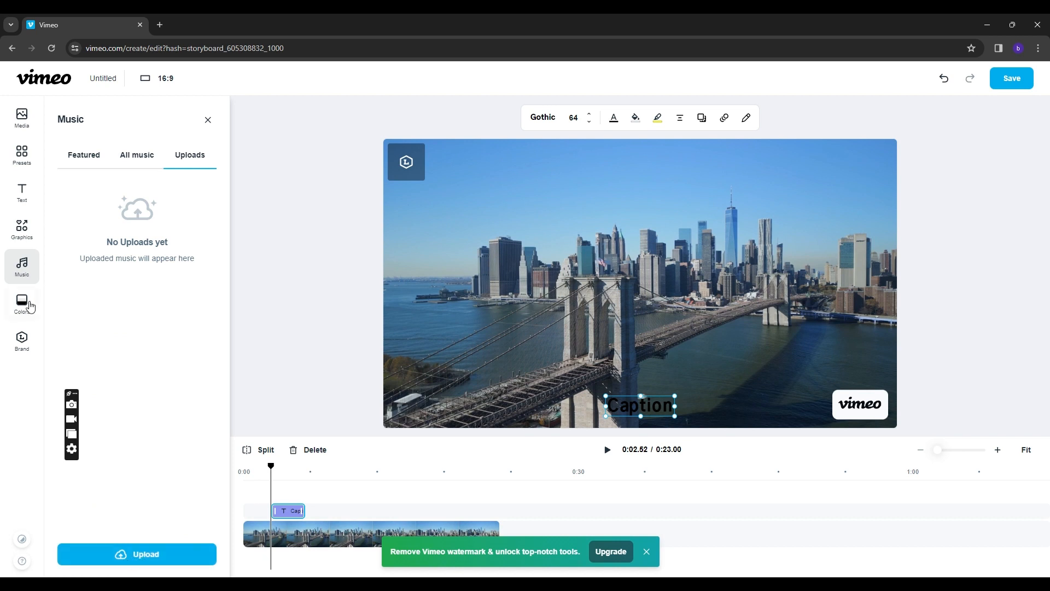
Step: Browse the colour palettes and dismiss the Standard plan upgrade offer
{"action": "left_click", "coordinate": [22, 303]}
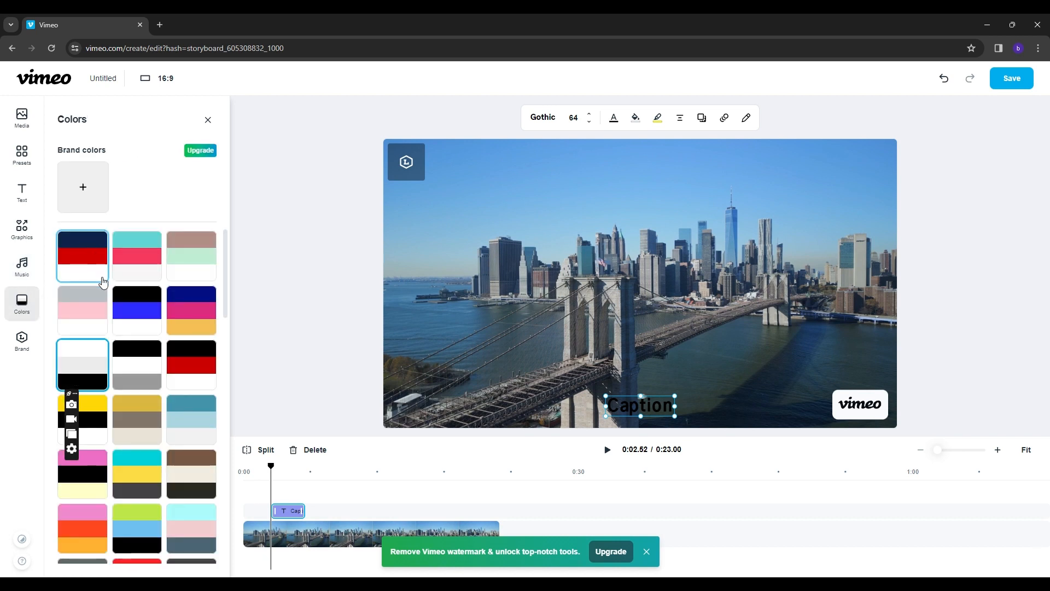
{"action": "scroll", "scroll_direction": "down", "scroll_amount": 3}
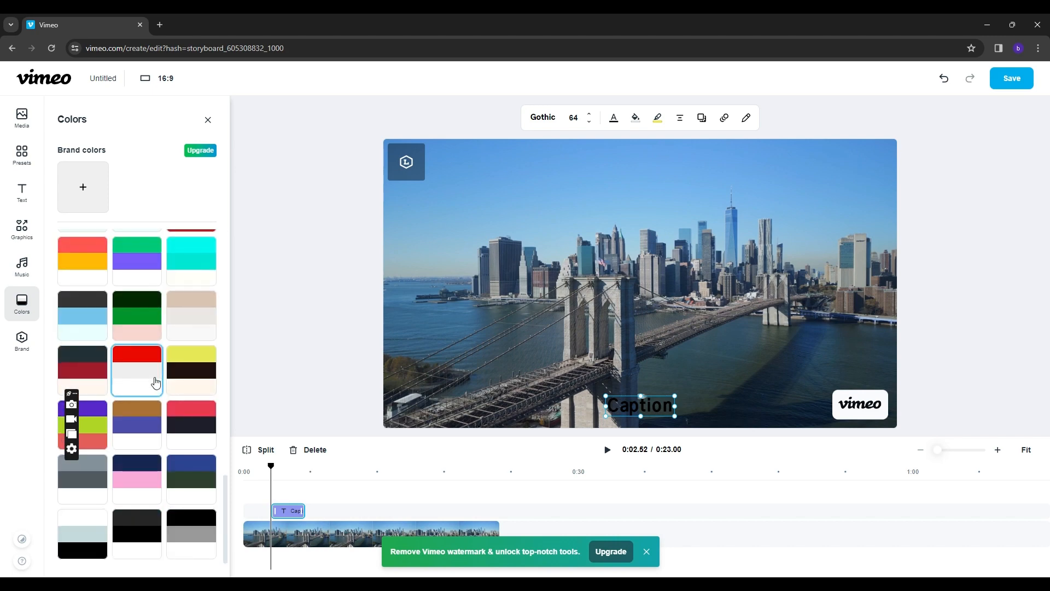
{"action": "scroll", "scroll_direction": "down", "scroll_amount": 3}
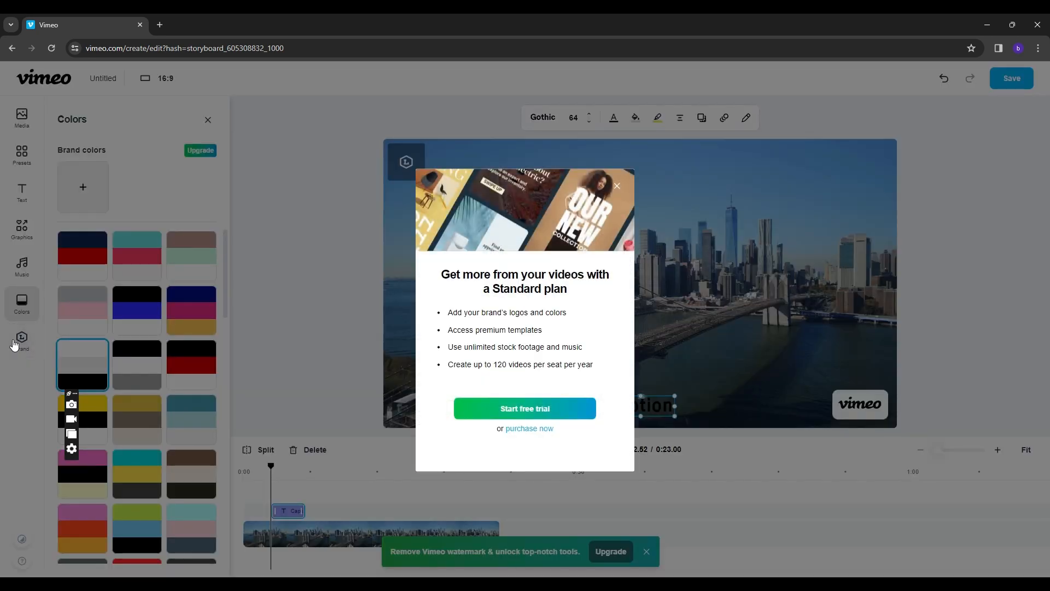
{"action": "mouse_move", "coordinate": [467, 300]}
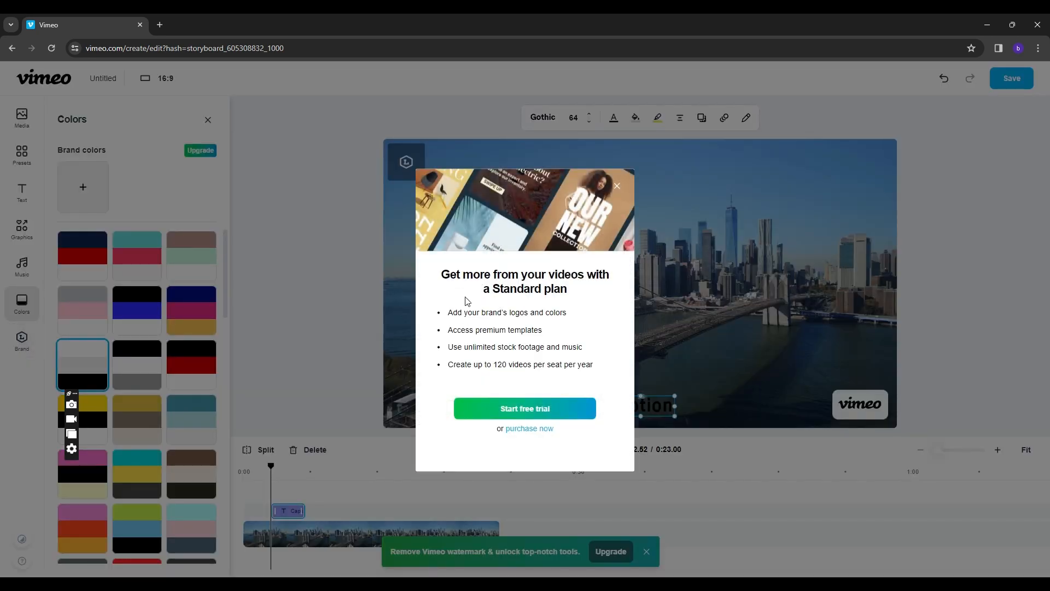
{"action": "left_click", "coordinate": [616, 186]}
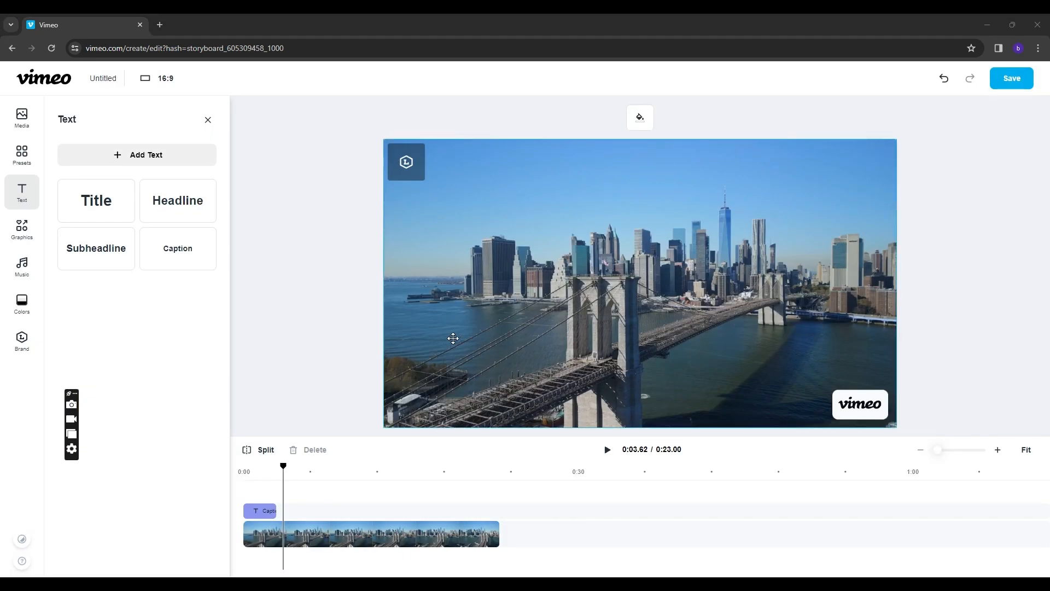
{"action": "mouse_move", "coordinate": [50, 274]}
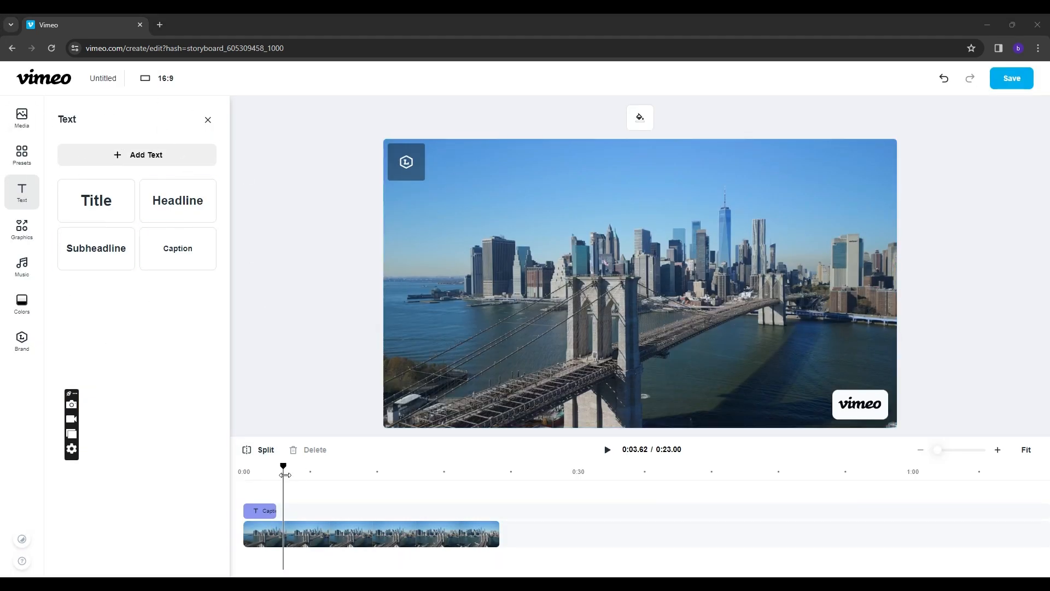
Step: Play the skyline clip preview and pause it about six seconds in
{"action": "left_click", "coordinate": [606, 450]}
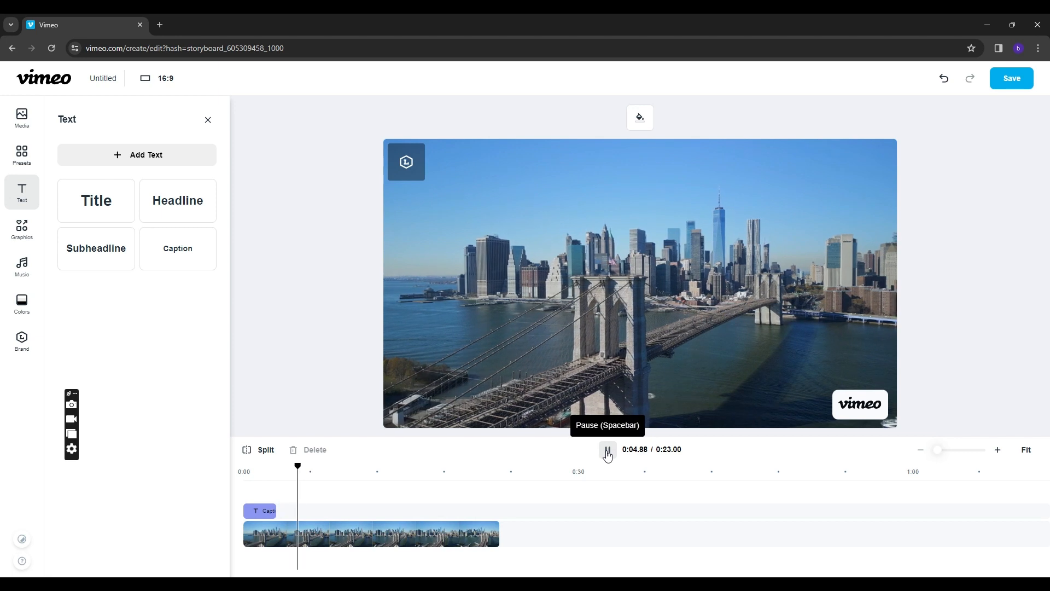
{"action": "left_click", "coordinate": [607, 450]}
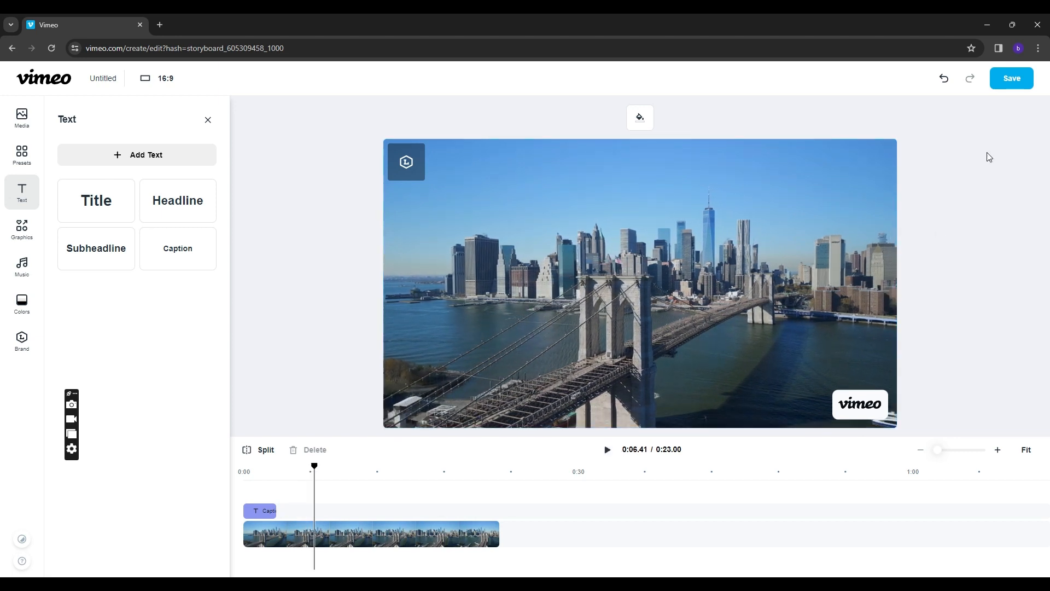
{"action": "mouse_move", "coordinate": [1011, 77]}
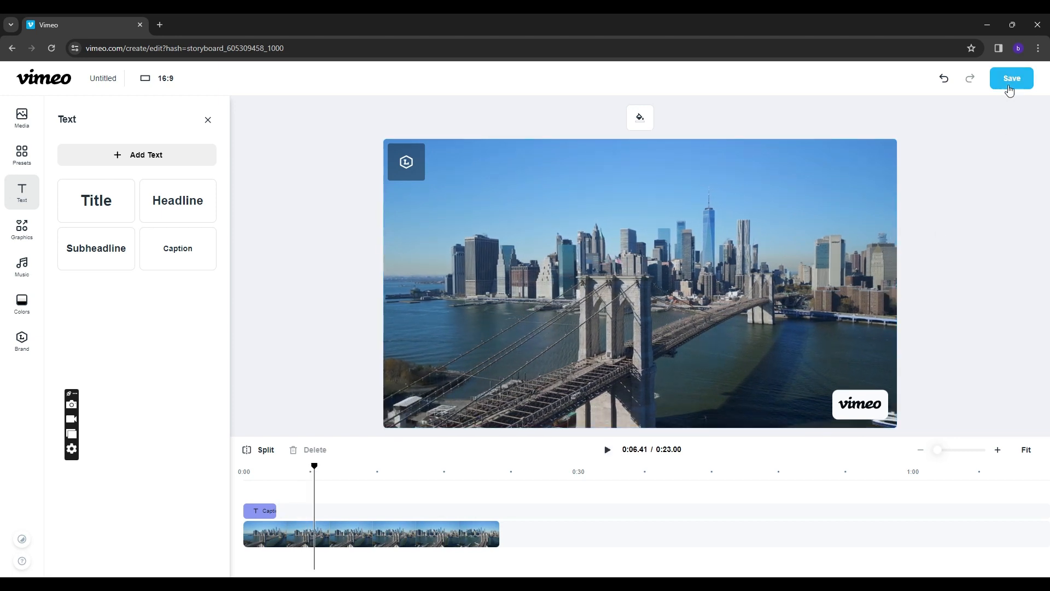
Step: Save the project, then choose Host on the home page to reach the event type chooser
{"action": "left_click", "coordinate": [1011, 78]}
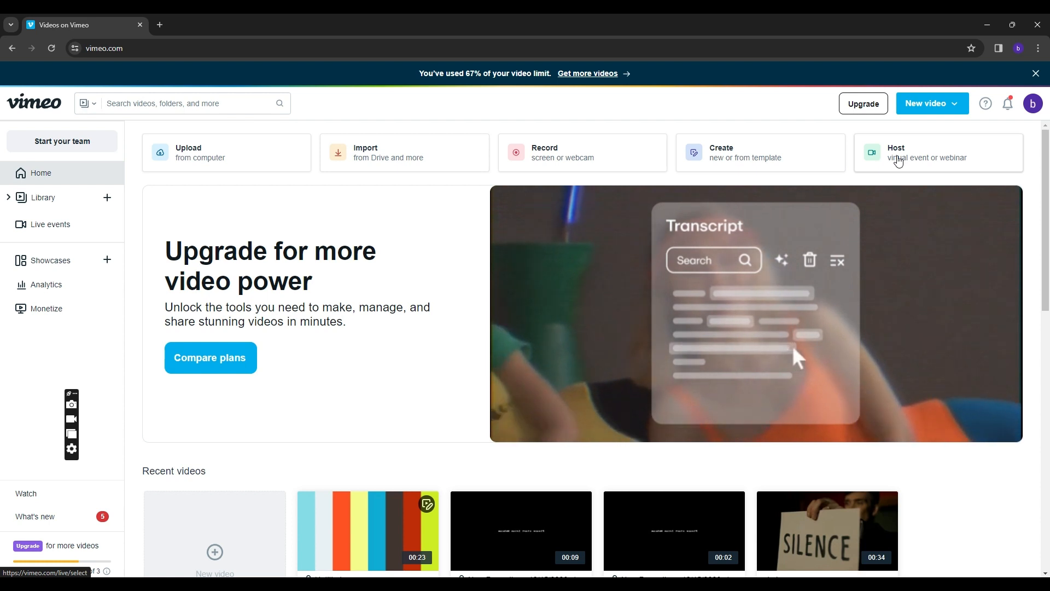
{"action": "left_click", "coordinate": [937, 153]}
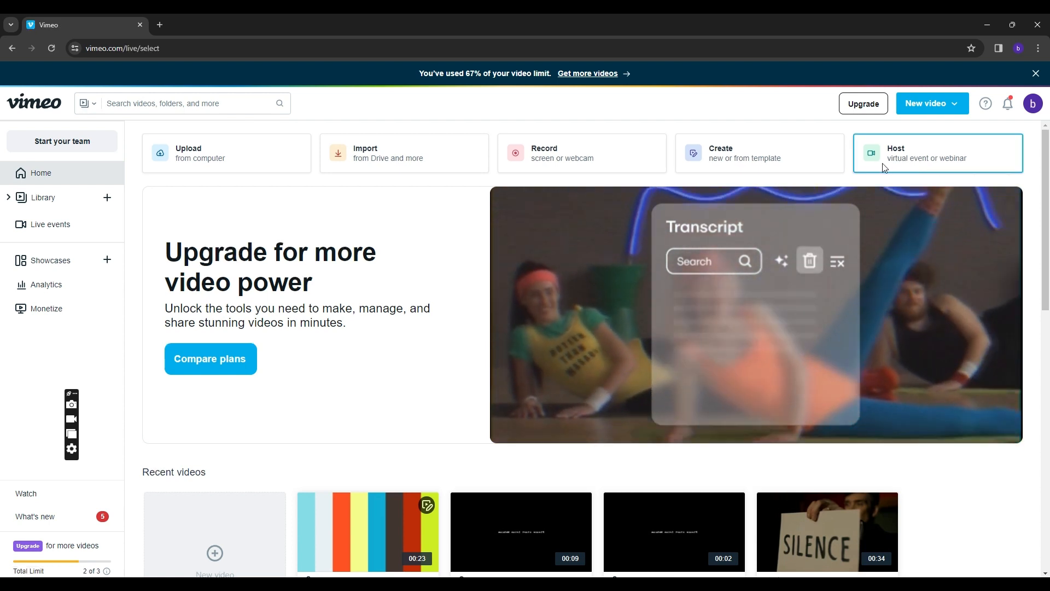
{"action": "left_click", "coordinate": [937, 153]}
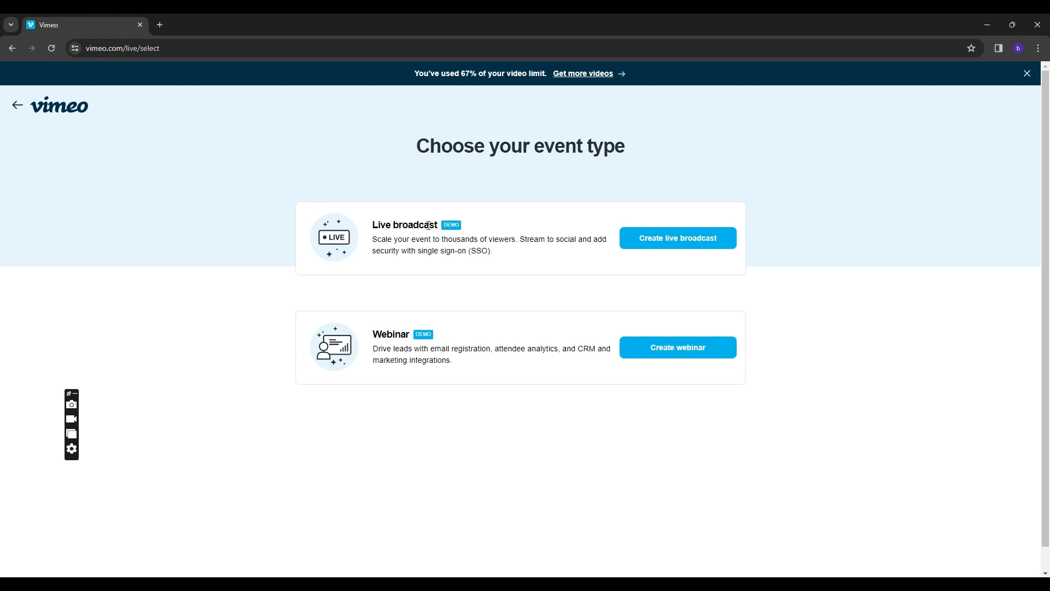
{"action": "mouse_move", "coordinate": [423, 248]}
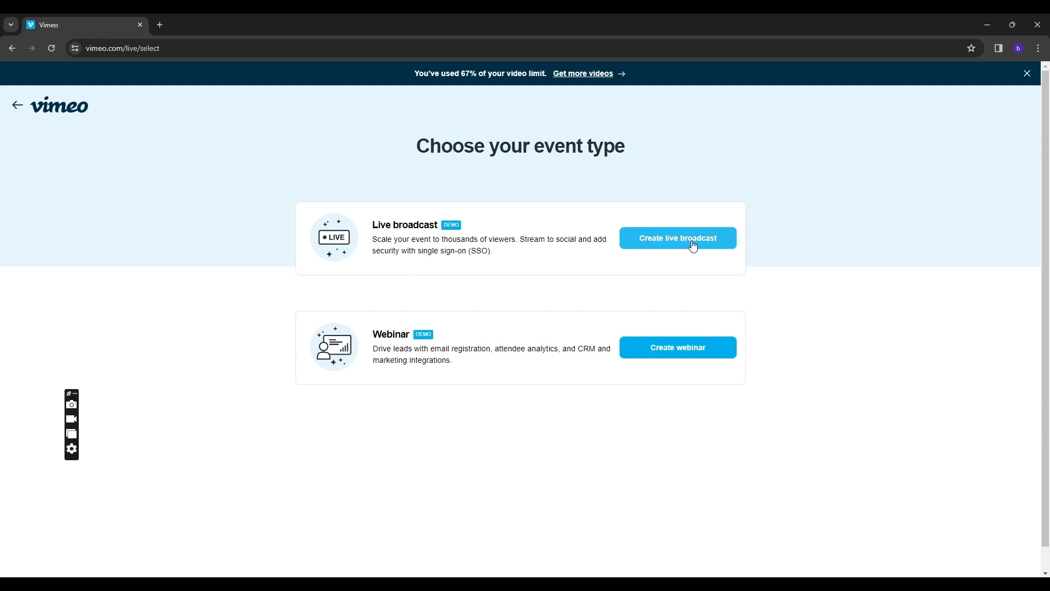
{"action": "mouse_move", "coordinate": [654, 353]}
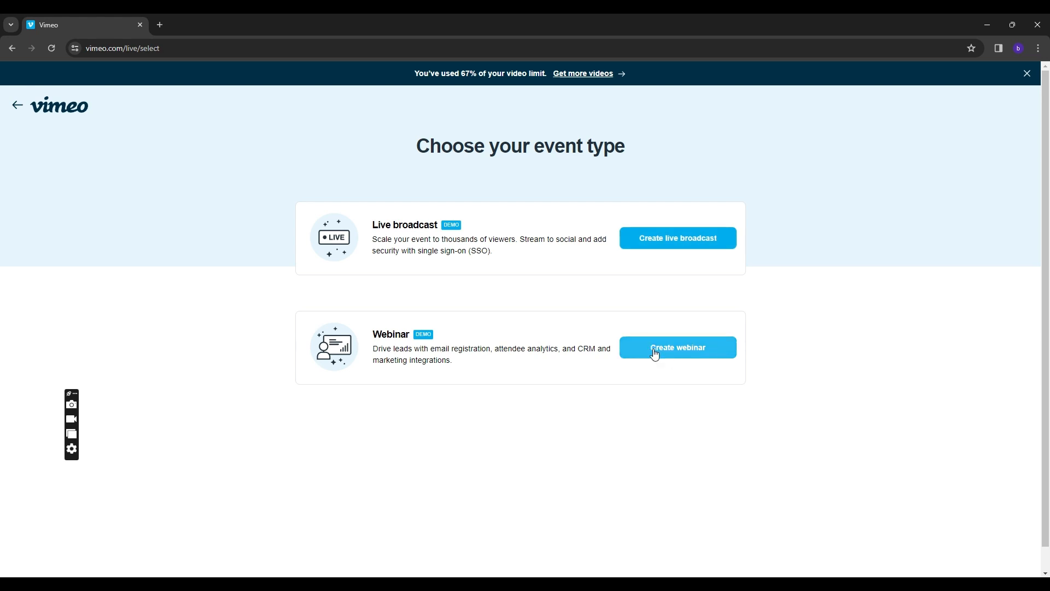
{"action": "mouse_move", "coordinate": [659, 358]}
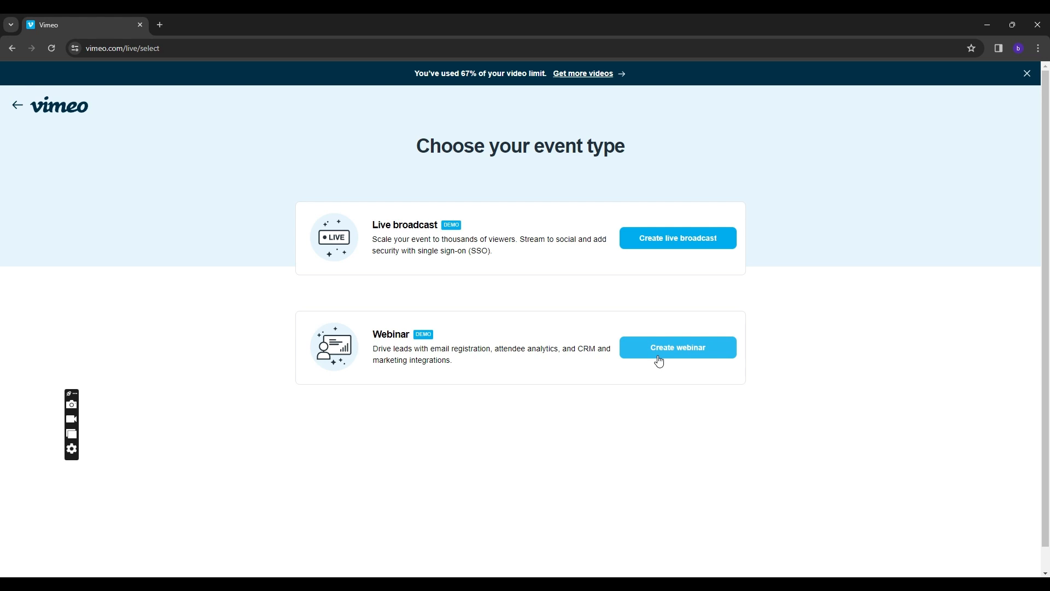
{"action": "mouse_move", "coordinate": [134, 174]}
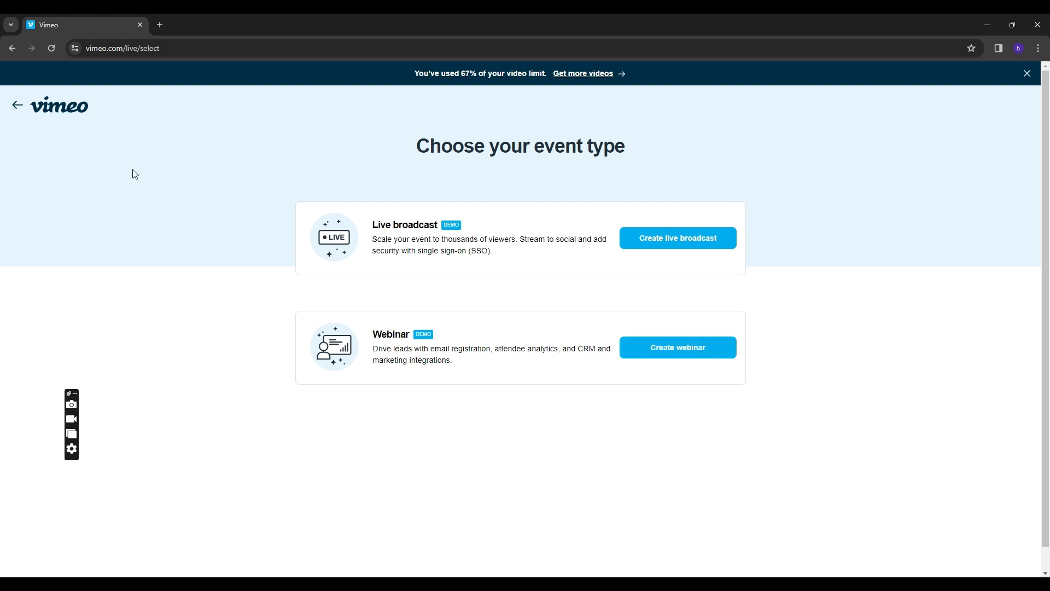
{"action": "mouse_move", "coordinate": [349, 112]}
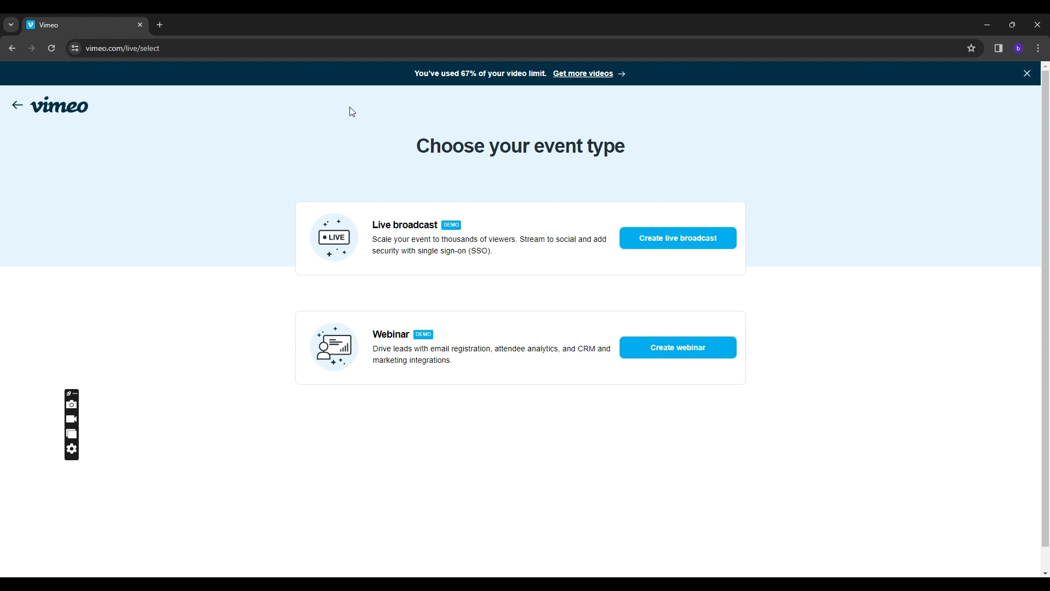